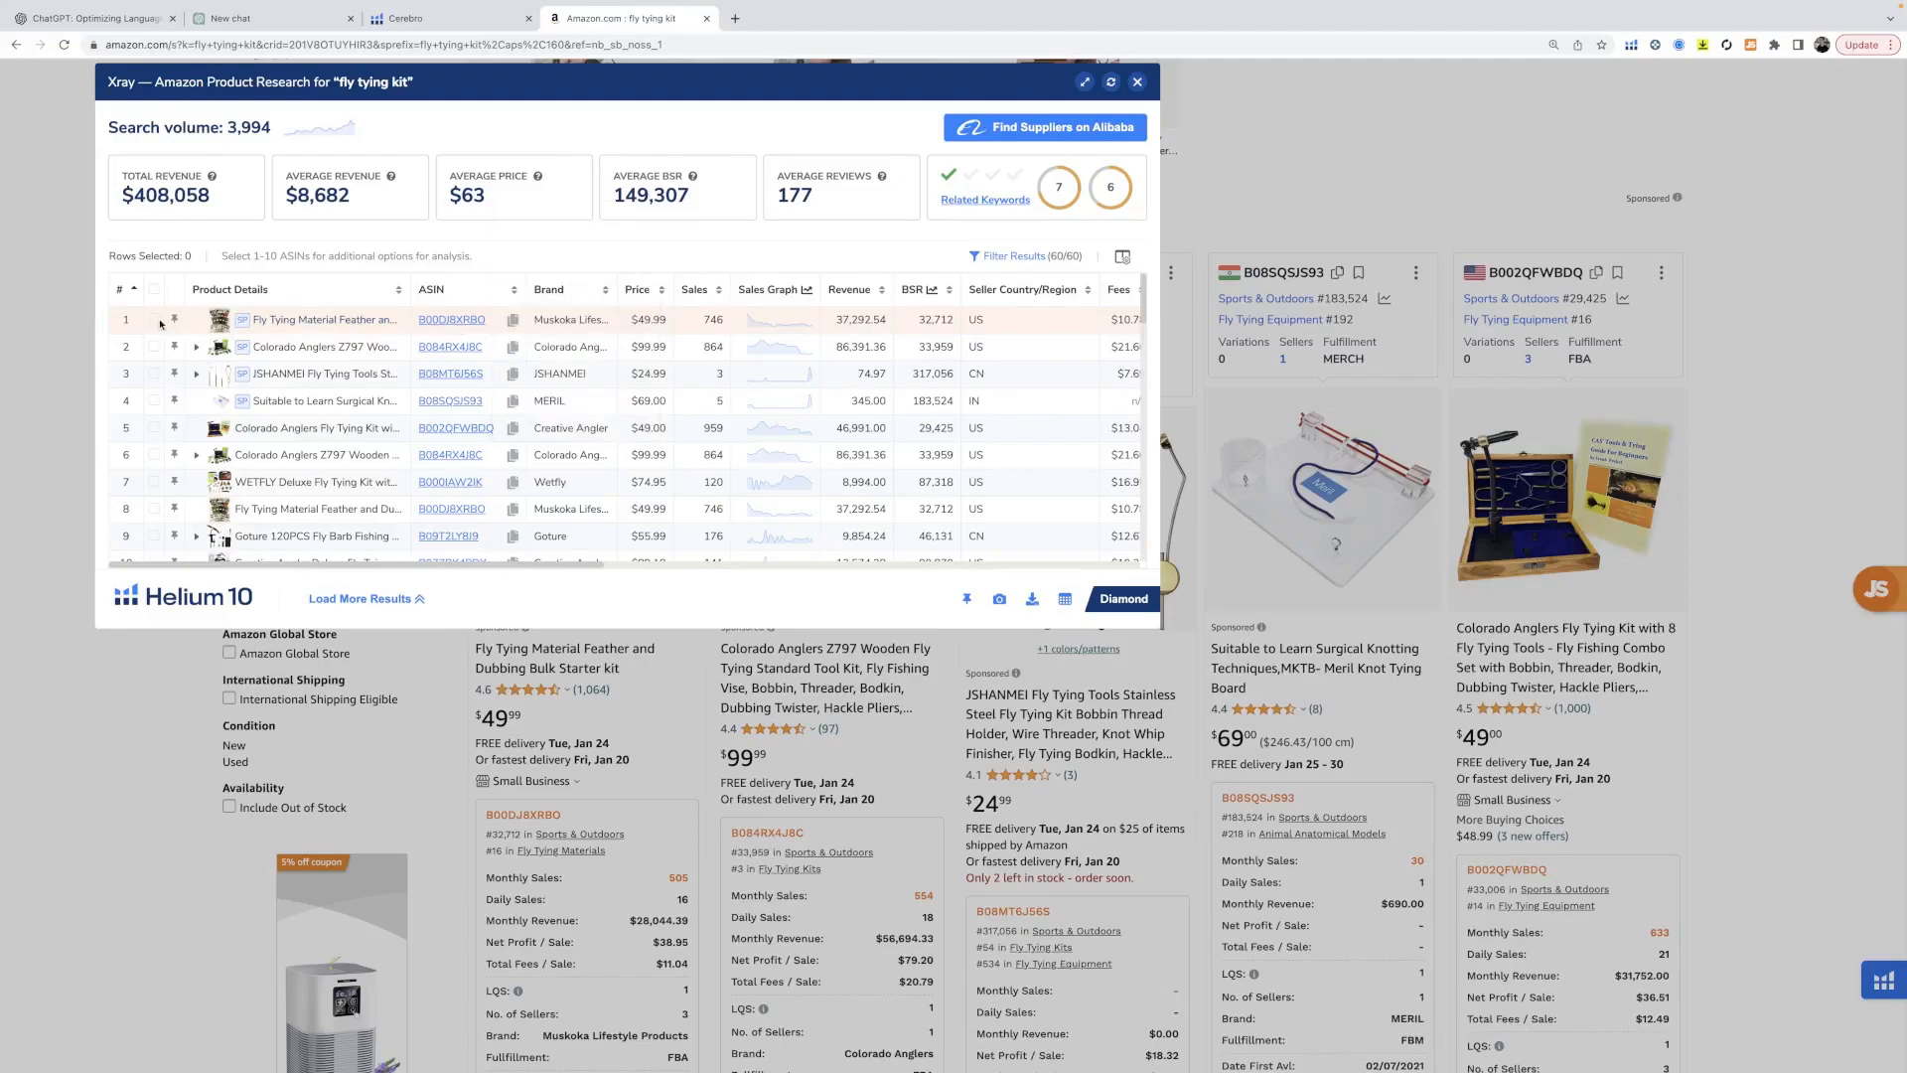
- Select the Feather, Colorado Anglers Z797, GREATFISHING and two other fly tying kit listings in Xray
left_click(155, 319)
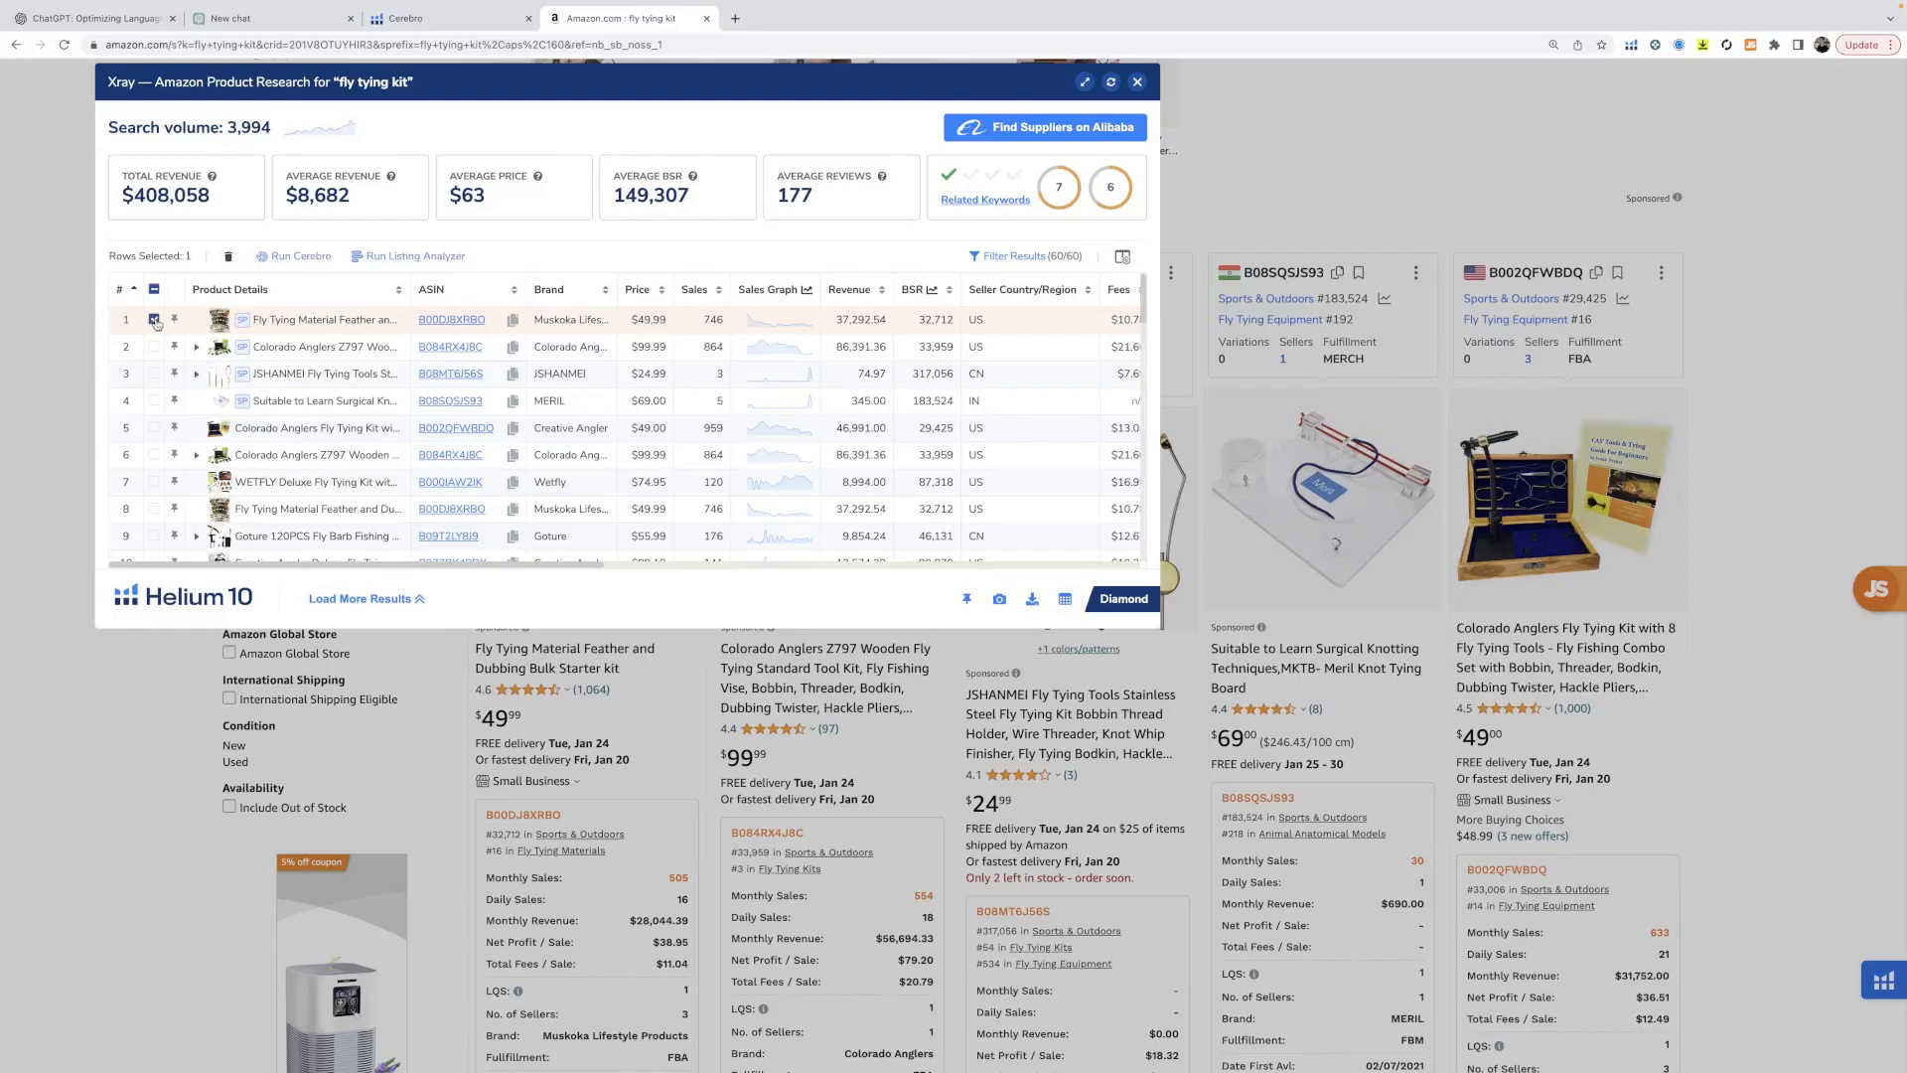
left_click(155, 319)
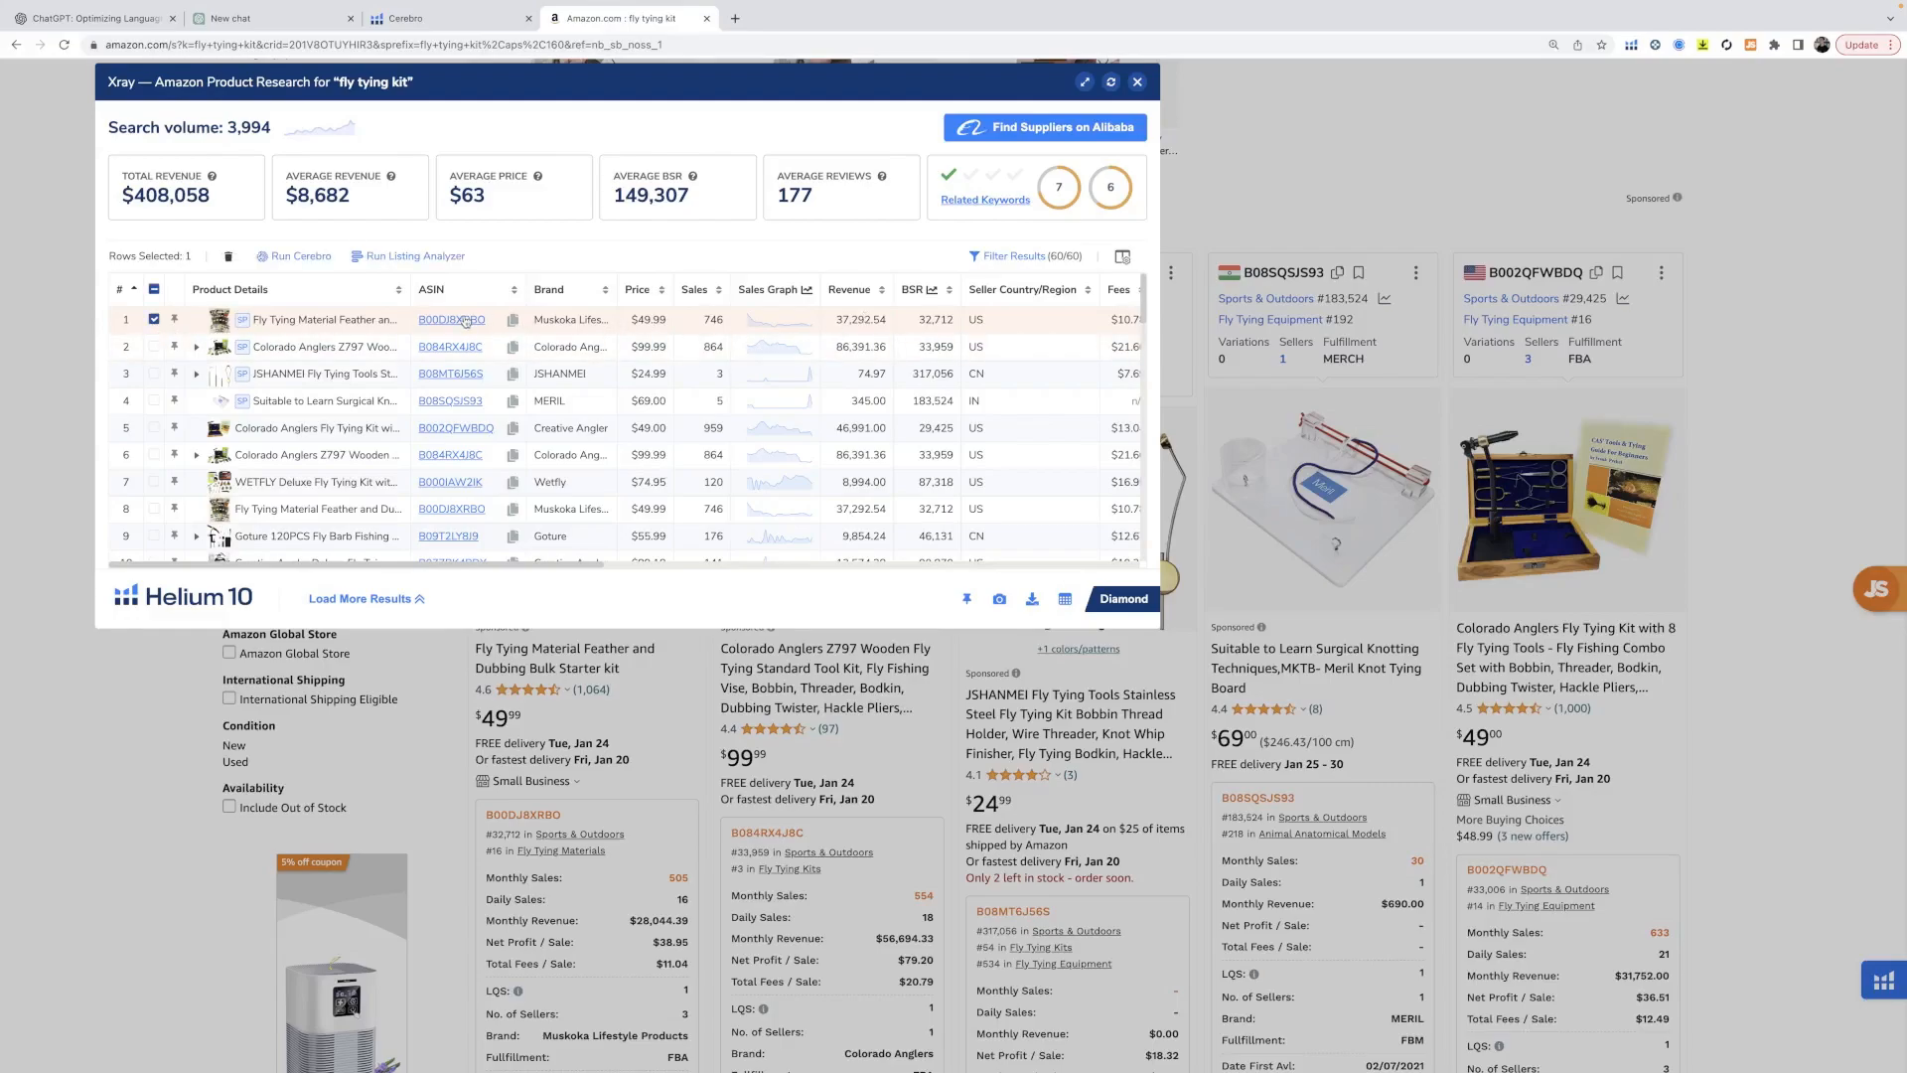
mouse_move(307, 352)
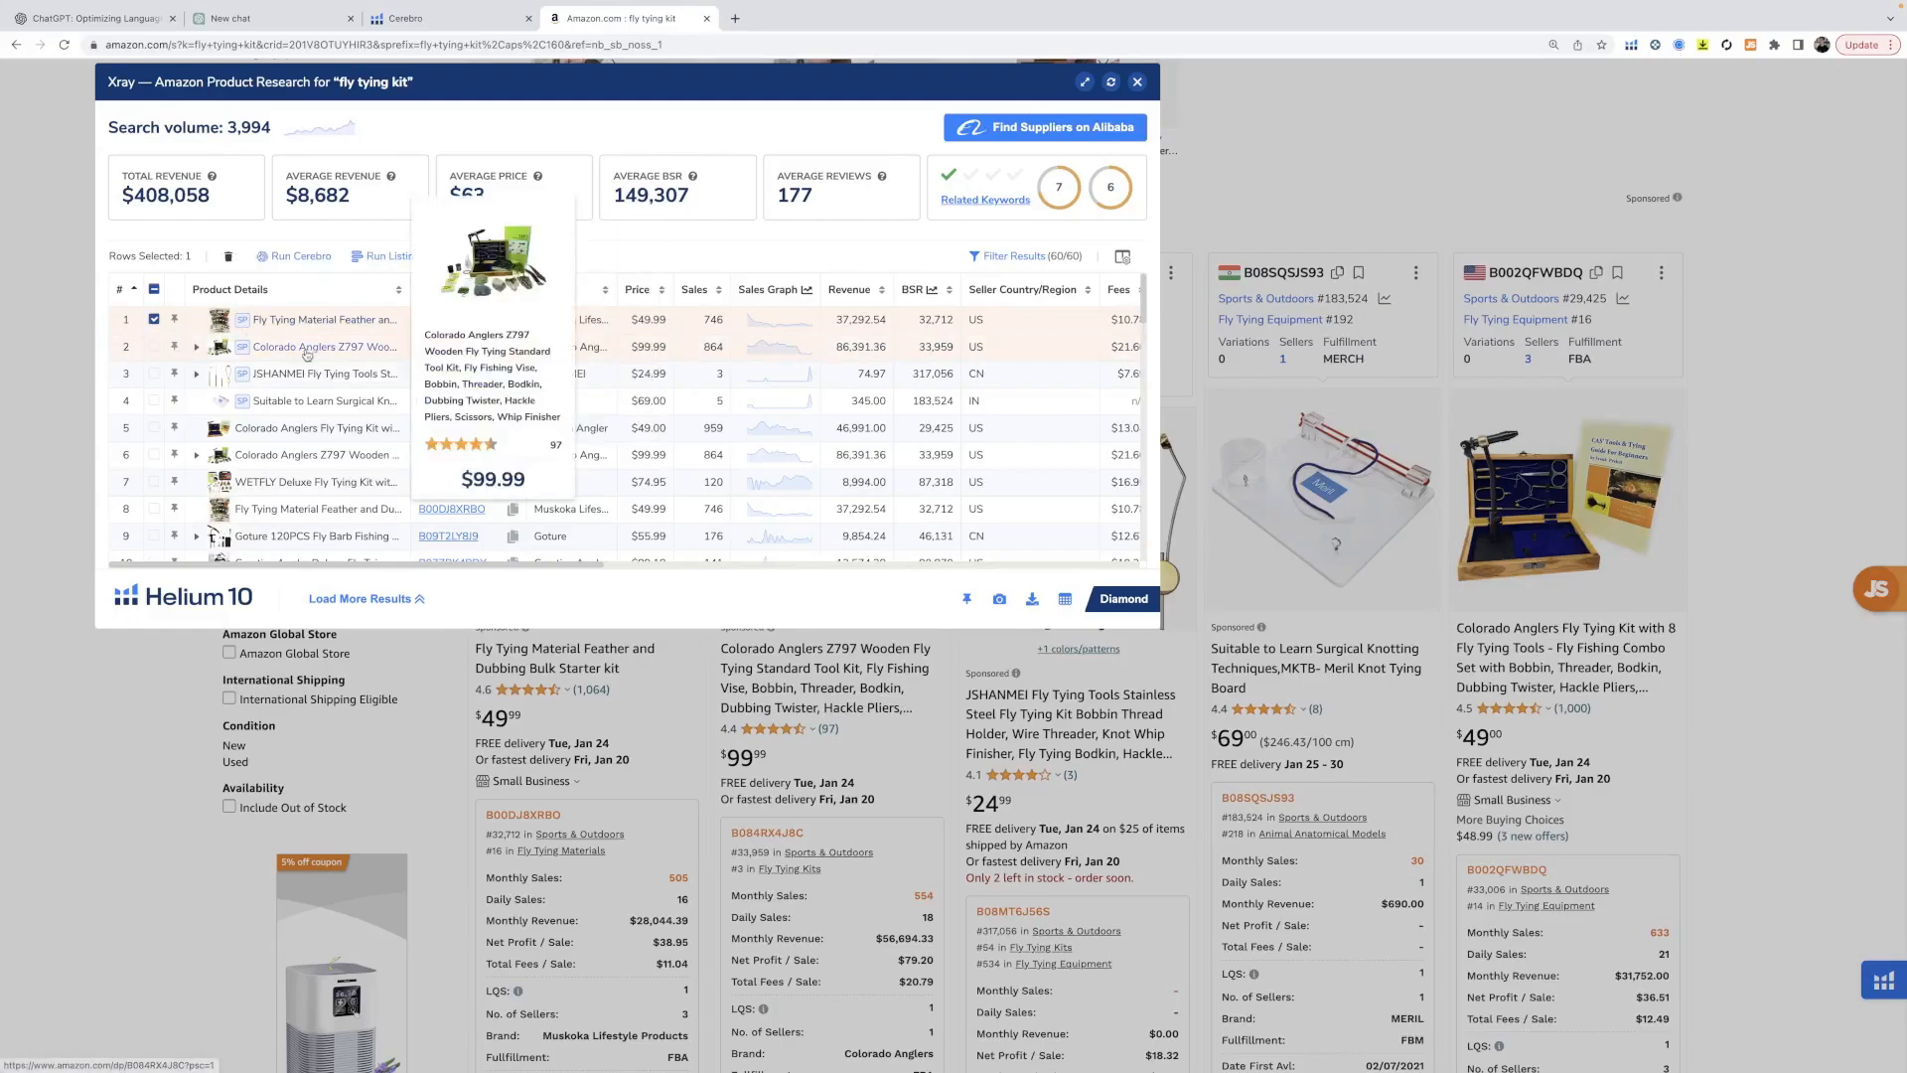
left_click(155, 347)
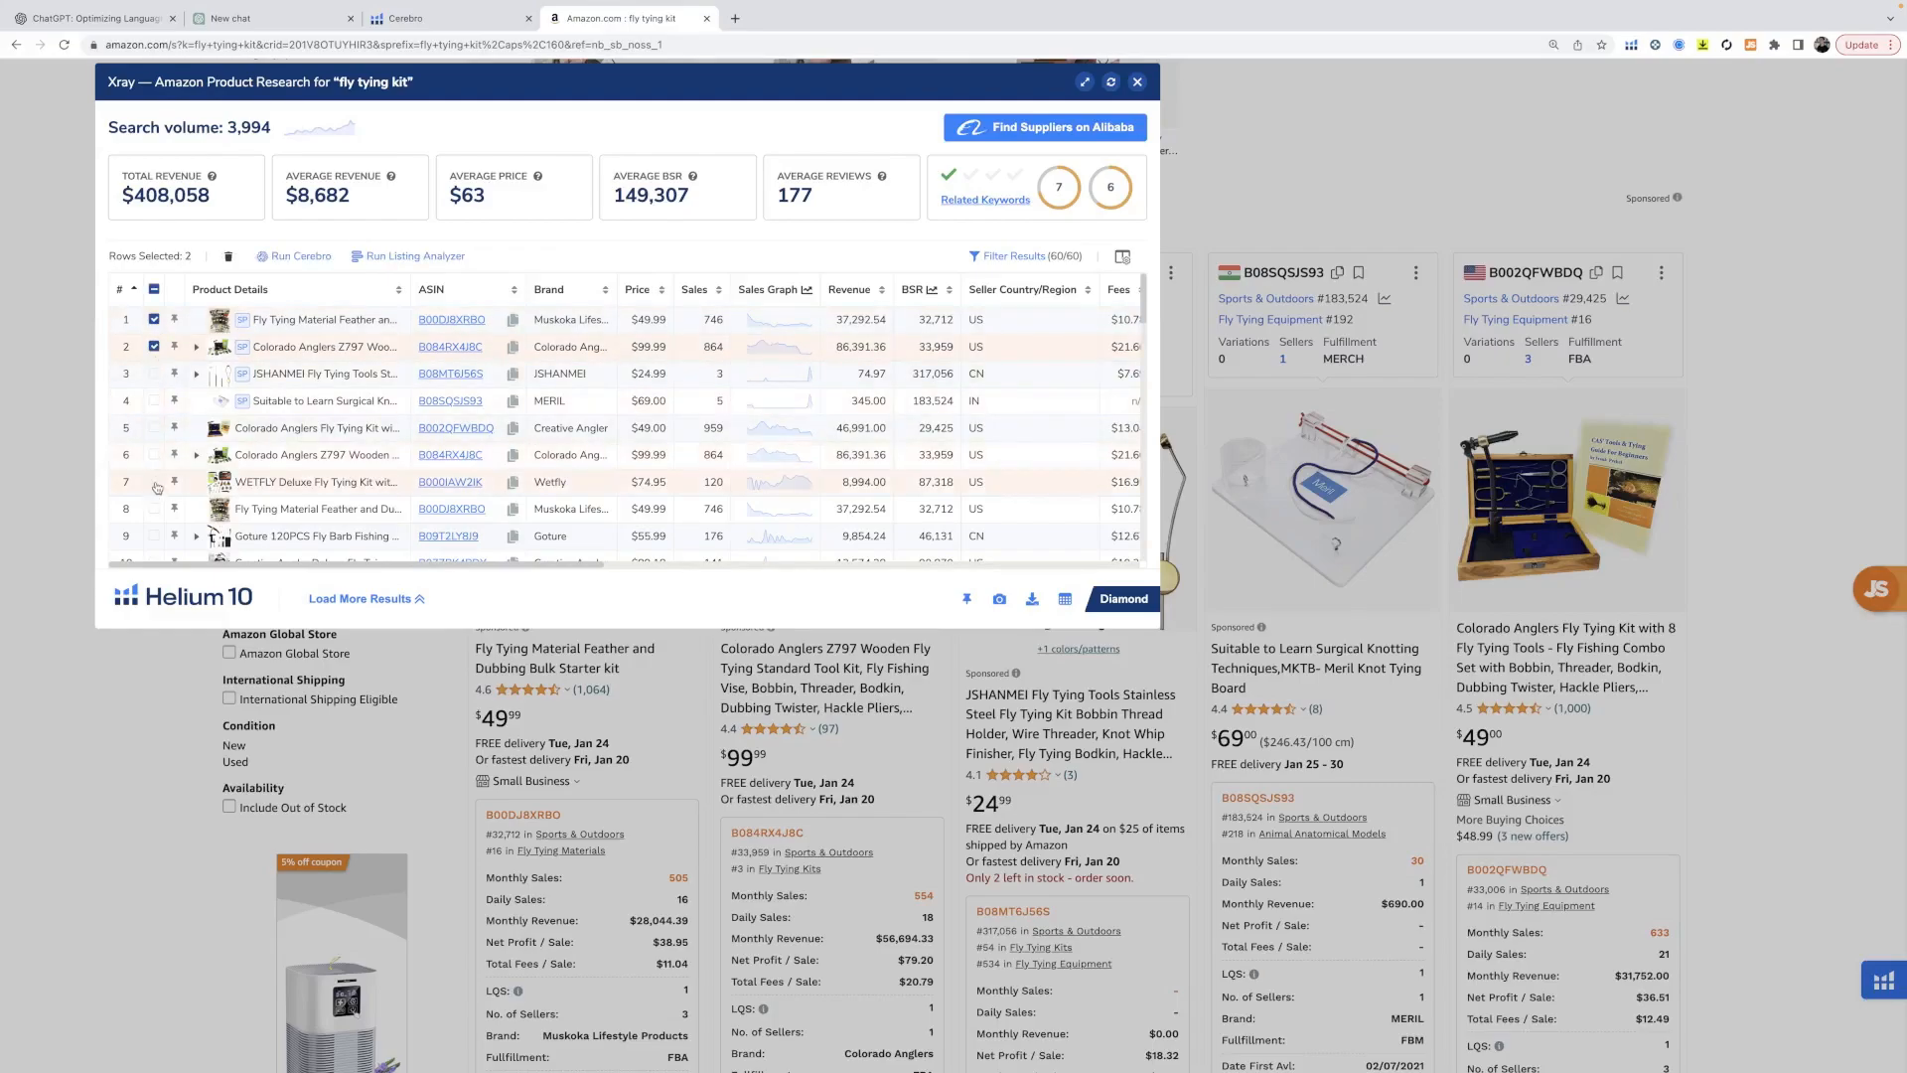
left_click(154, 482)
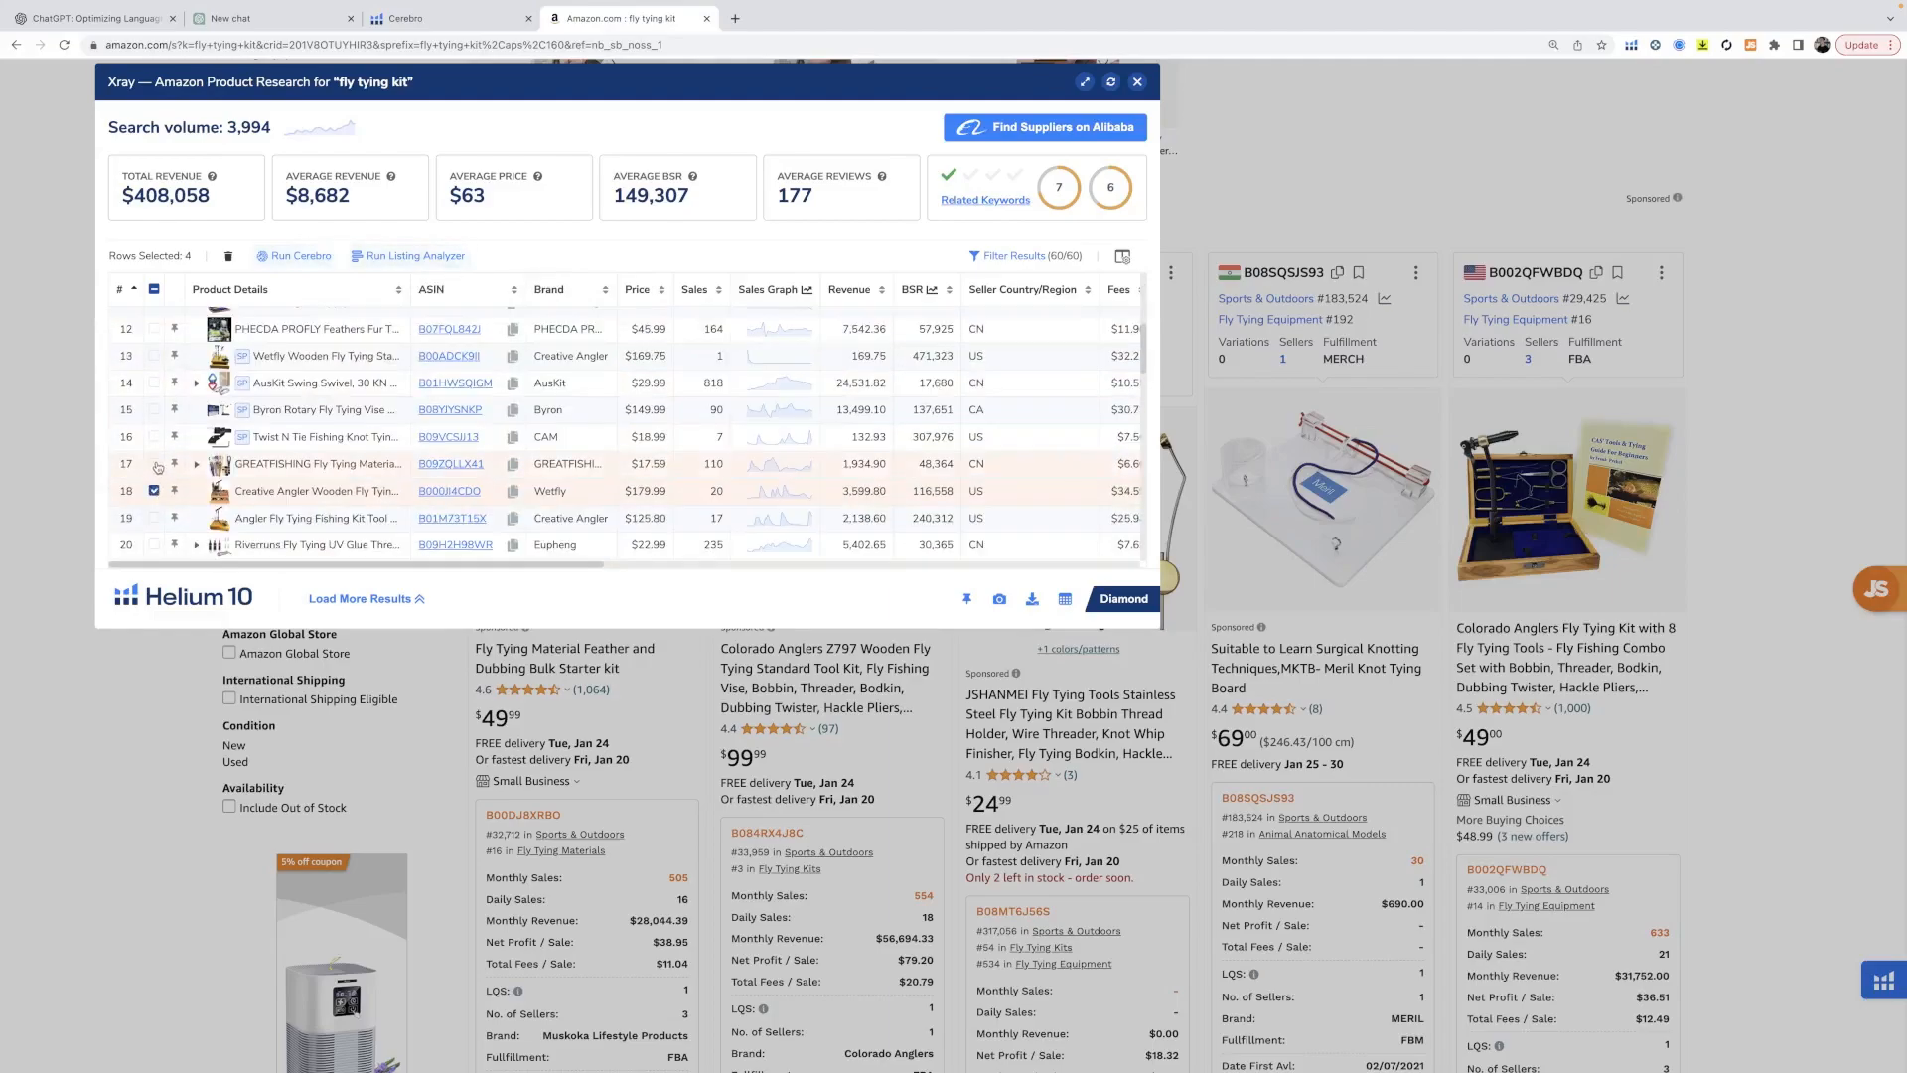
left_click(300, 260)
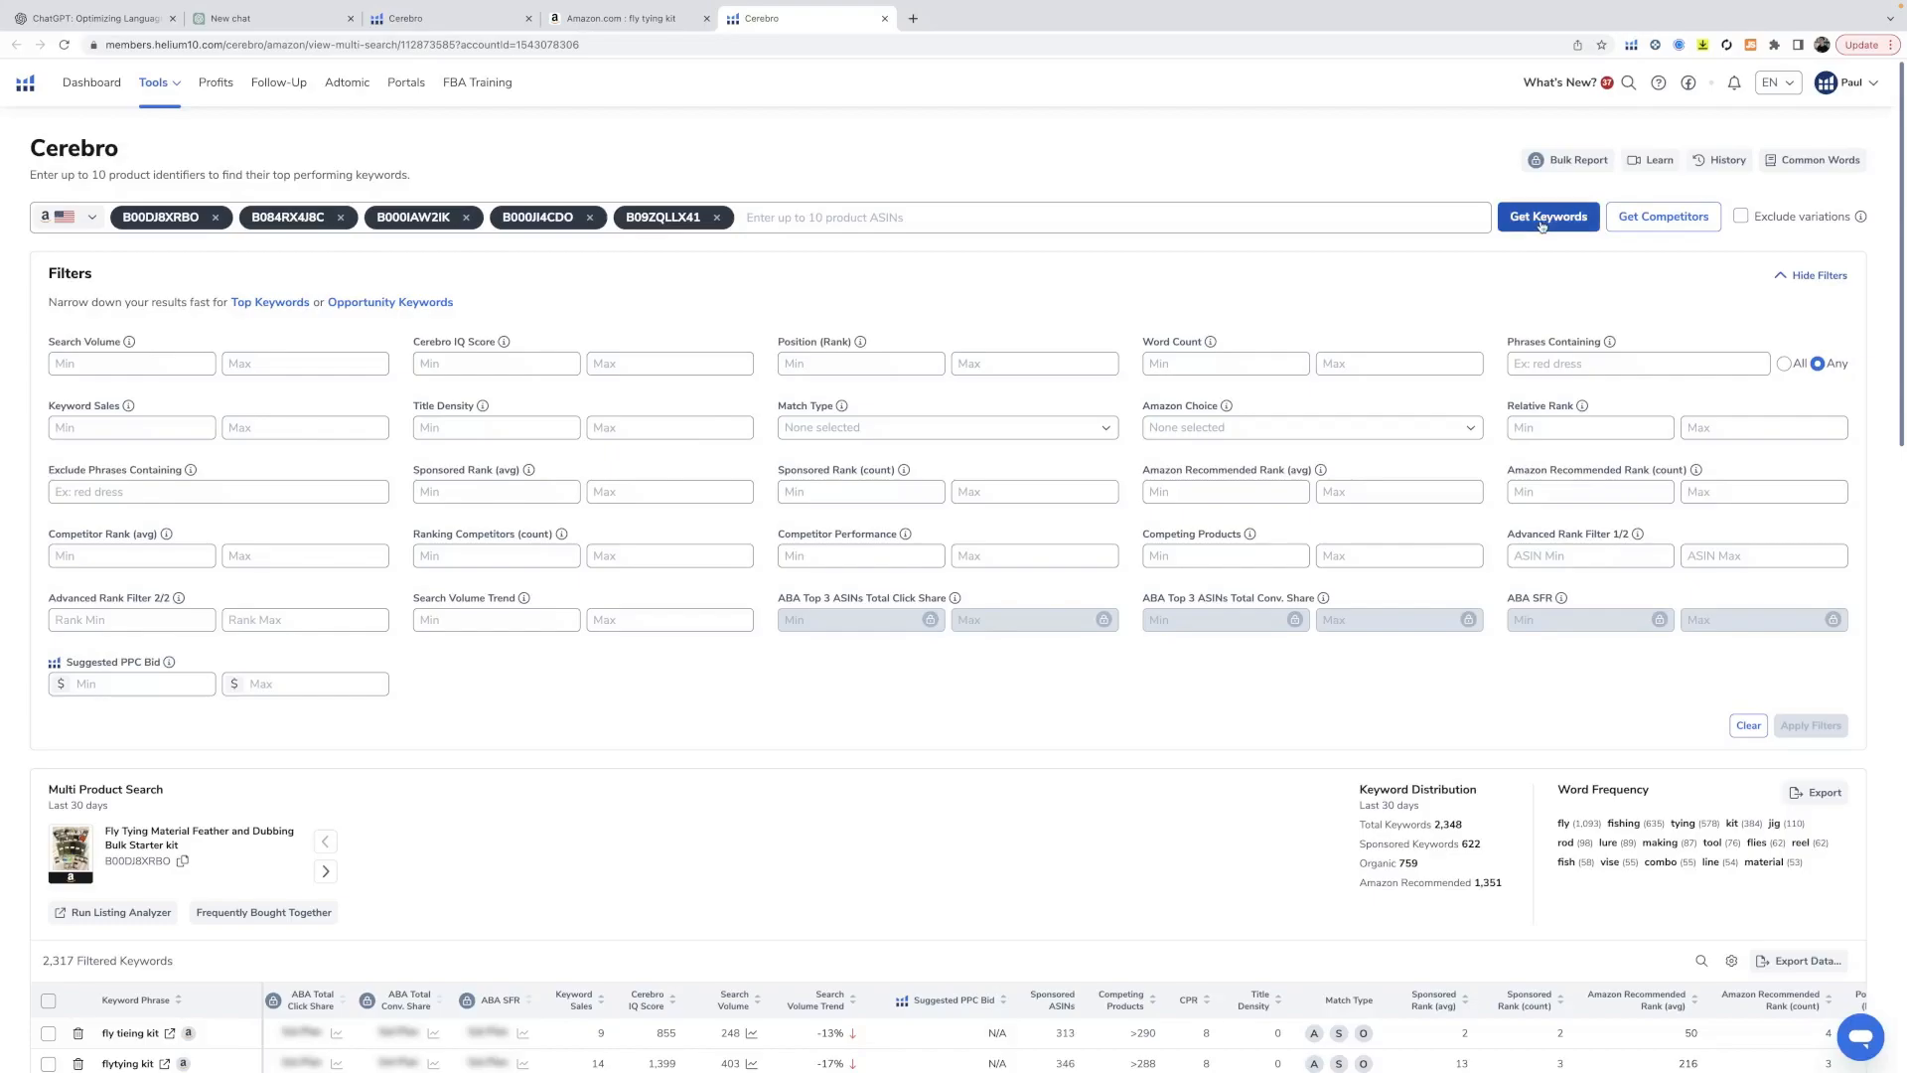
- Scroll through the 2,317 Cerebro keyword results and filters for the five ASINs
scroll("down", 3)
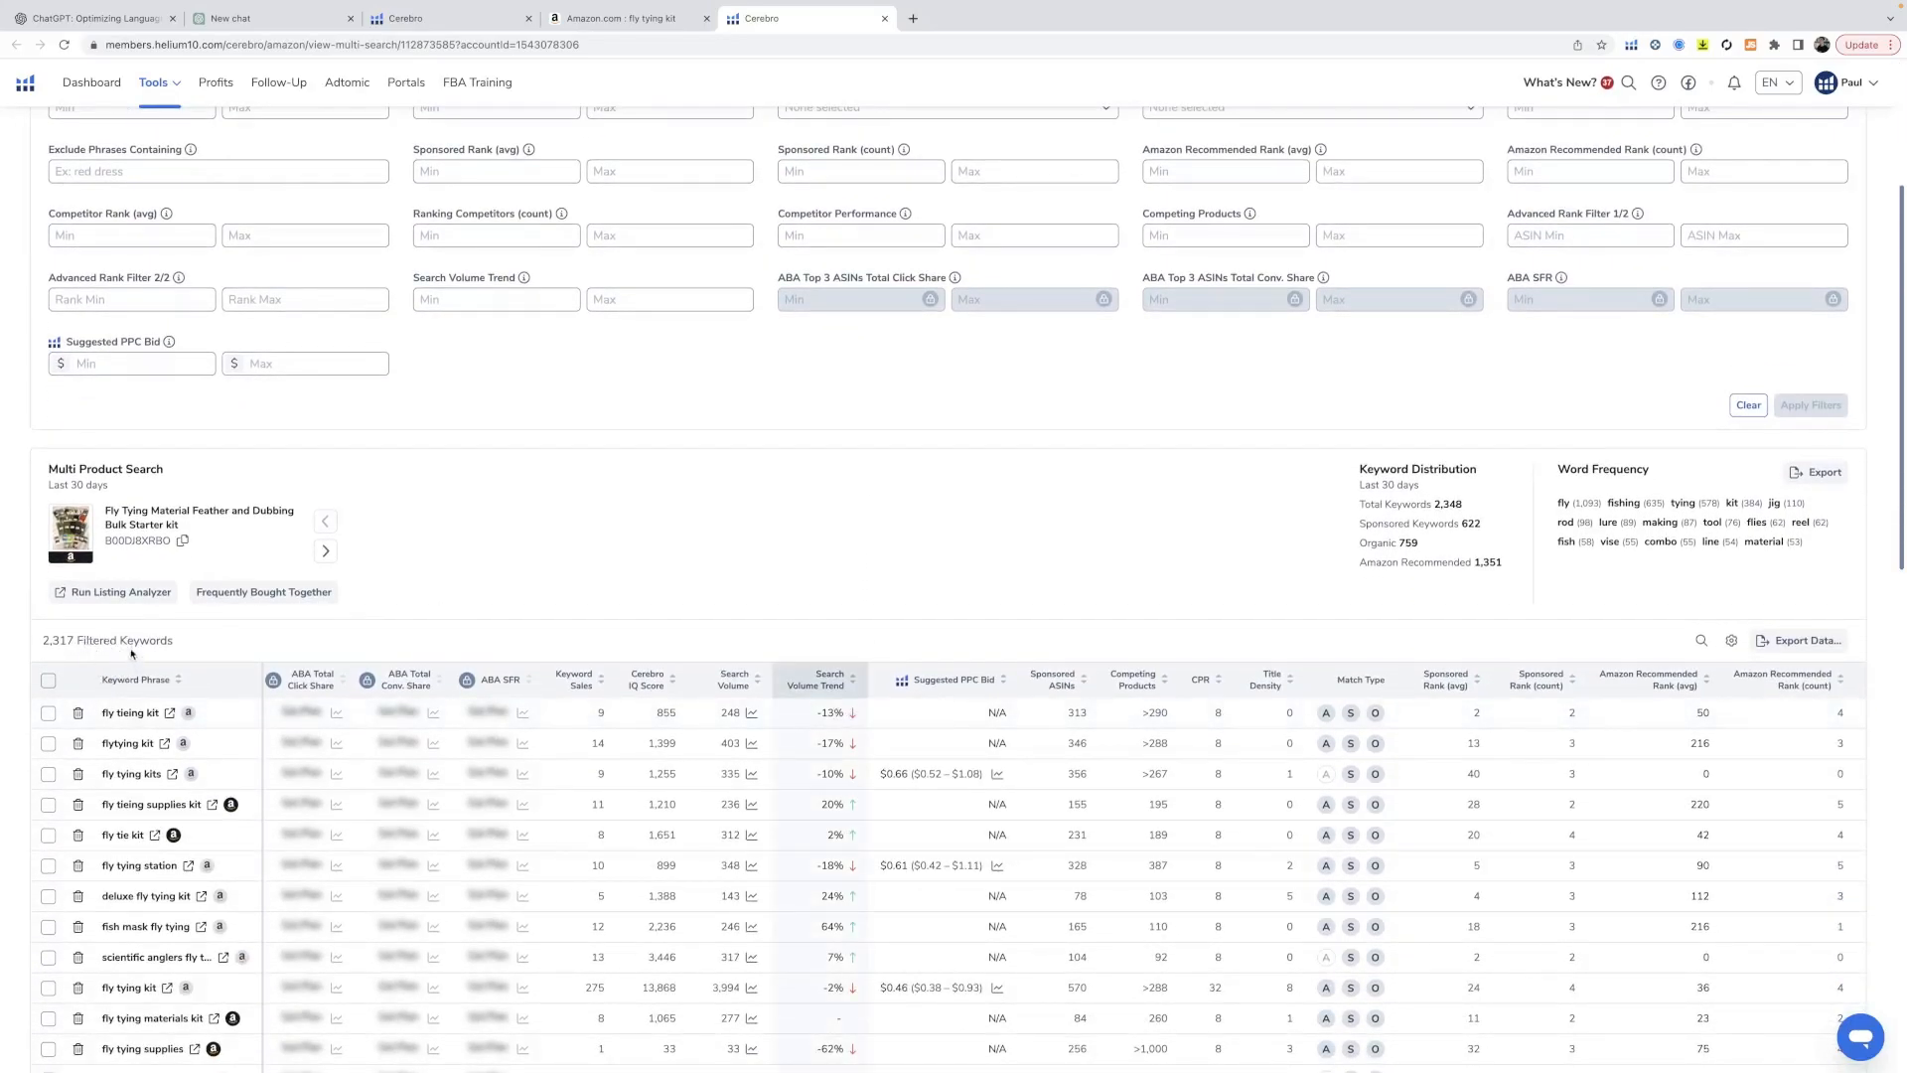
mouse_move(1035, 506)
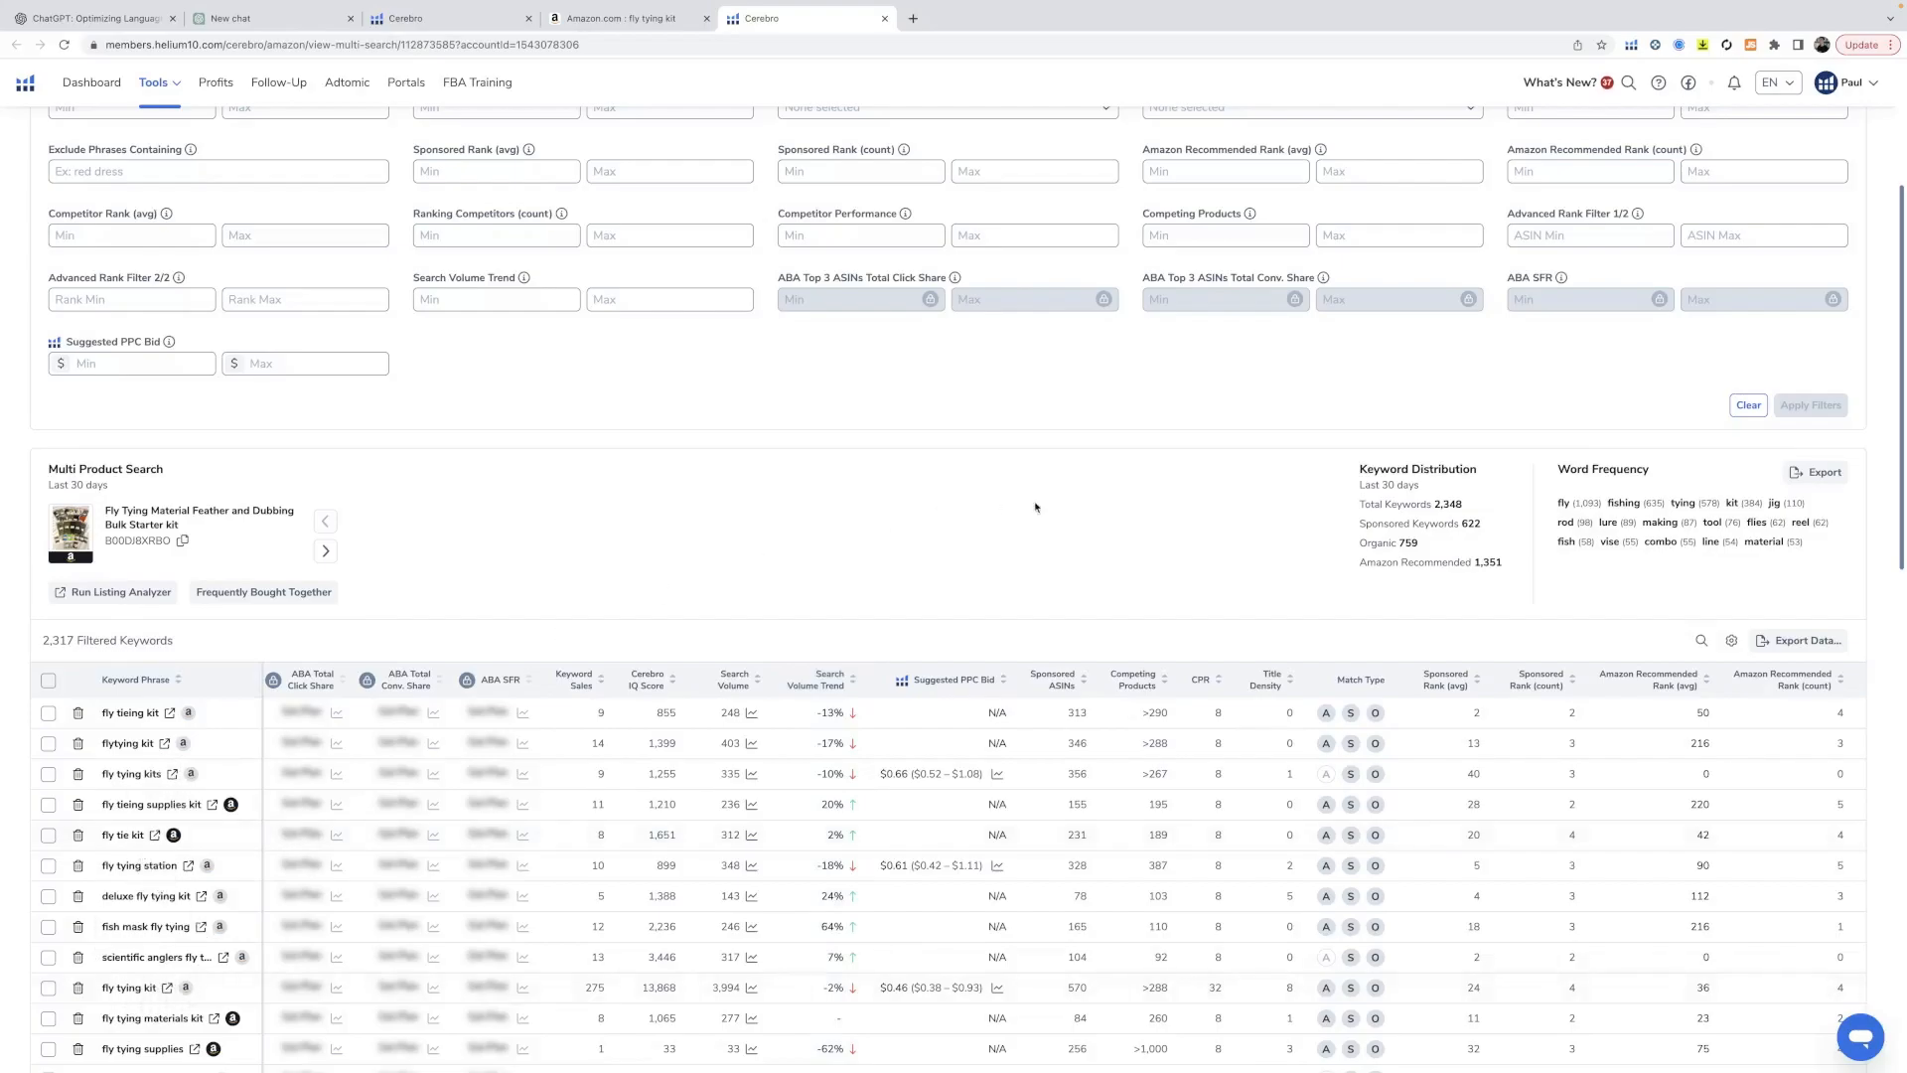
scroll("up", 3)
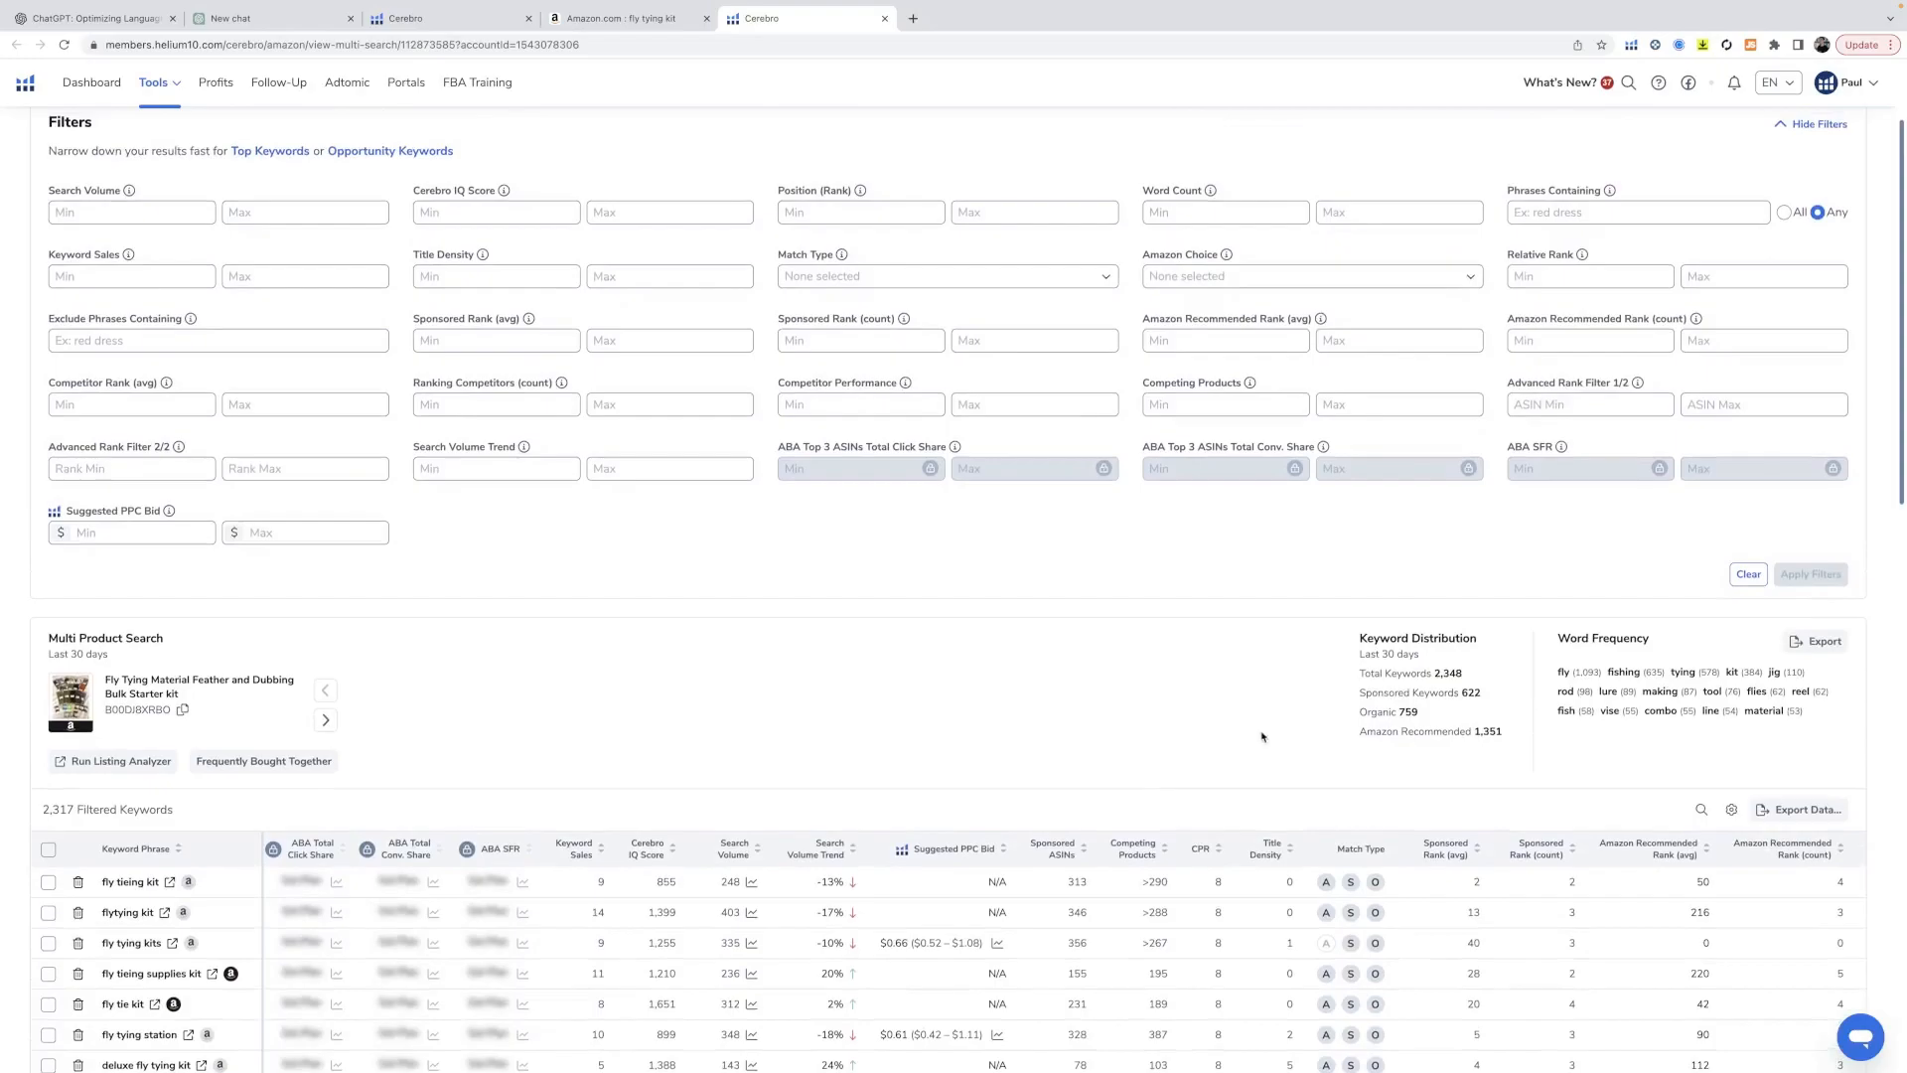
mouse_move(1575, 471)
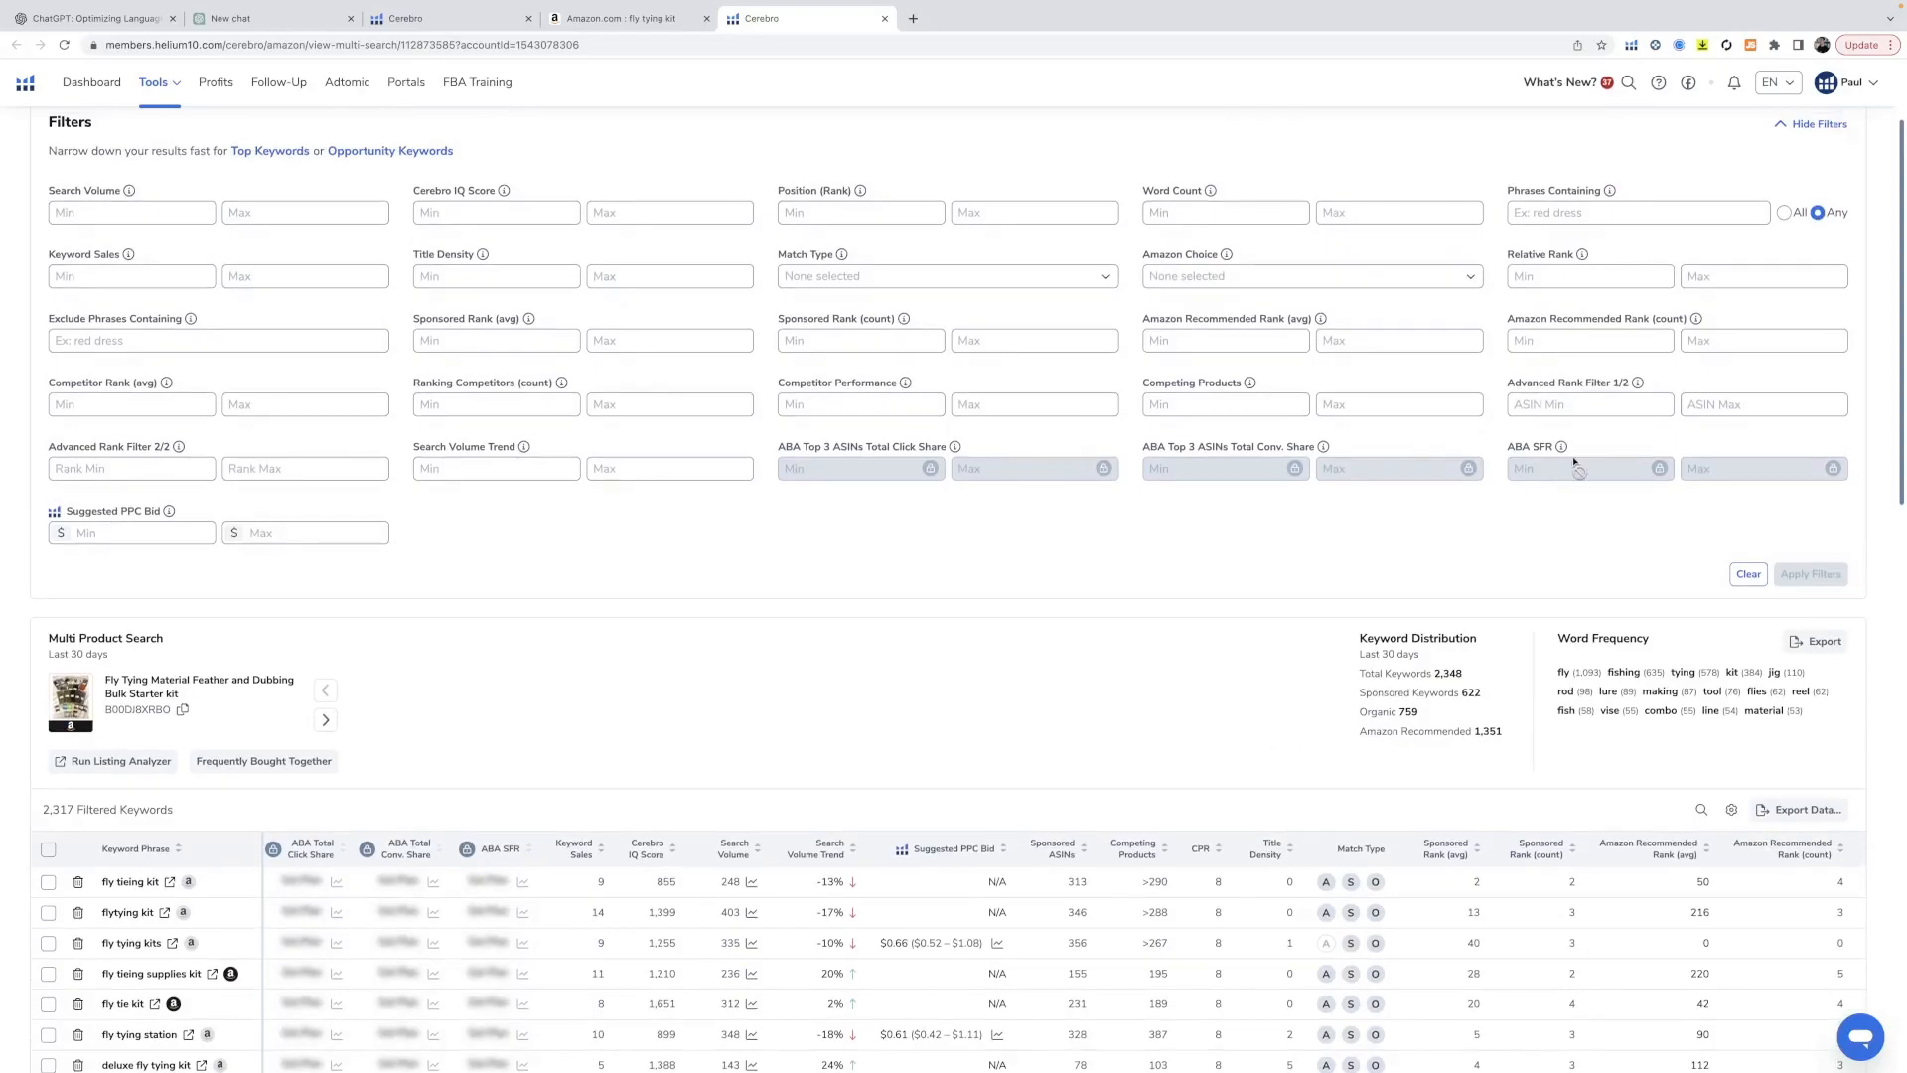
- Set advanced rank filters to minimum 2 and 1–50, narrowing Cerebro to 43 keywords
scroll("up", 3)
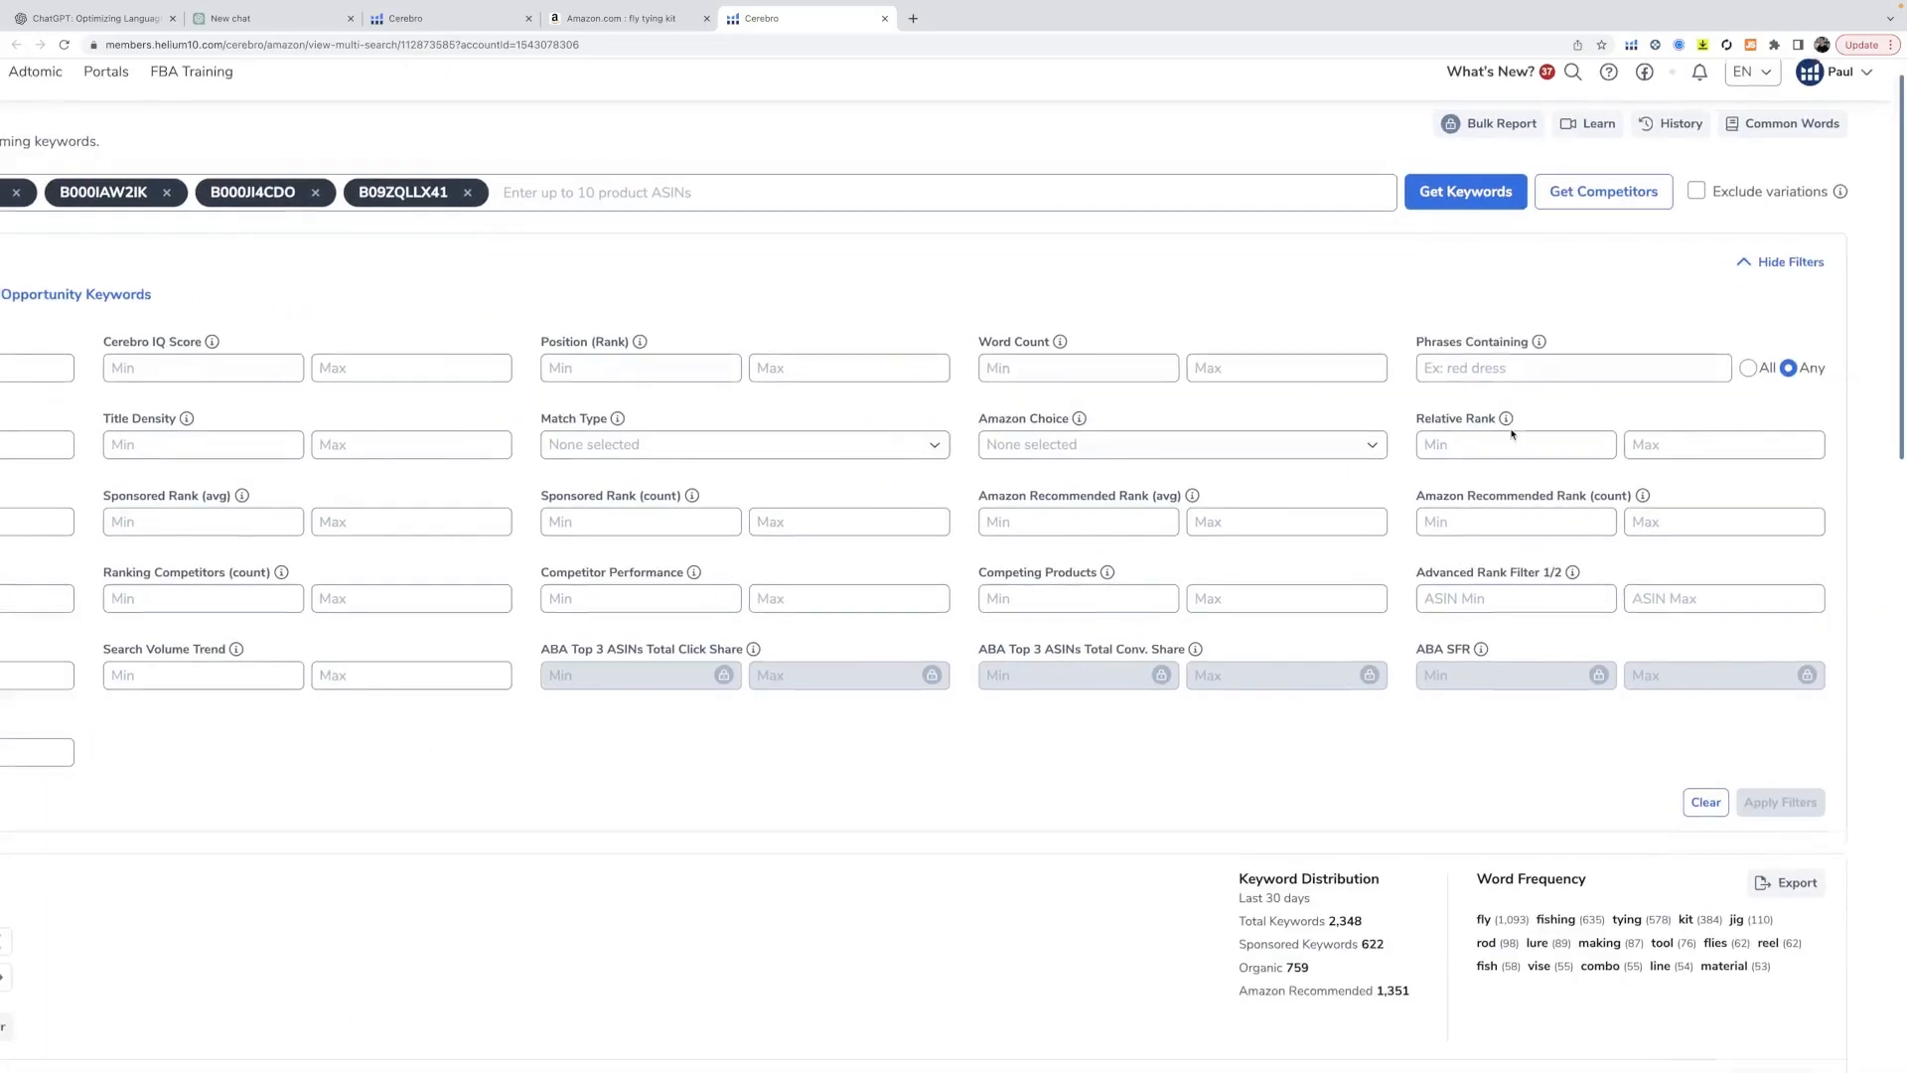
scroll("down", 3)
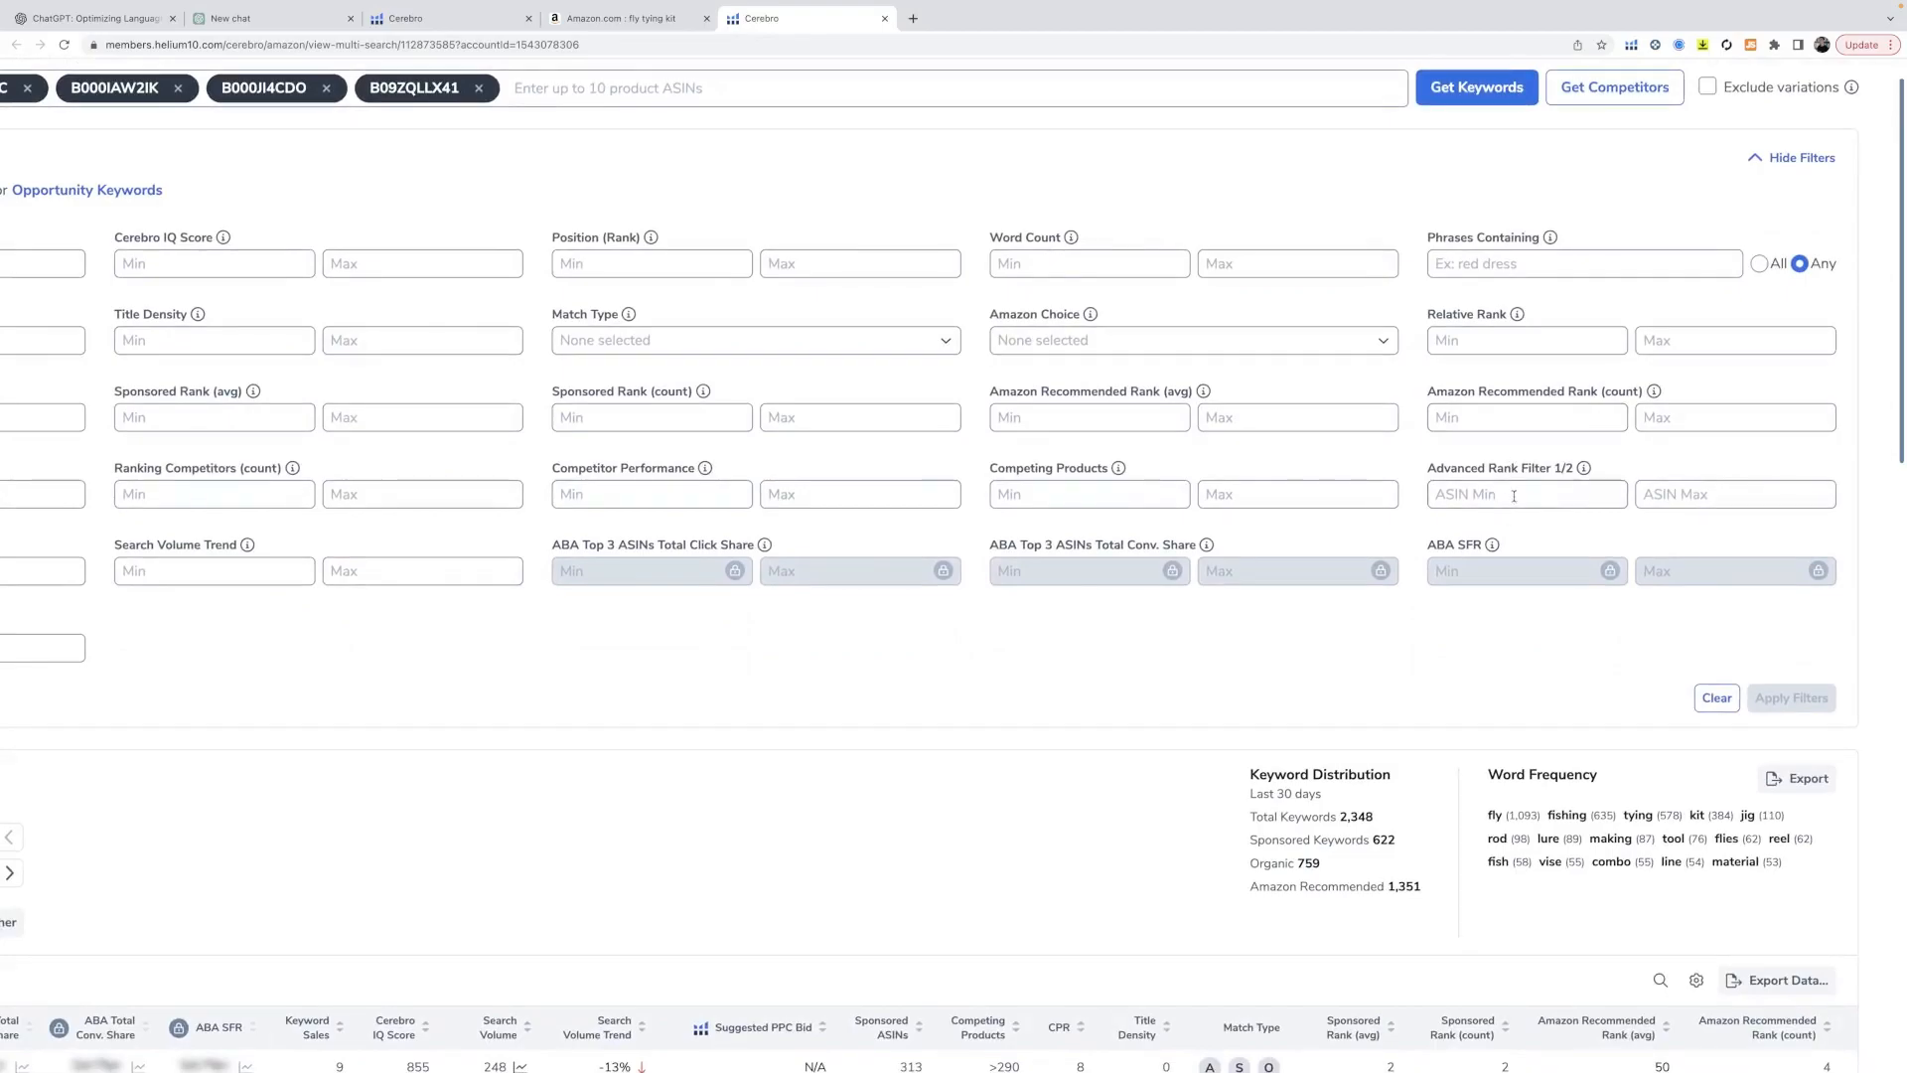
left_click(1526, 494)
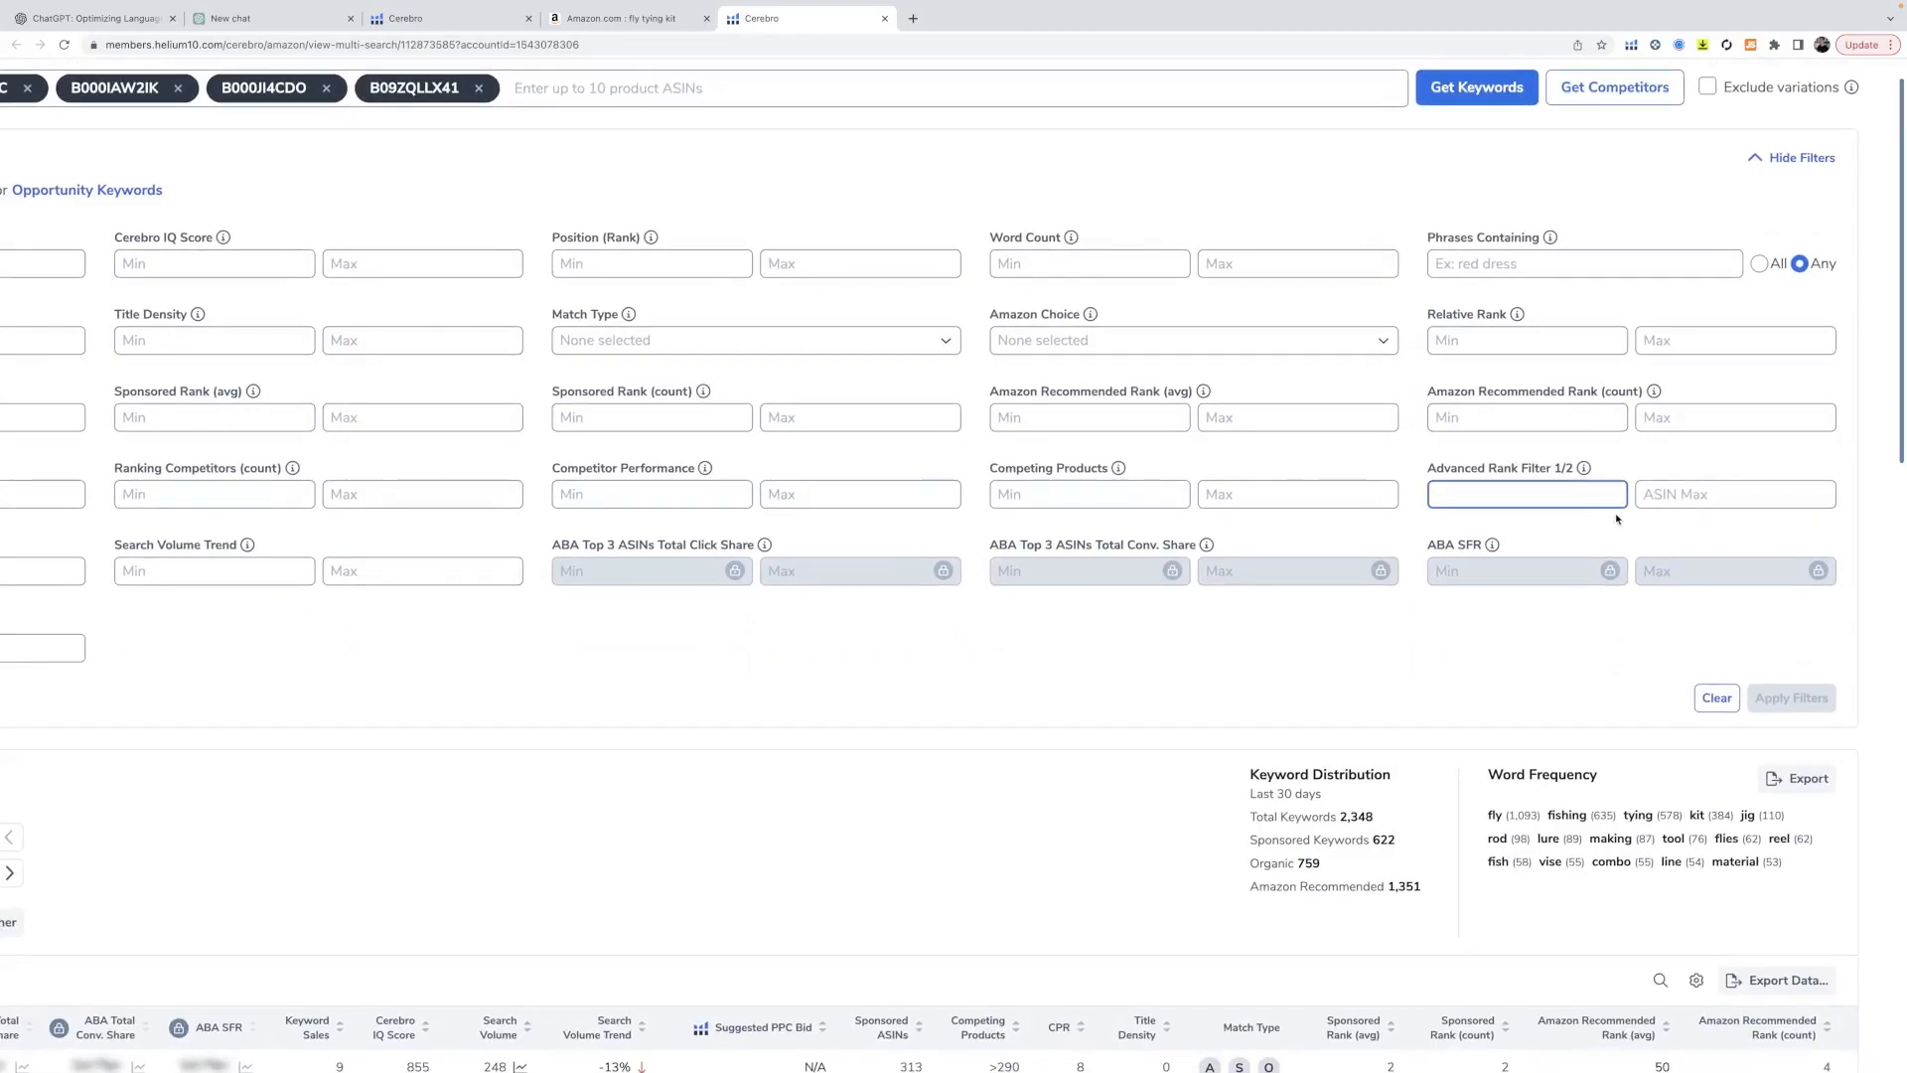
mouse_move(1550, 671)
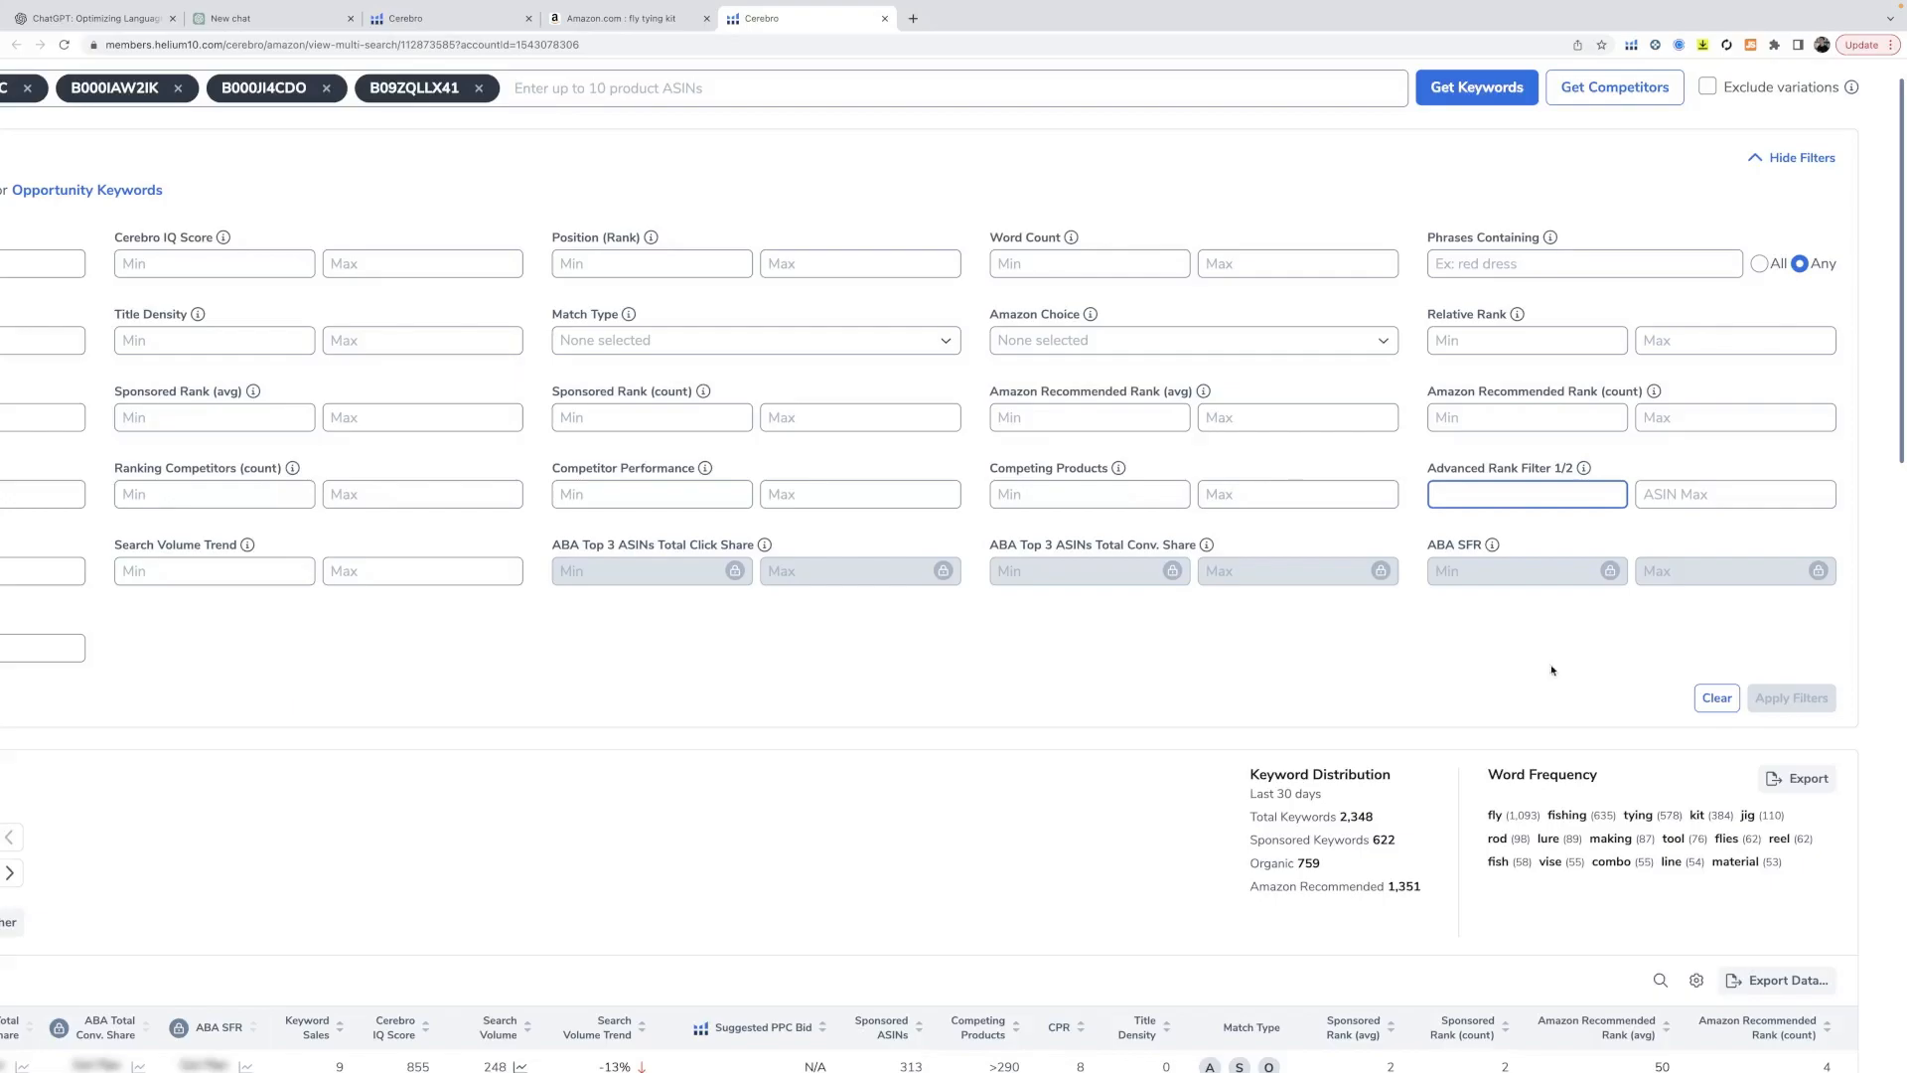
type("2")
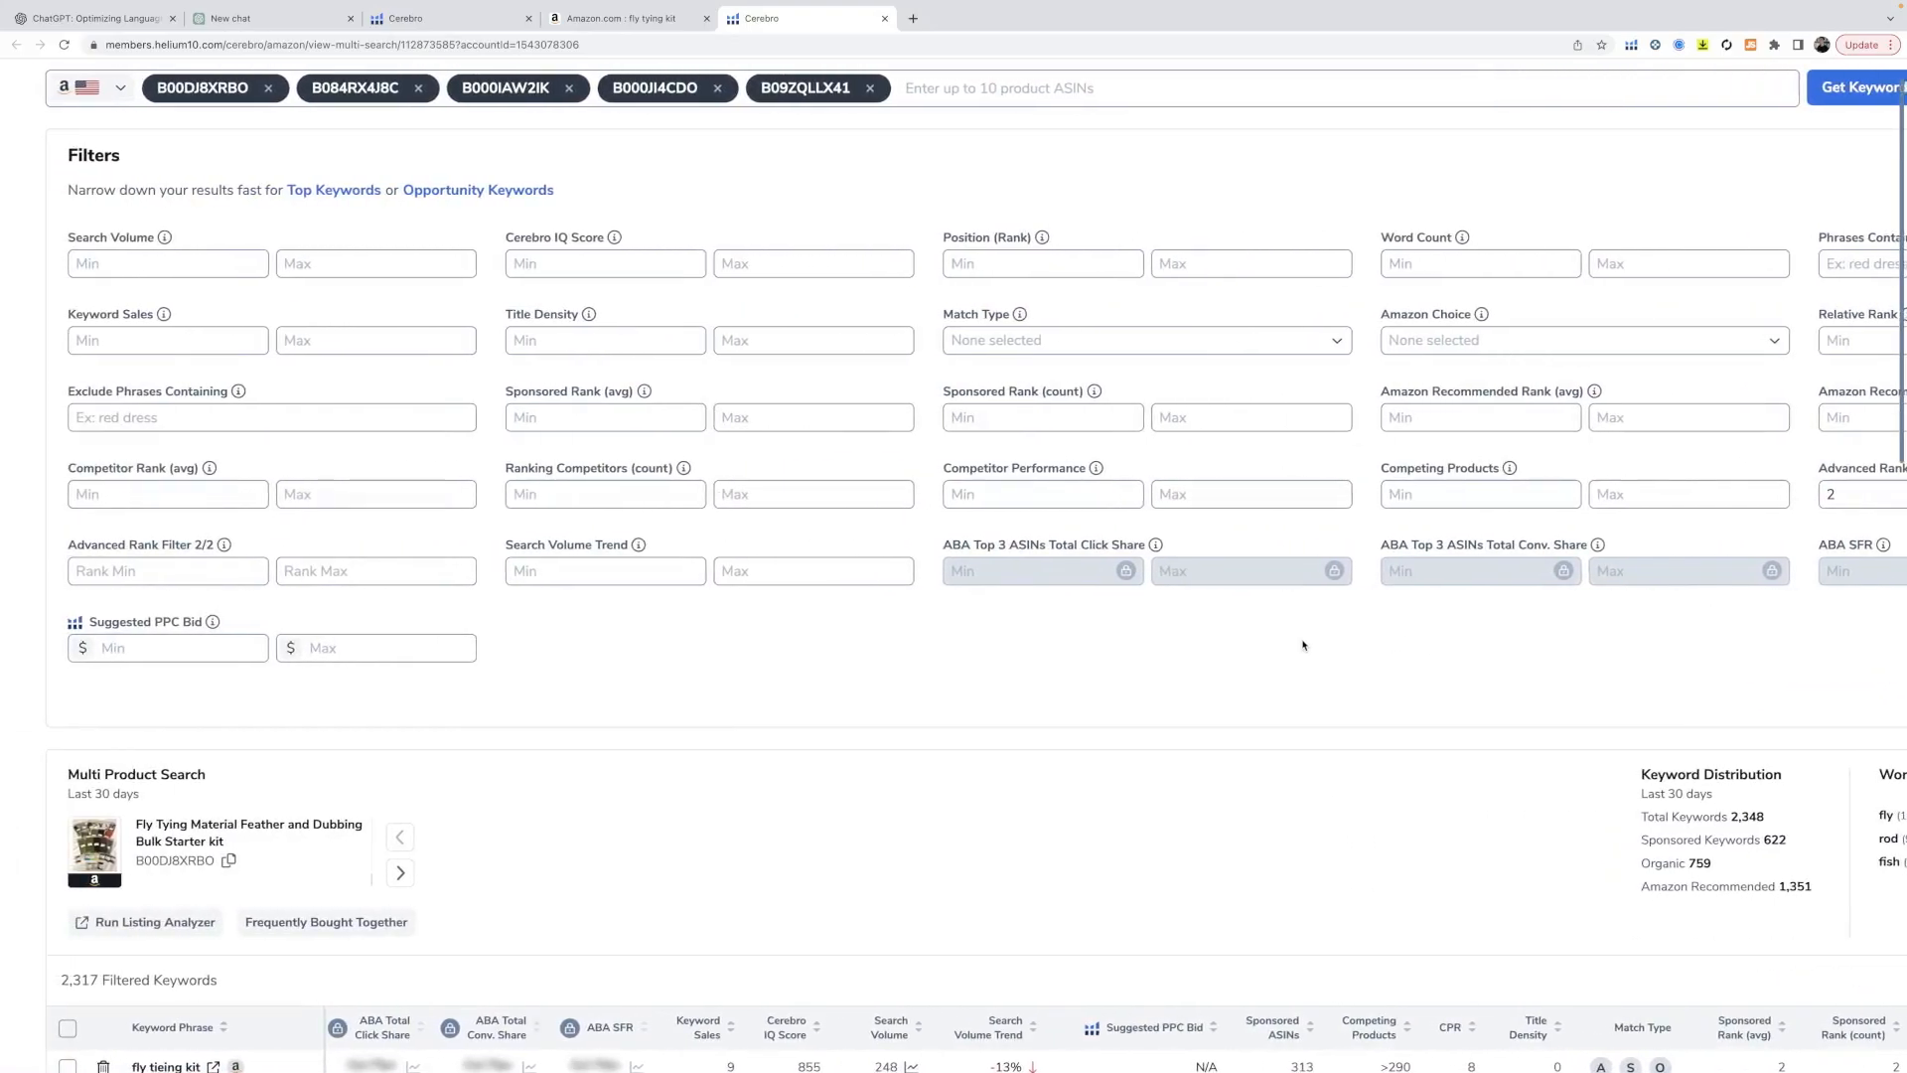
type("50")
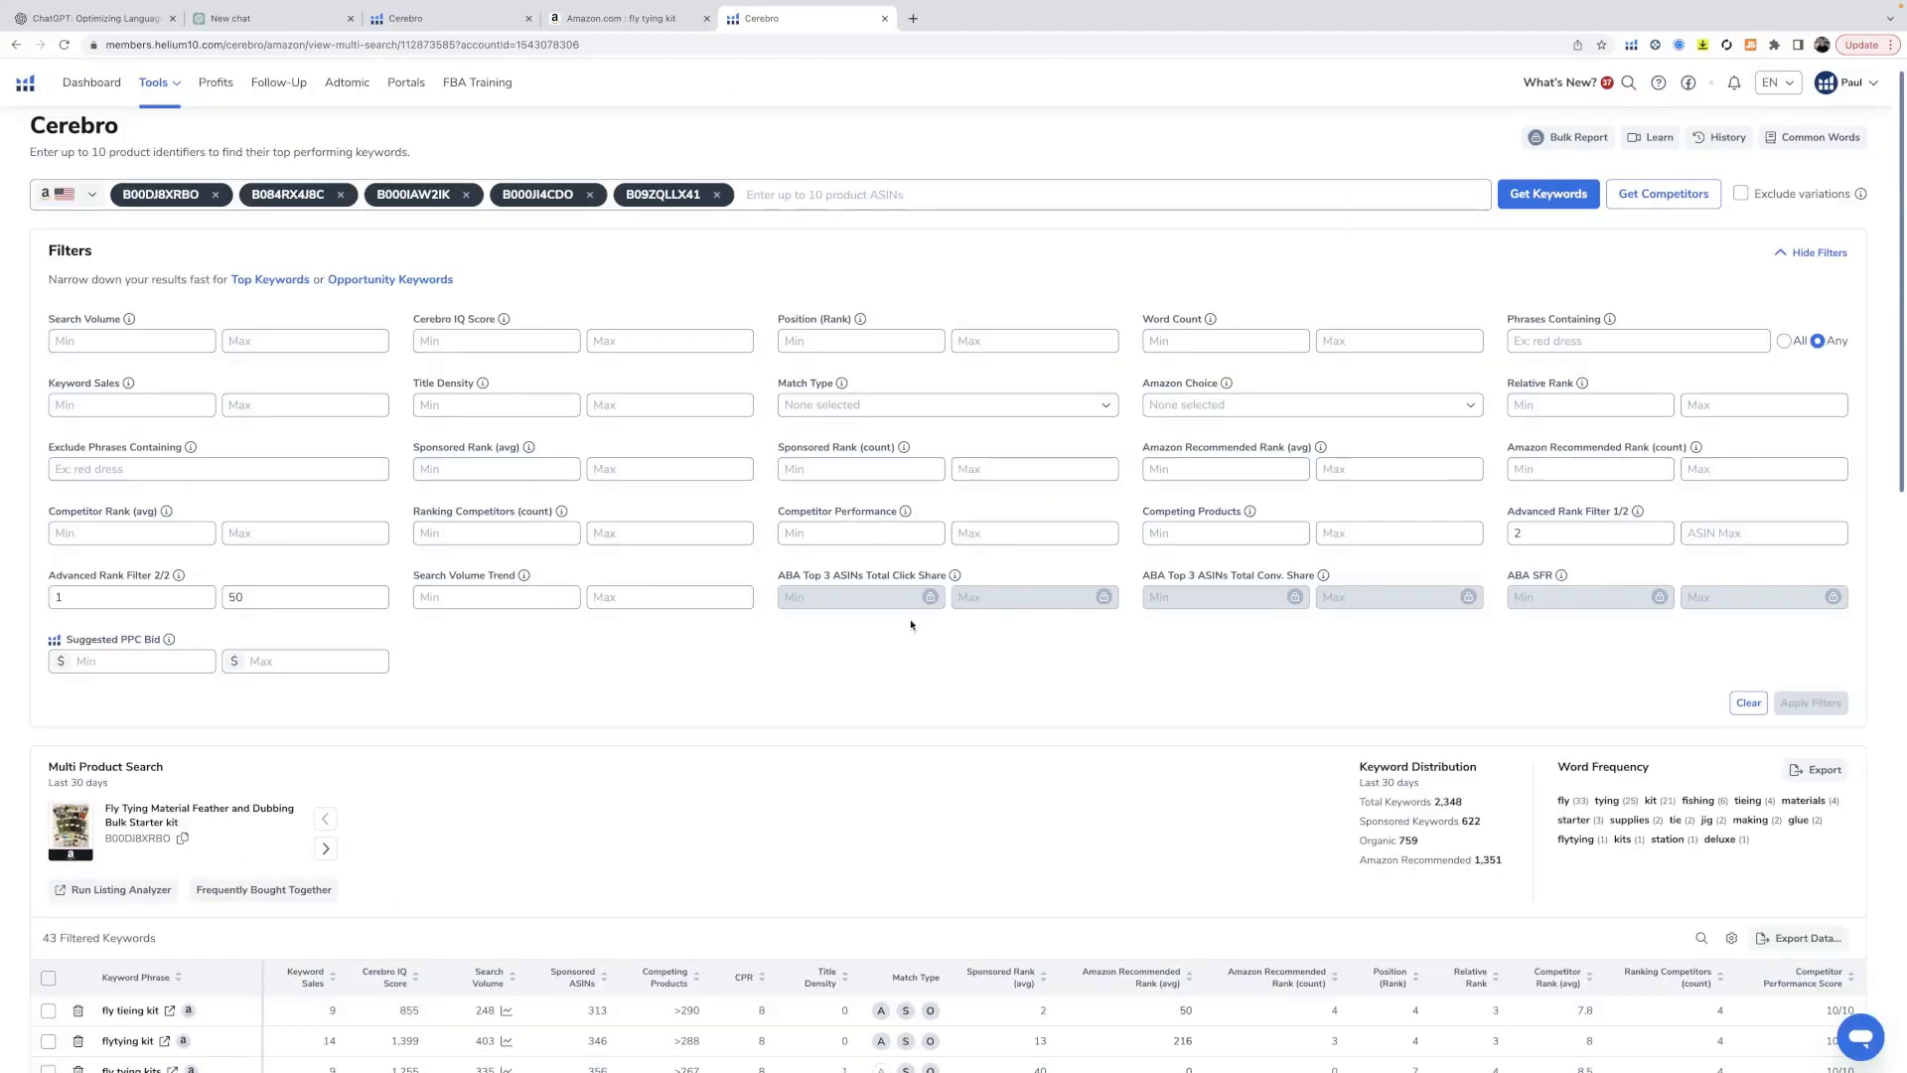
scroll("down", 3)
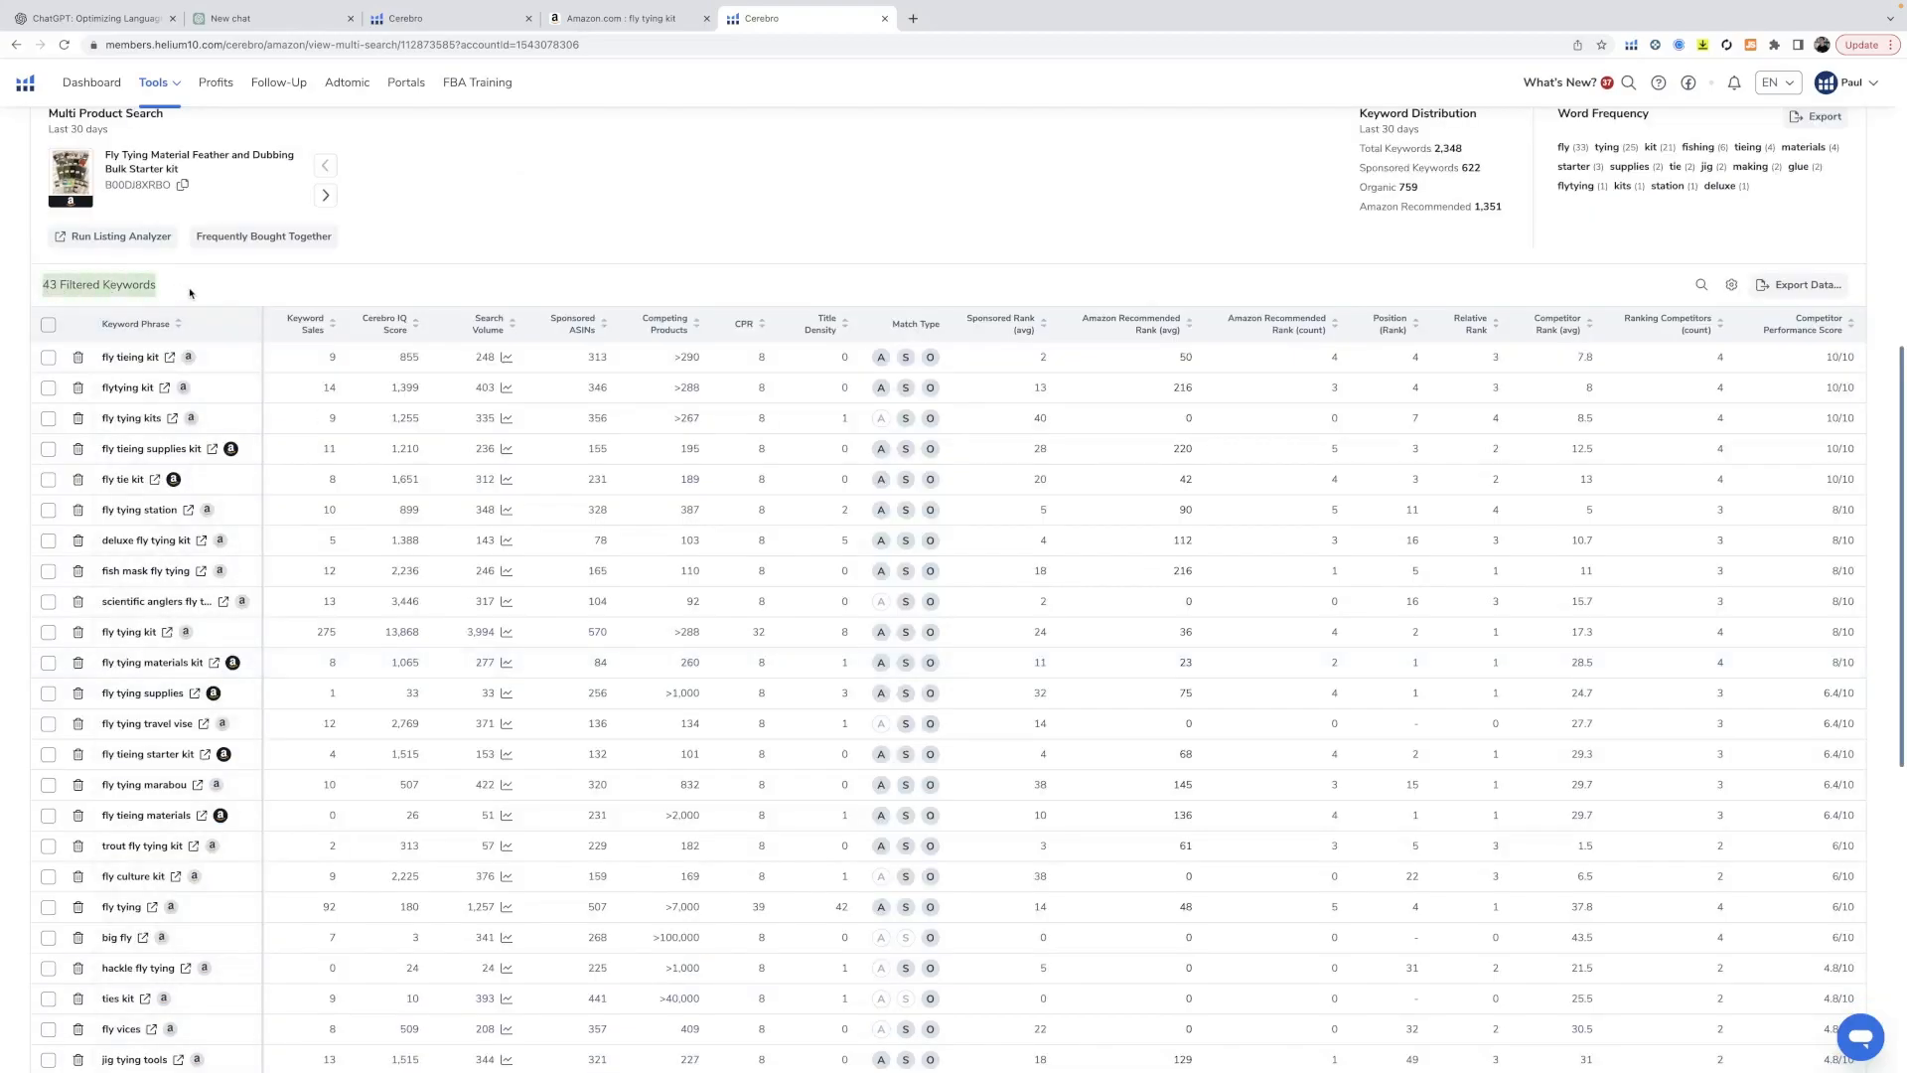
scroll("down", 3)
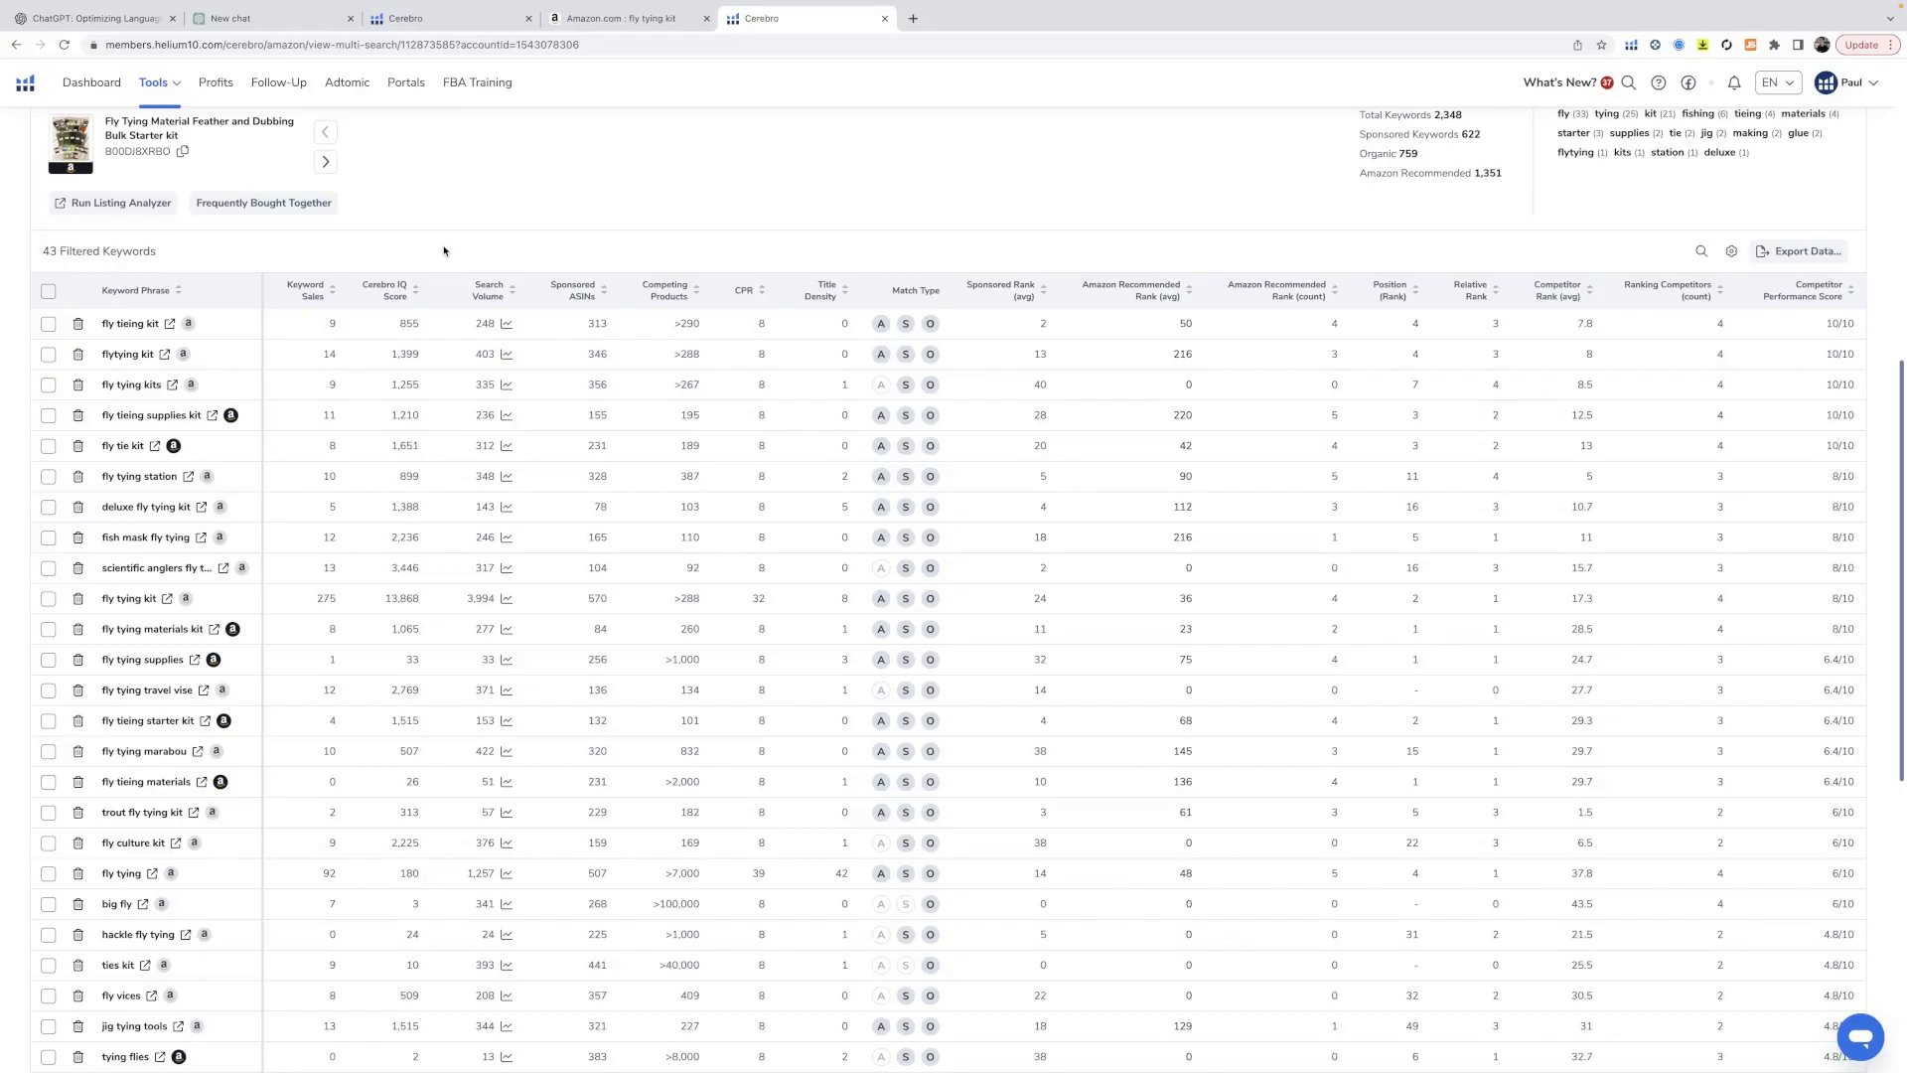
- Sort the 43 keywords by search volume, highest first, and export the data
left_click(481, 289)
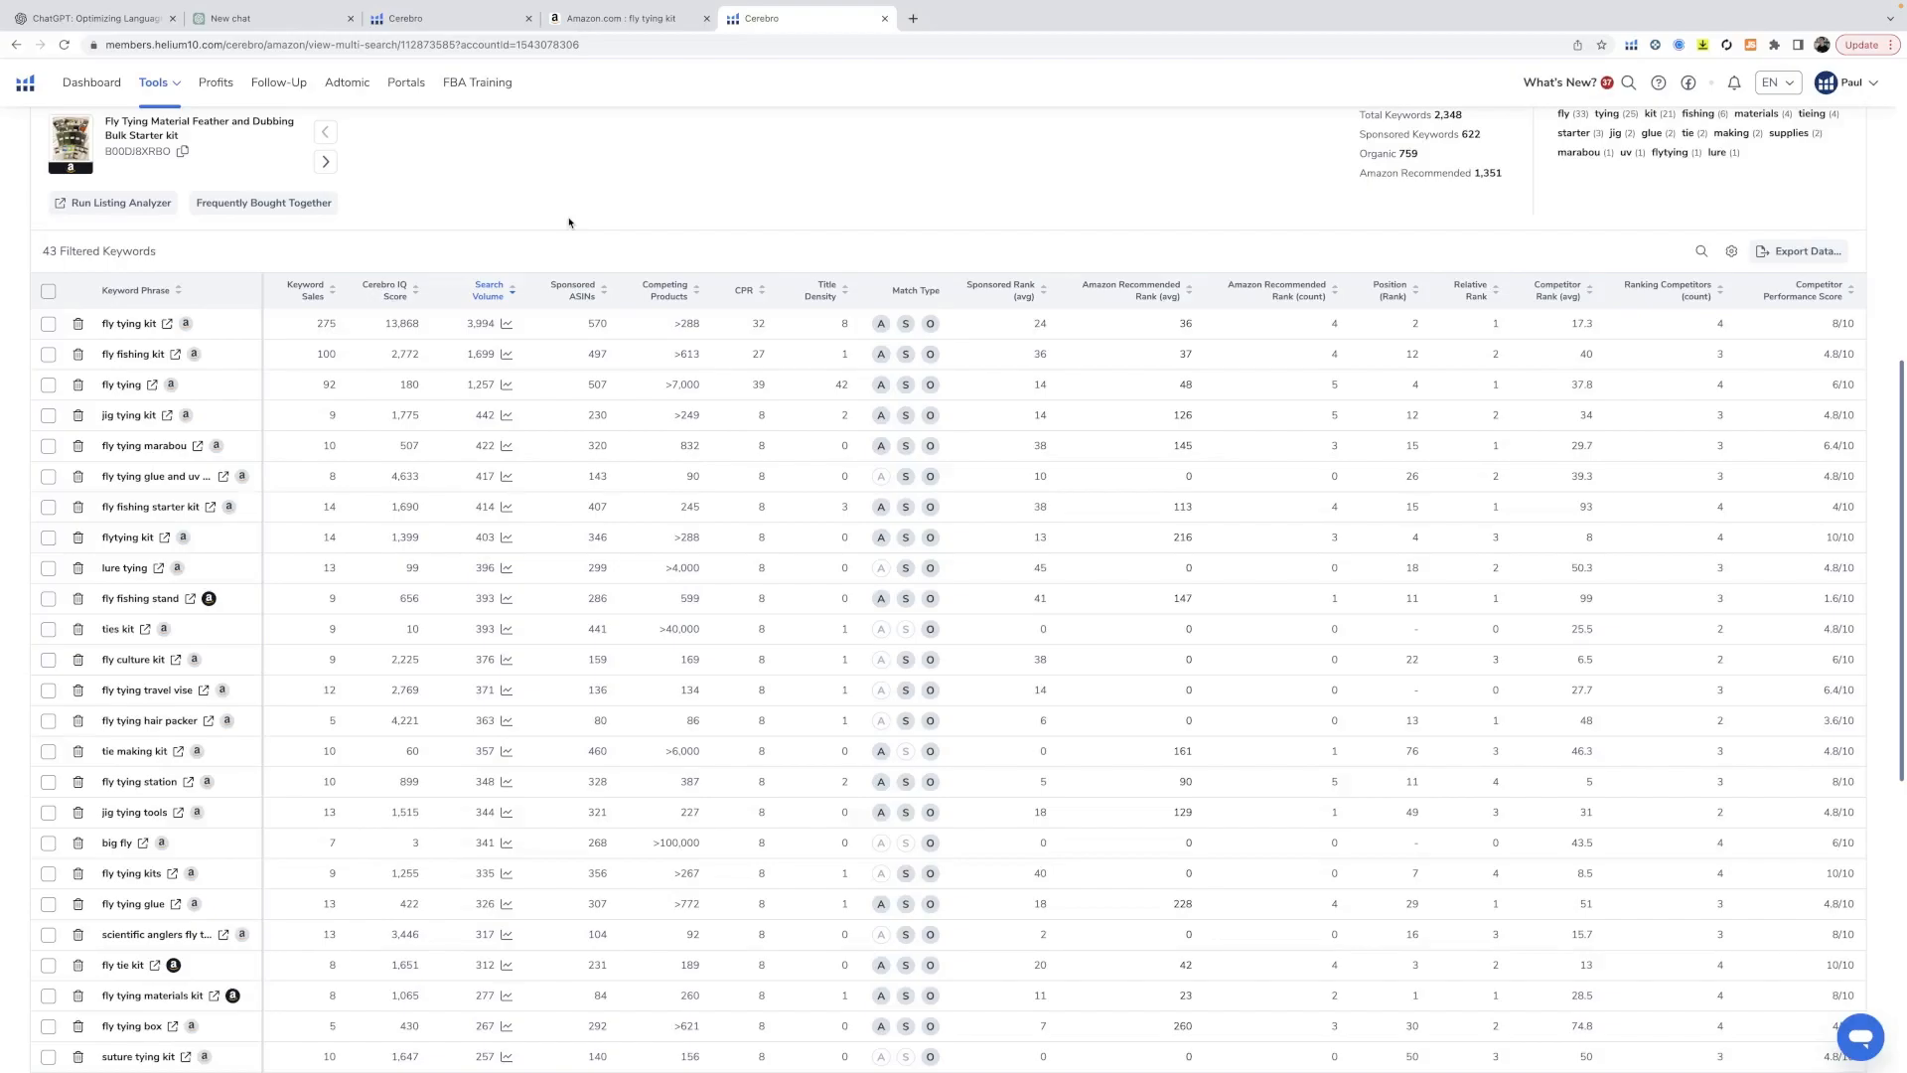
scroll("up", 3)
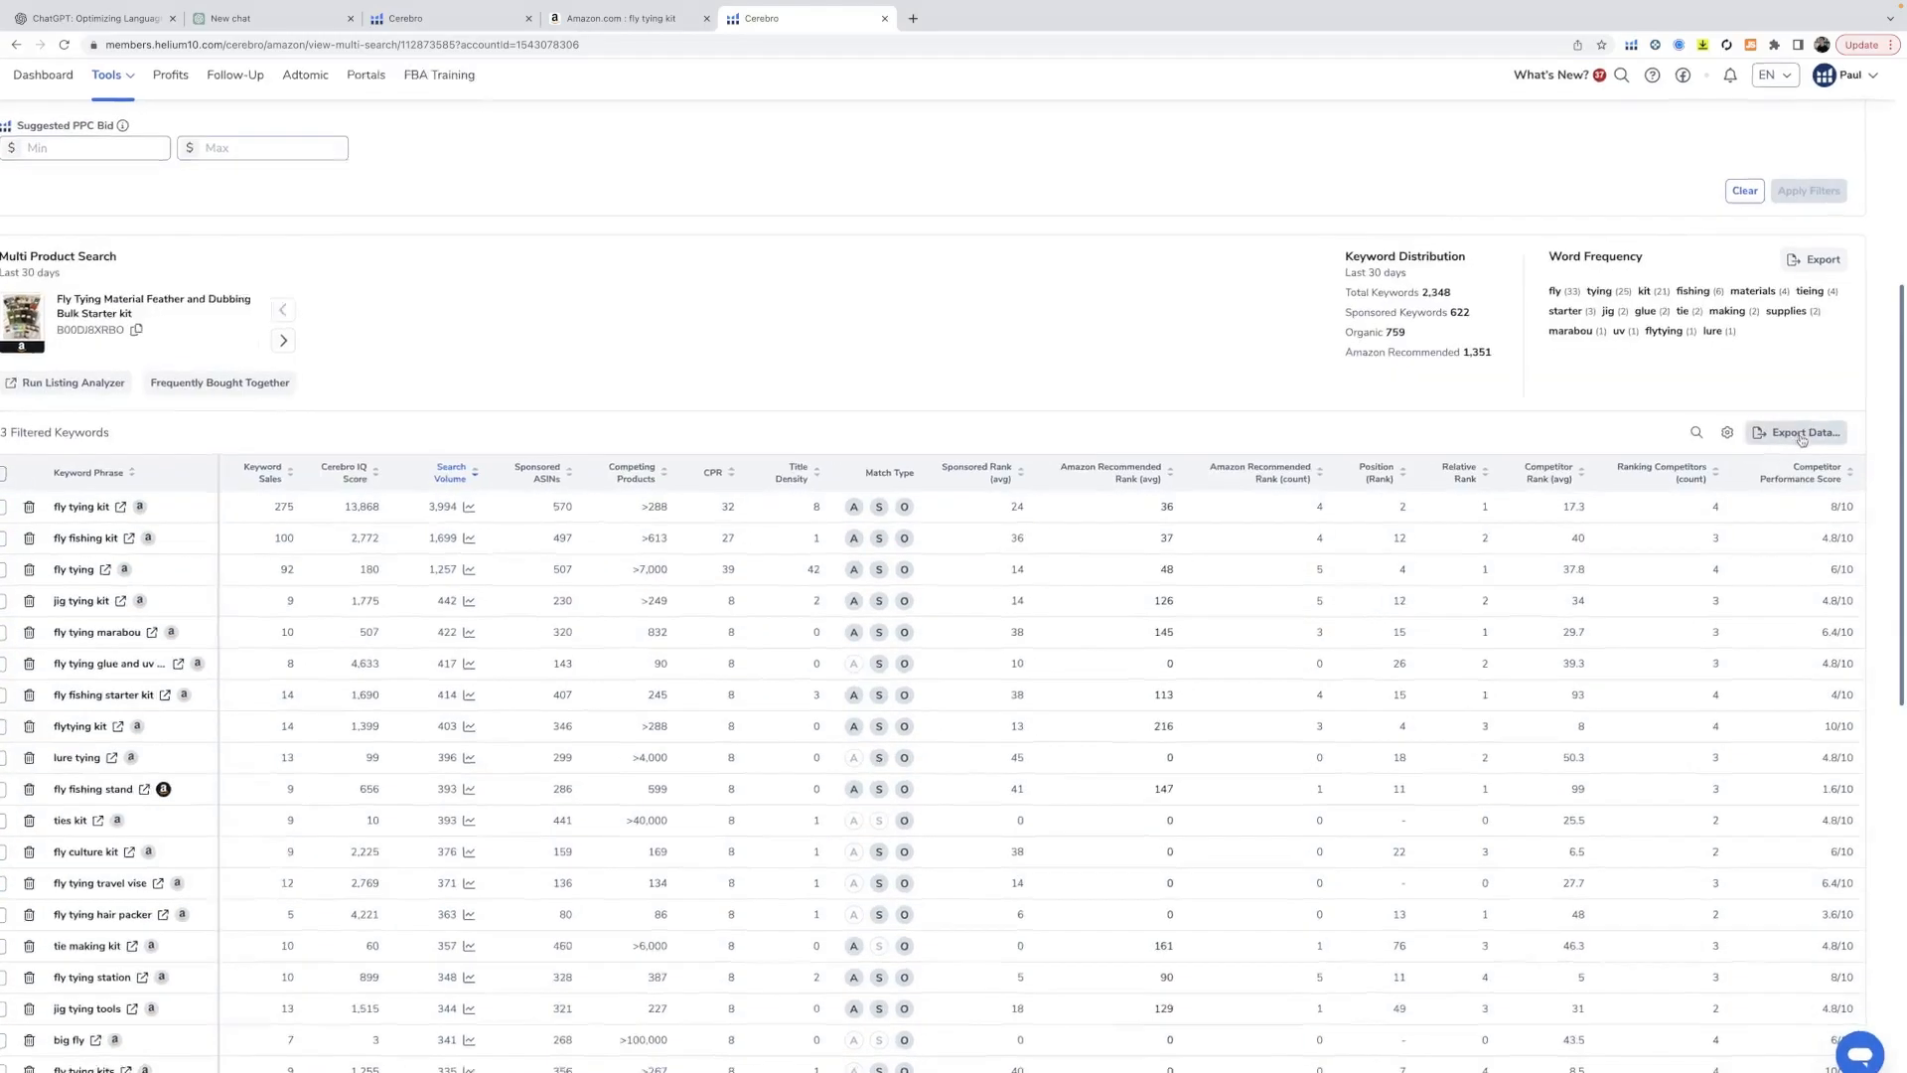
left_click(1801, 433)
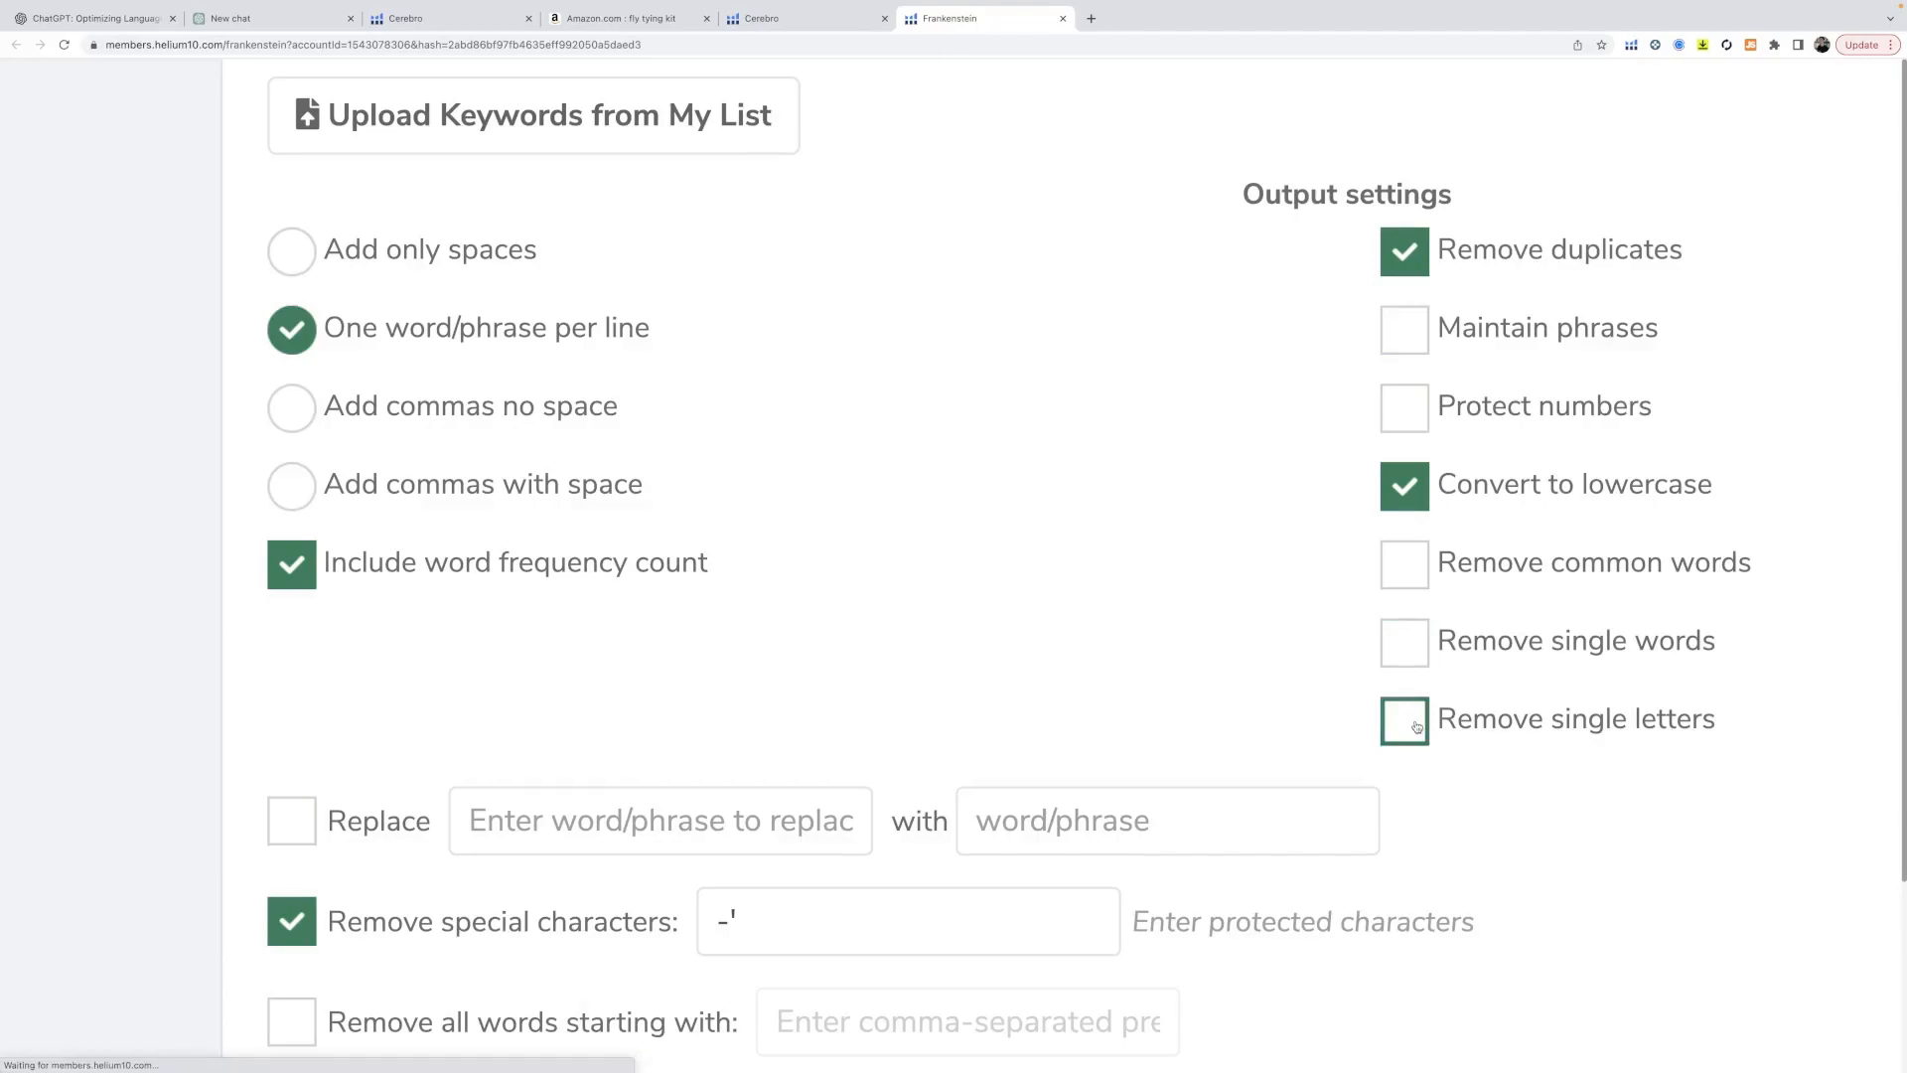
- Turn on Remove single letters and Remove common words in Frankenstein, then review the result
left_click(1403, 719)
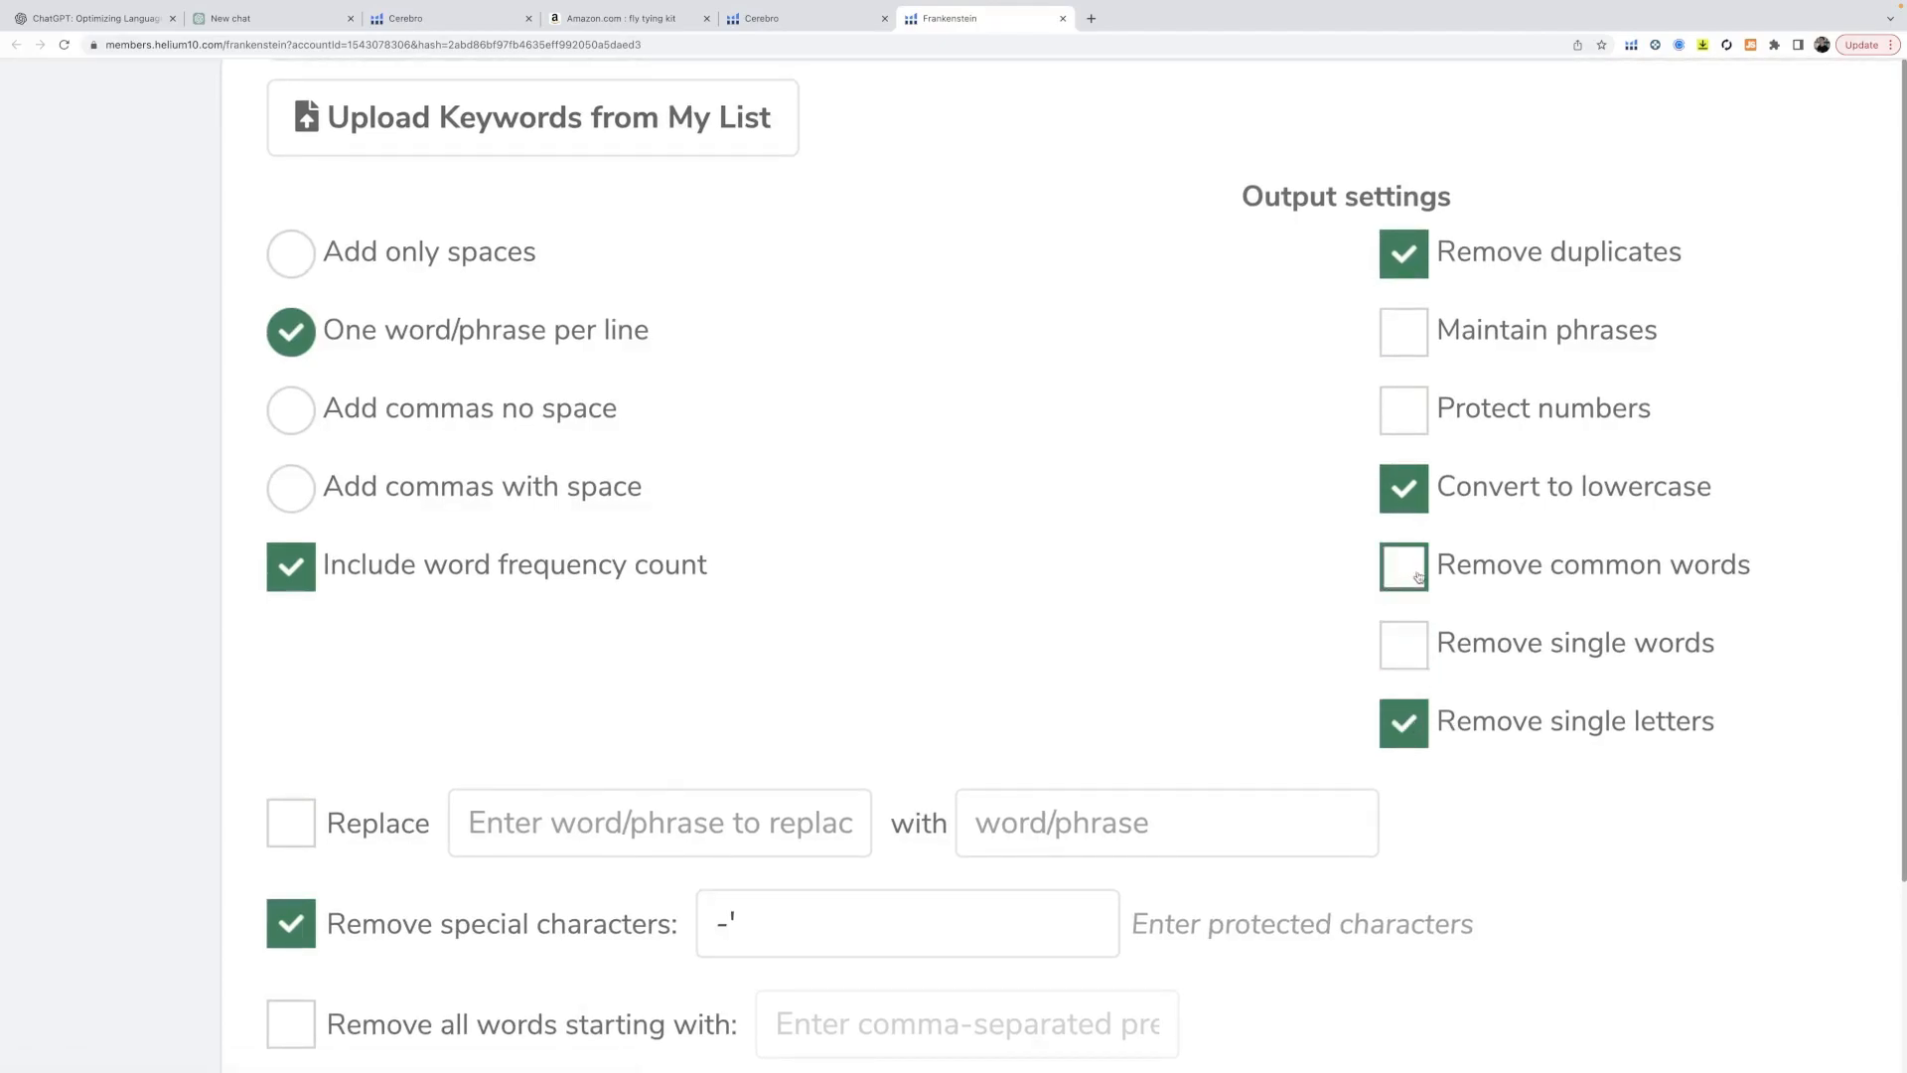
left_click(1402, 564)
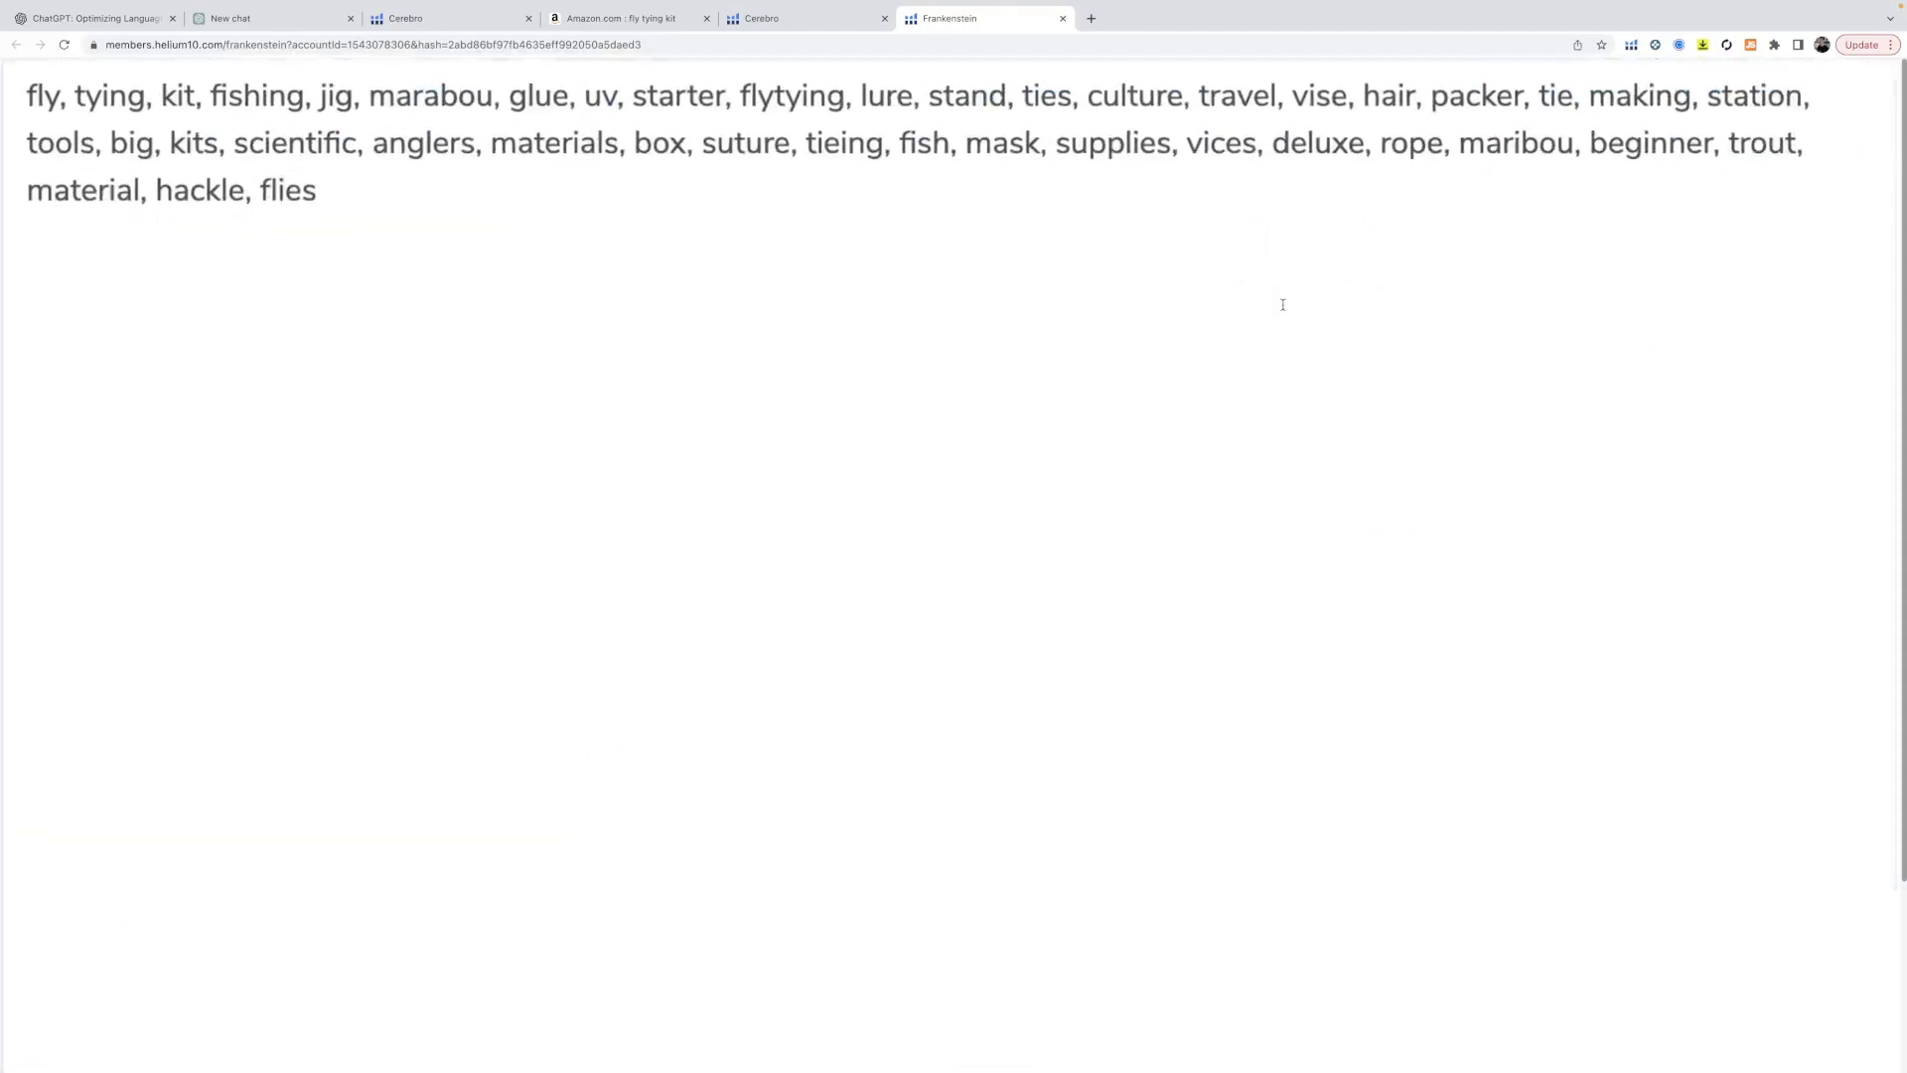
scroll("up", 3)
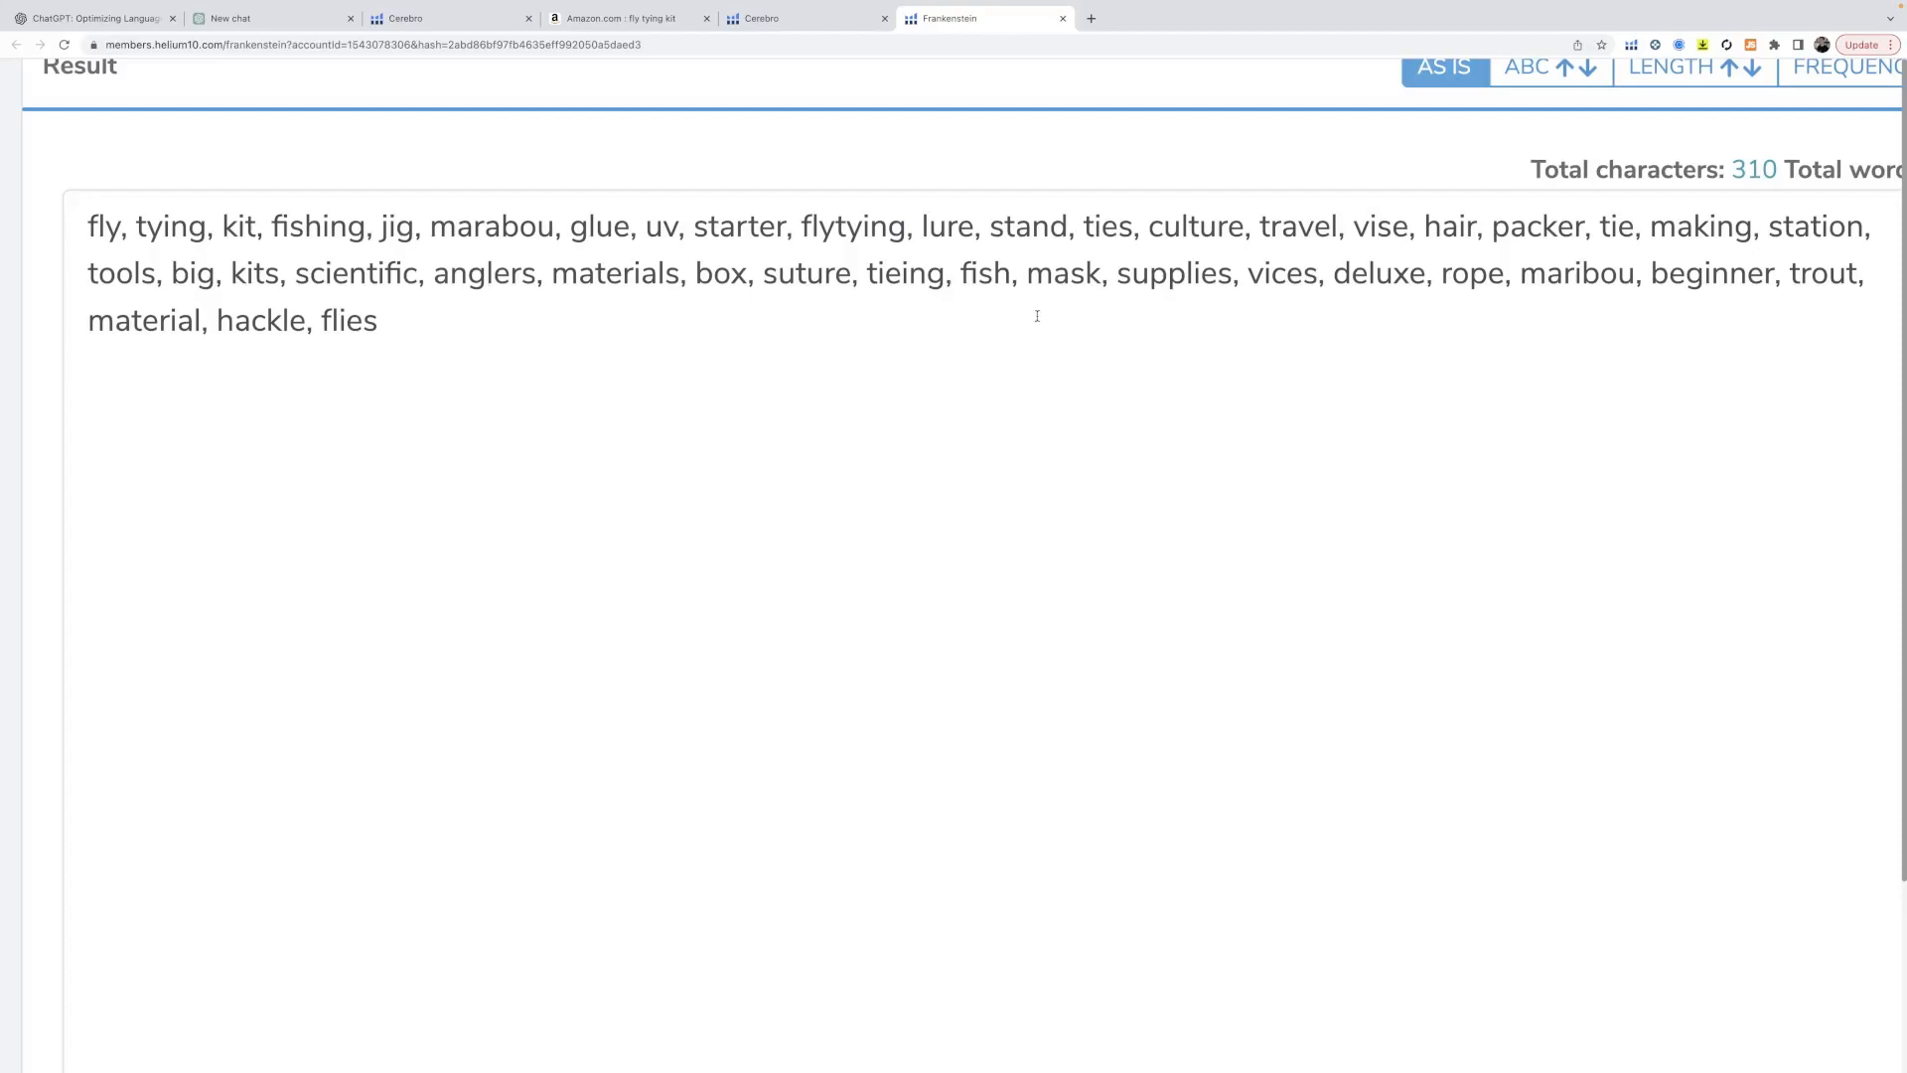
mouse_move(1011, 347)
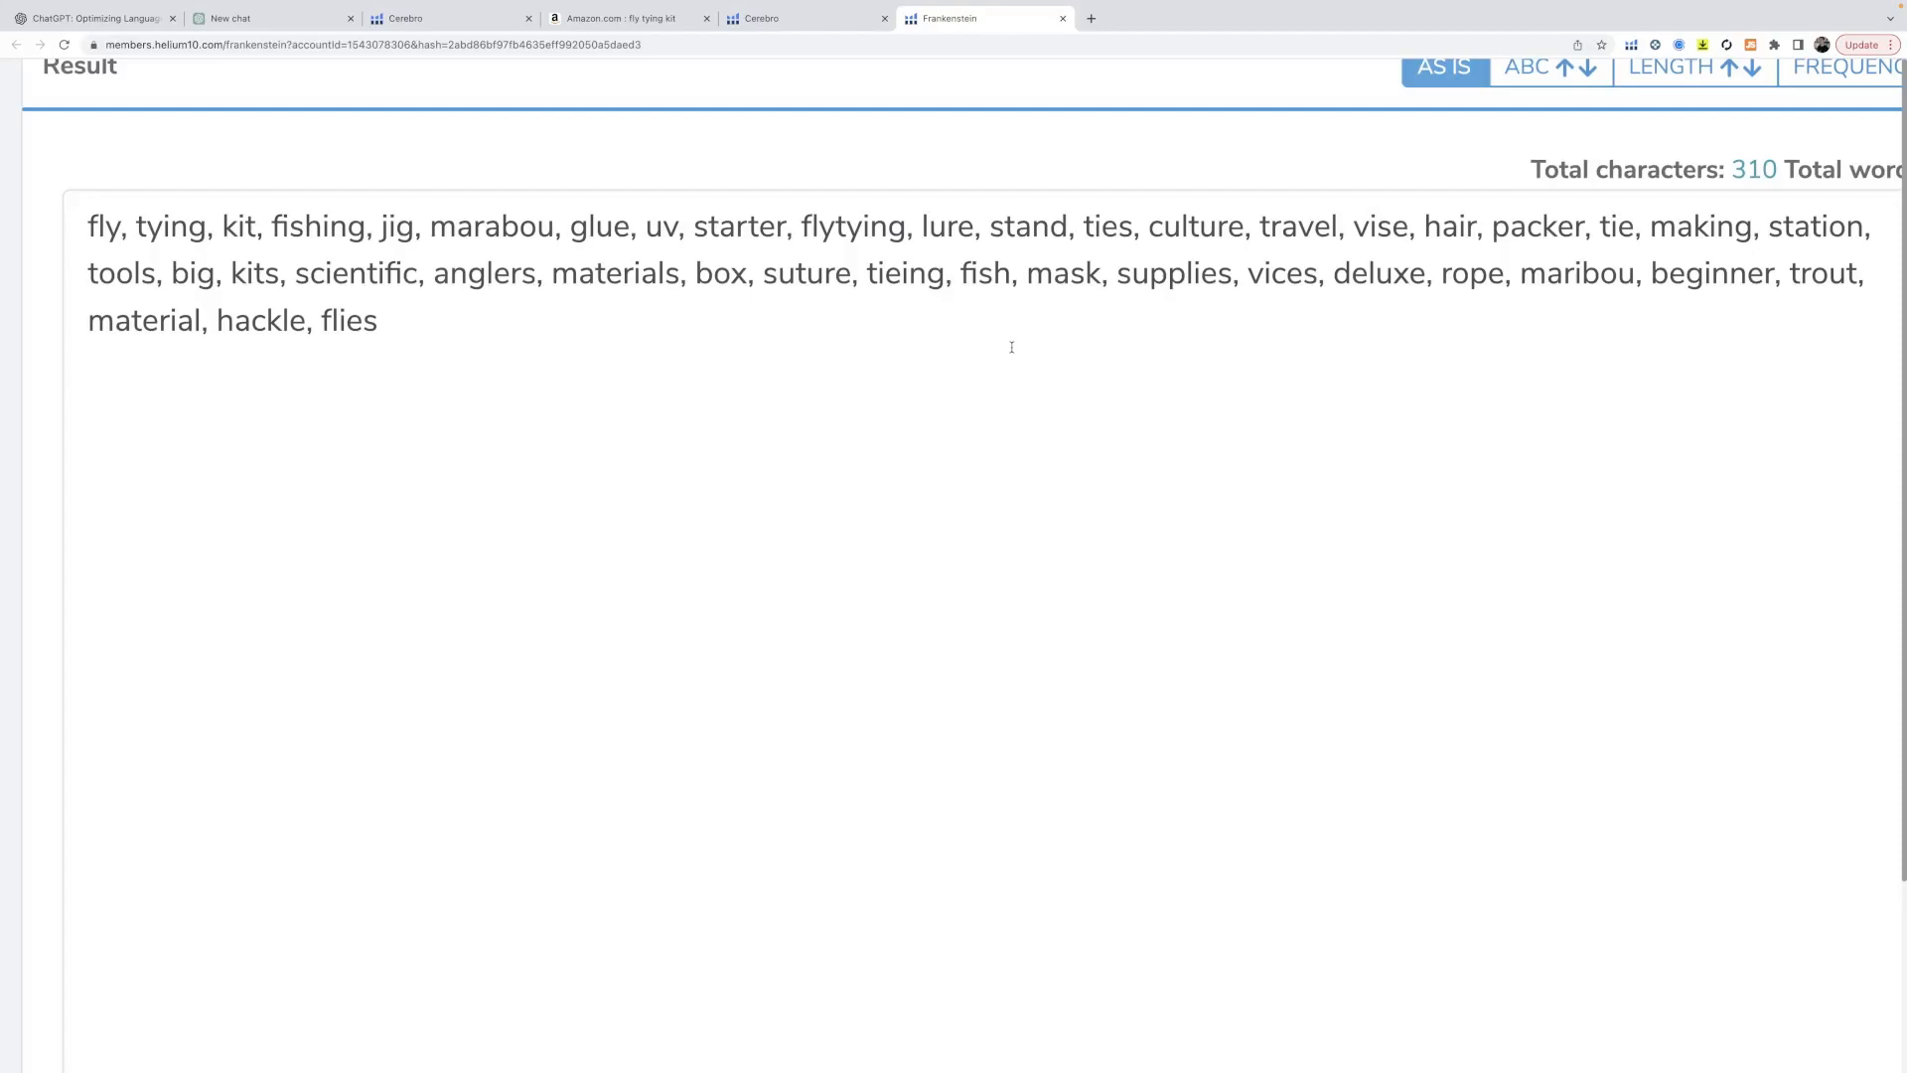
mouse_move(1544, 359)
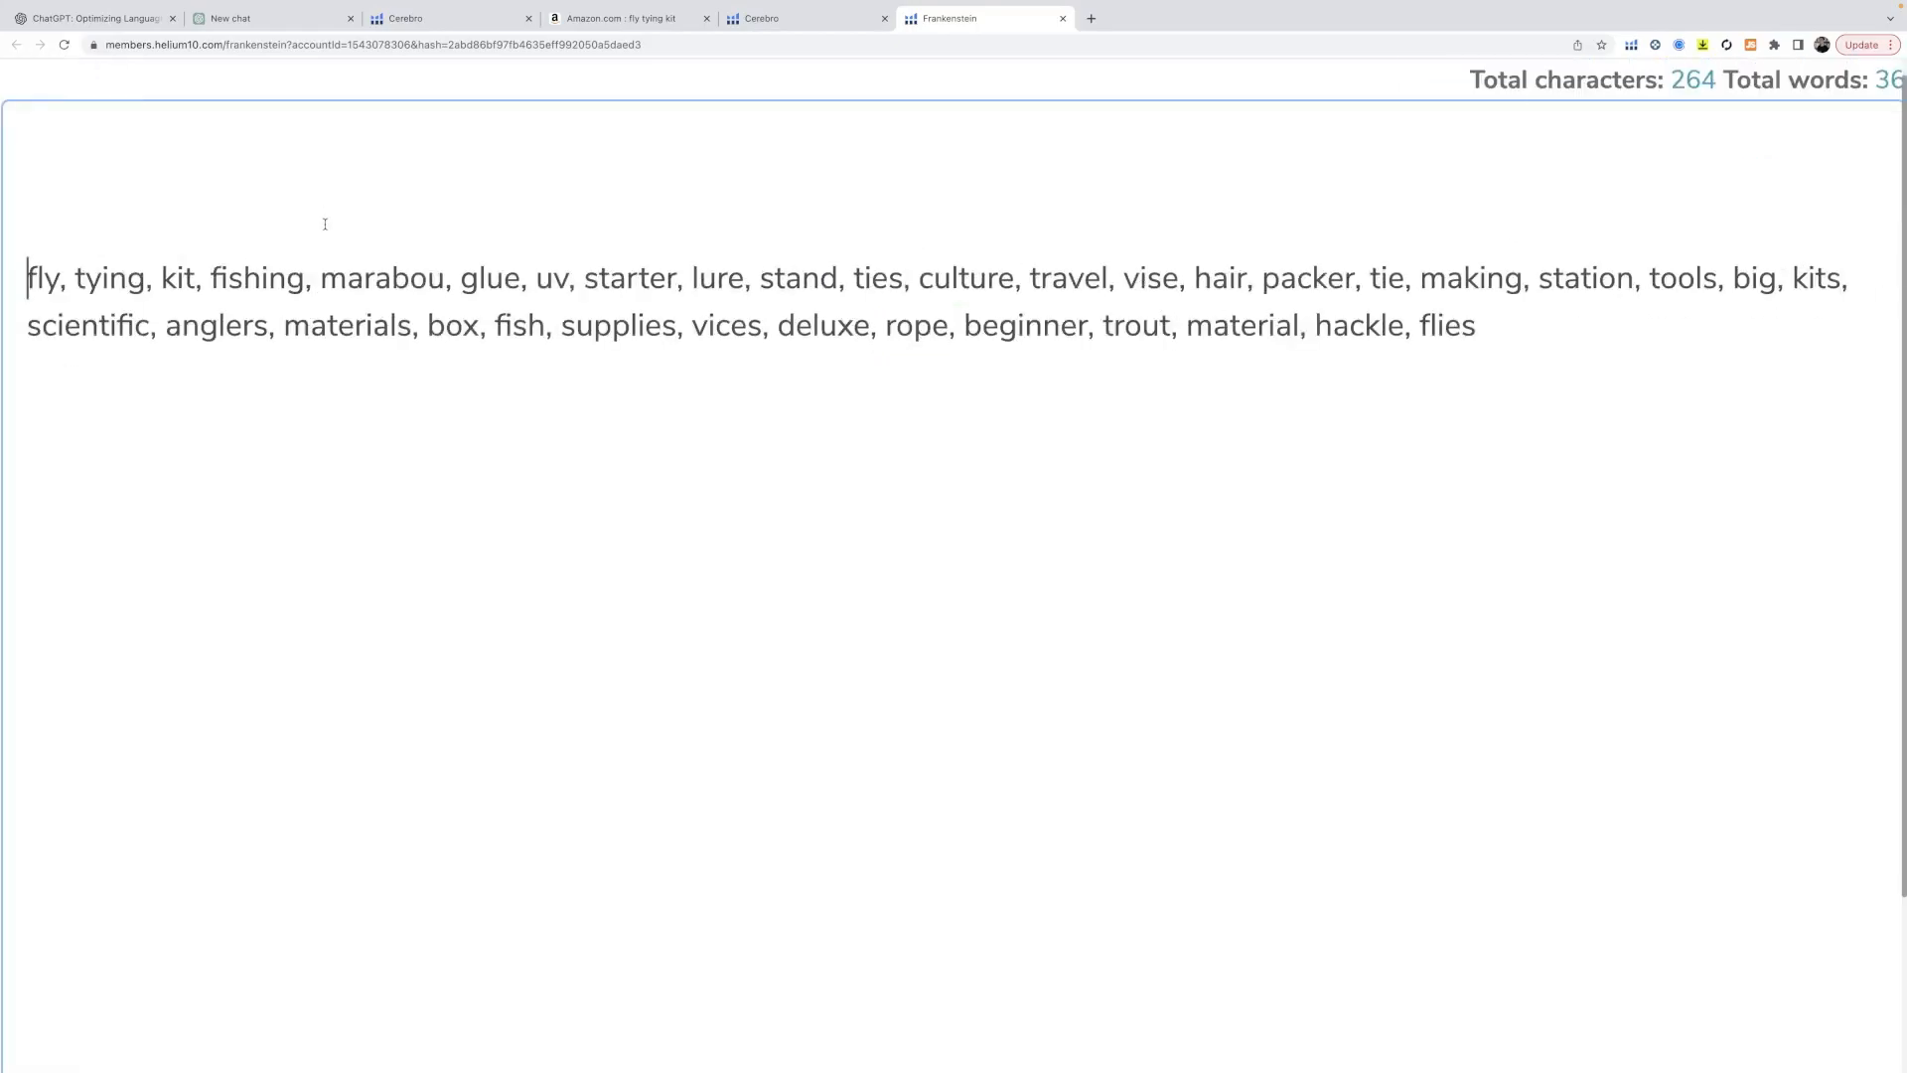
- Type 'write me a long detailed amazon listing for a "fly tying kit"…using the following keyword bank'
type("as")
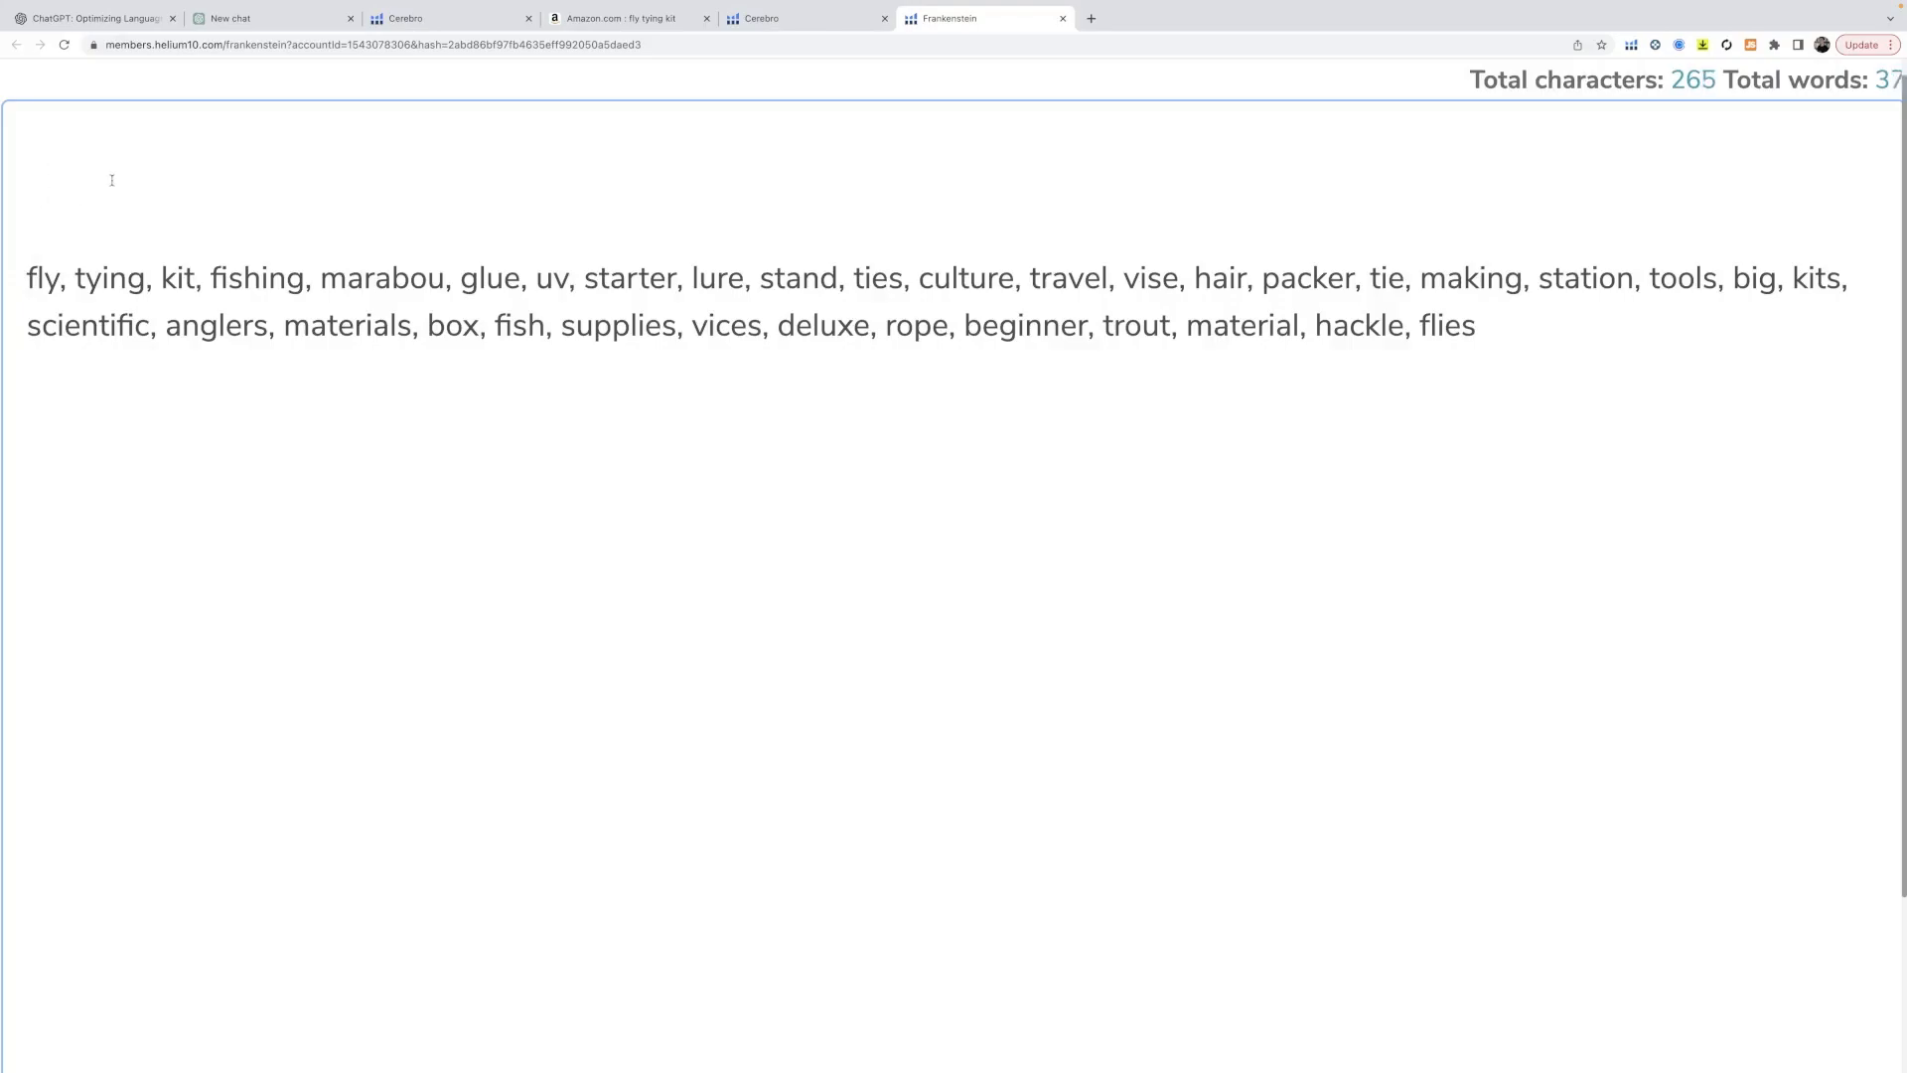
type("write")
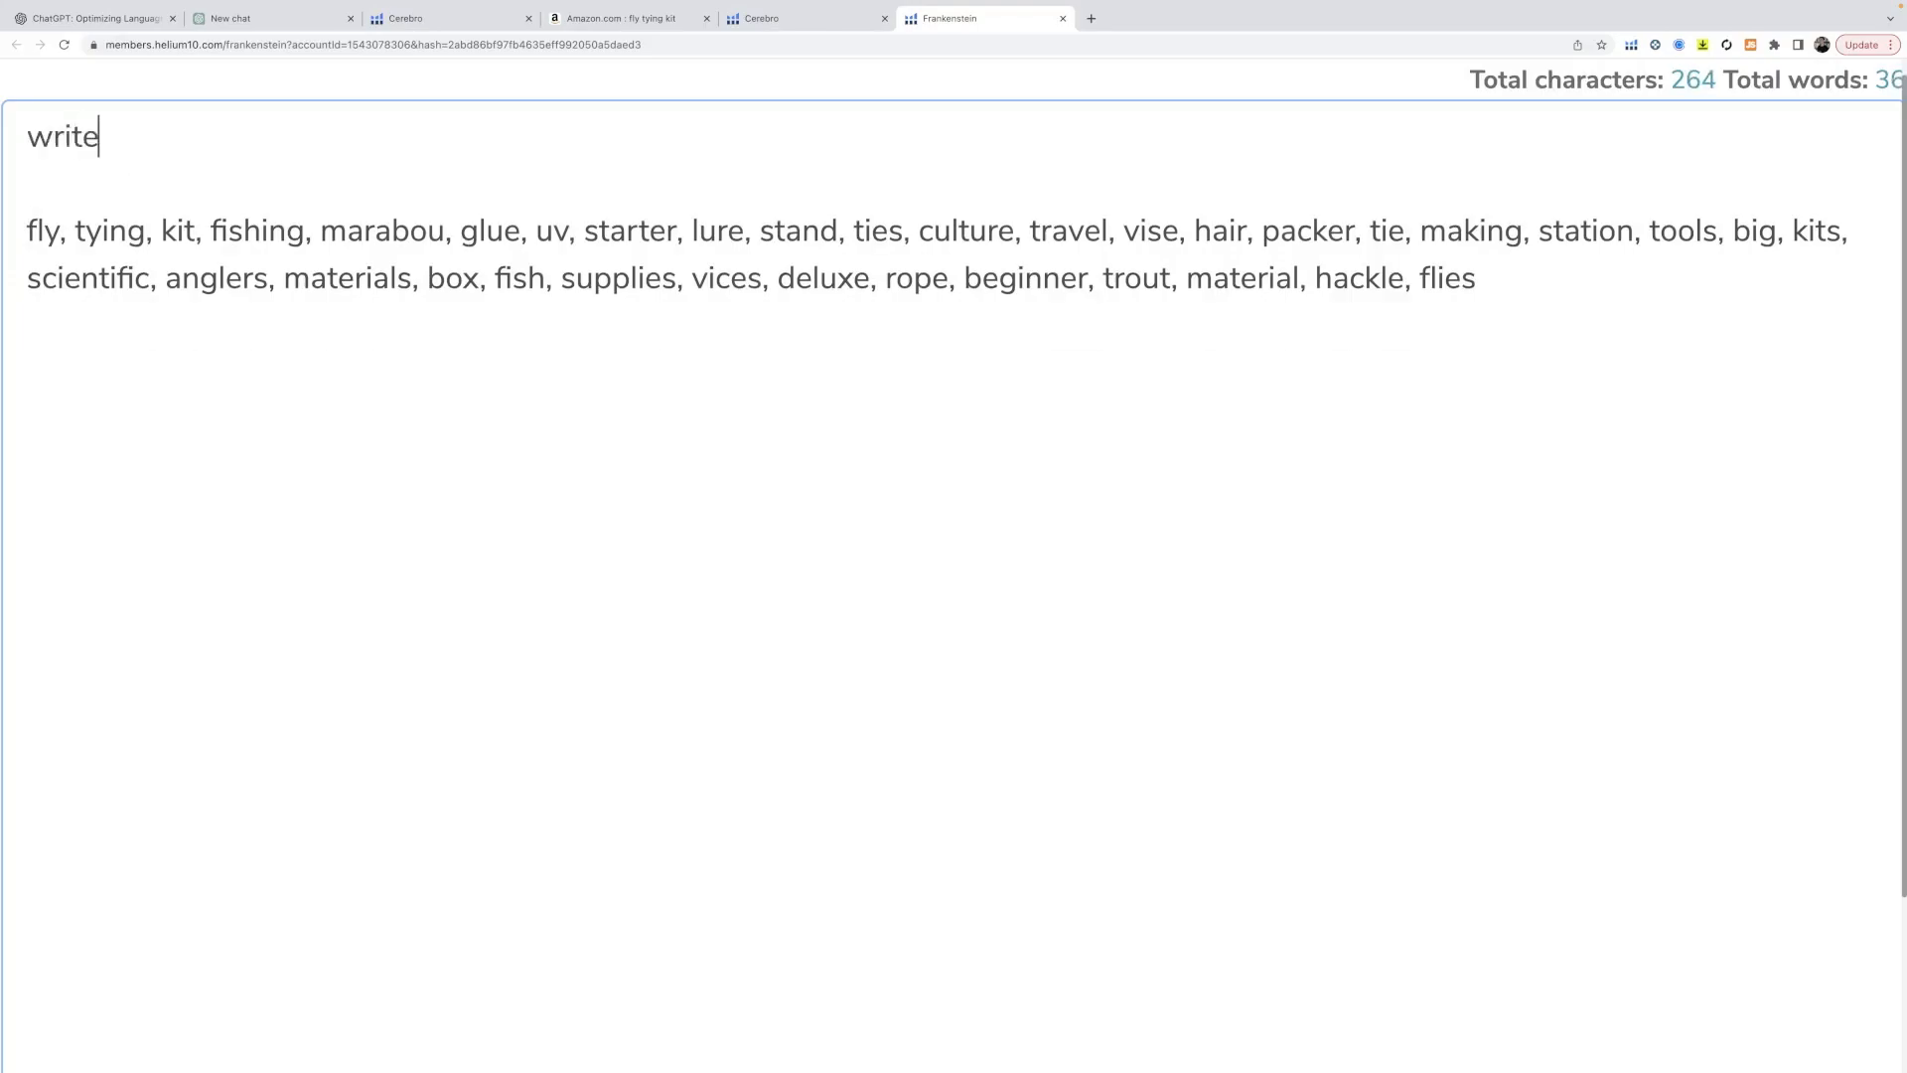
type("me a long d")
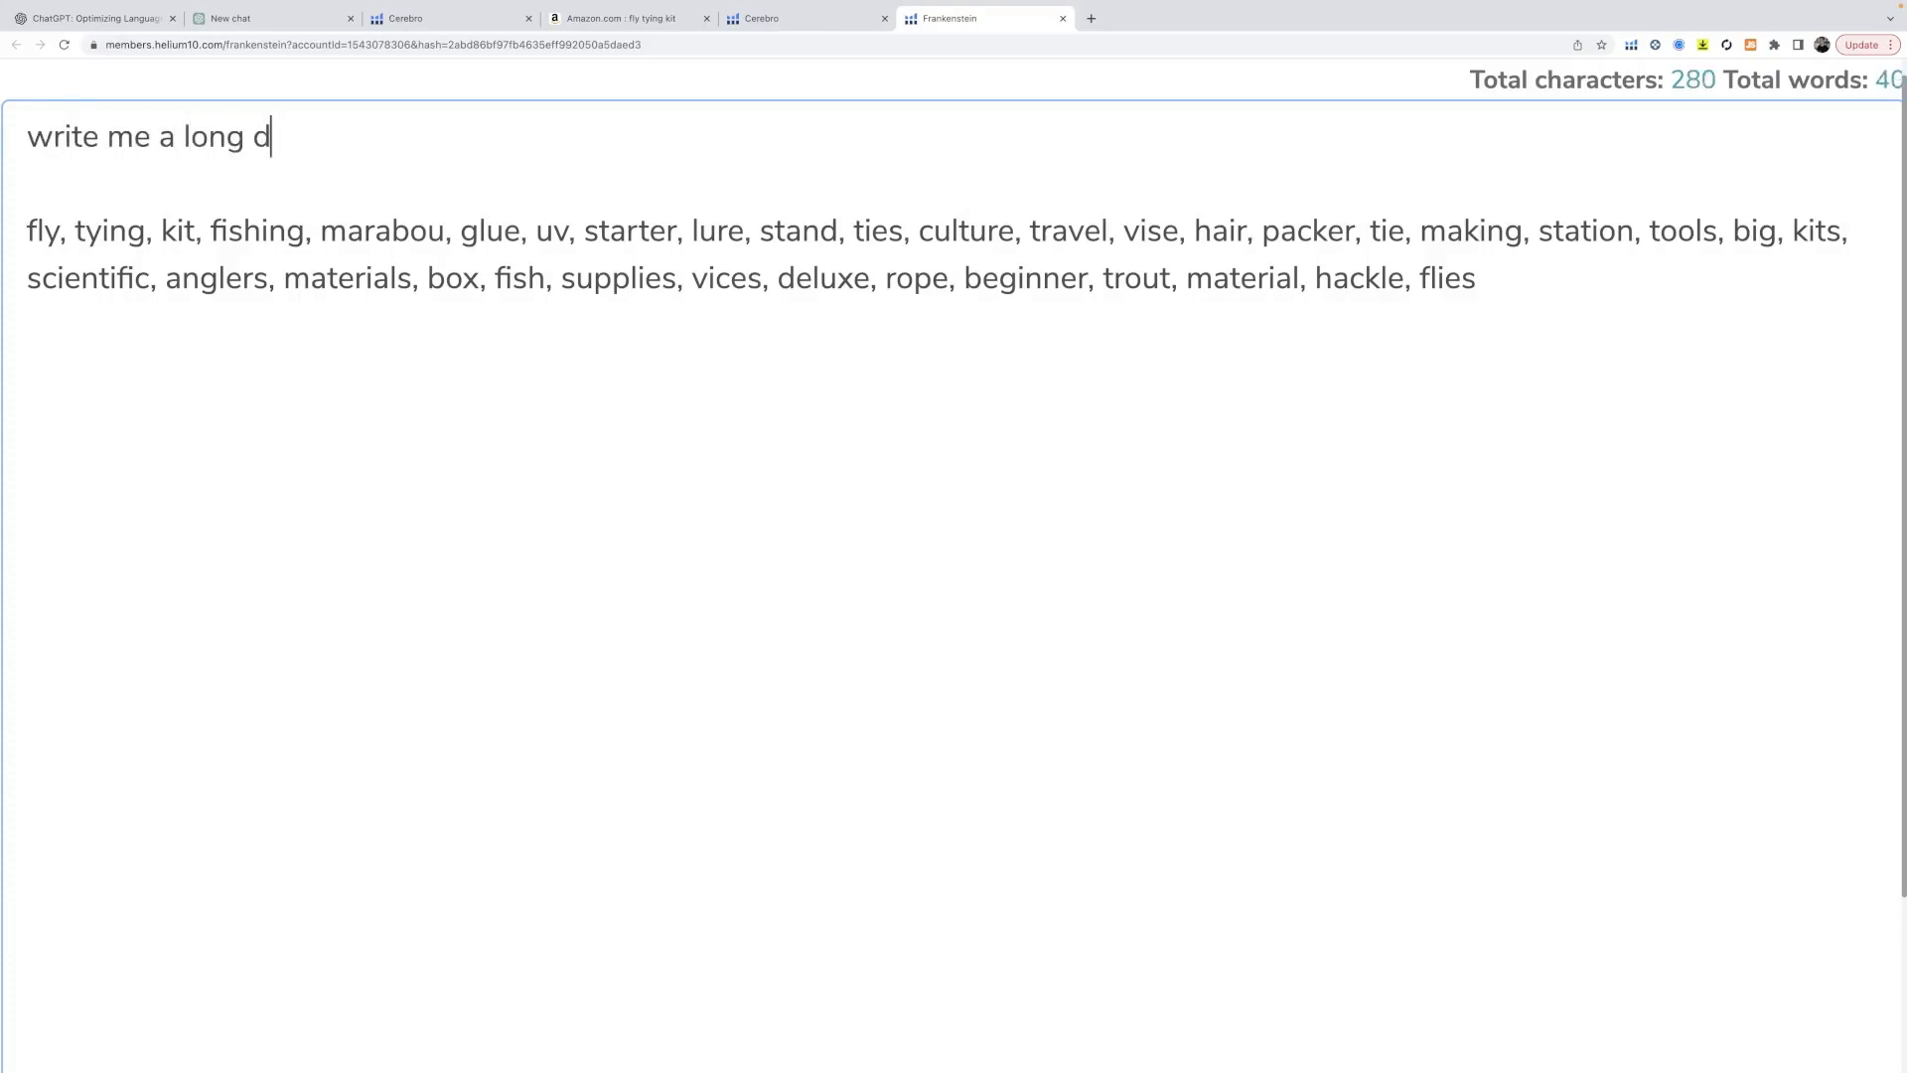
type("etailed amazon")
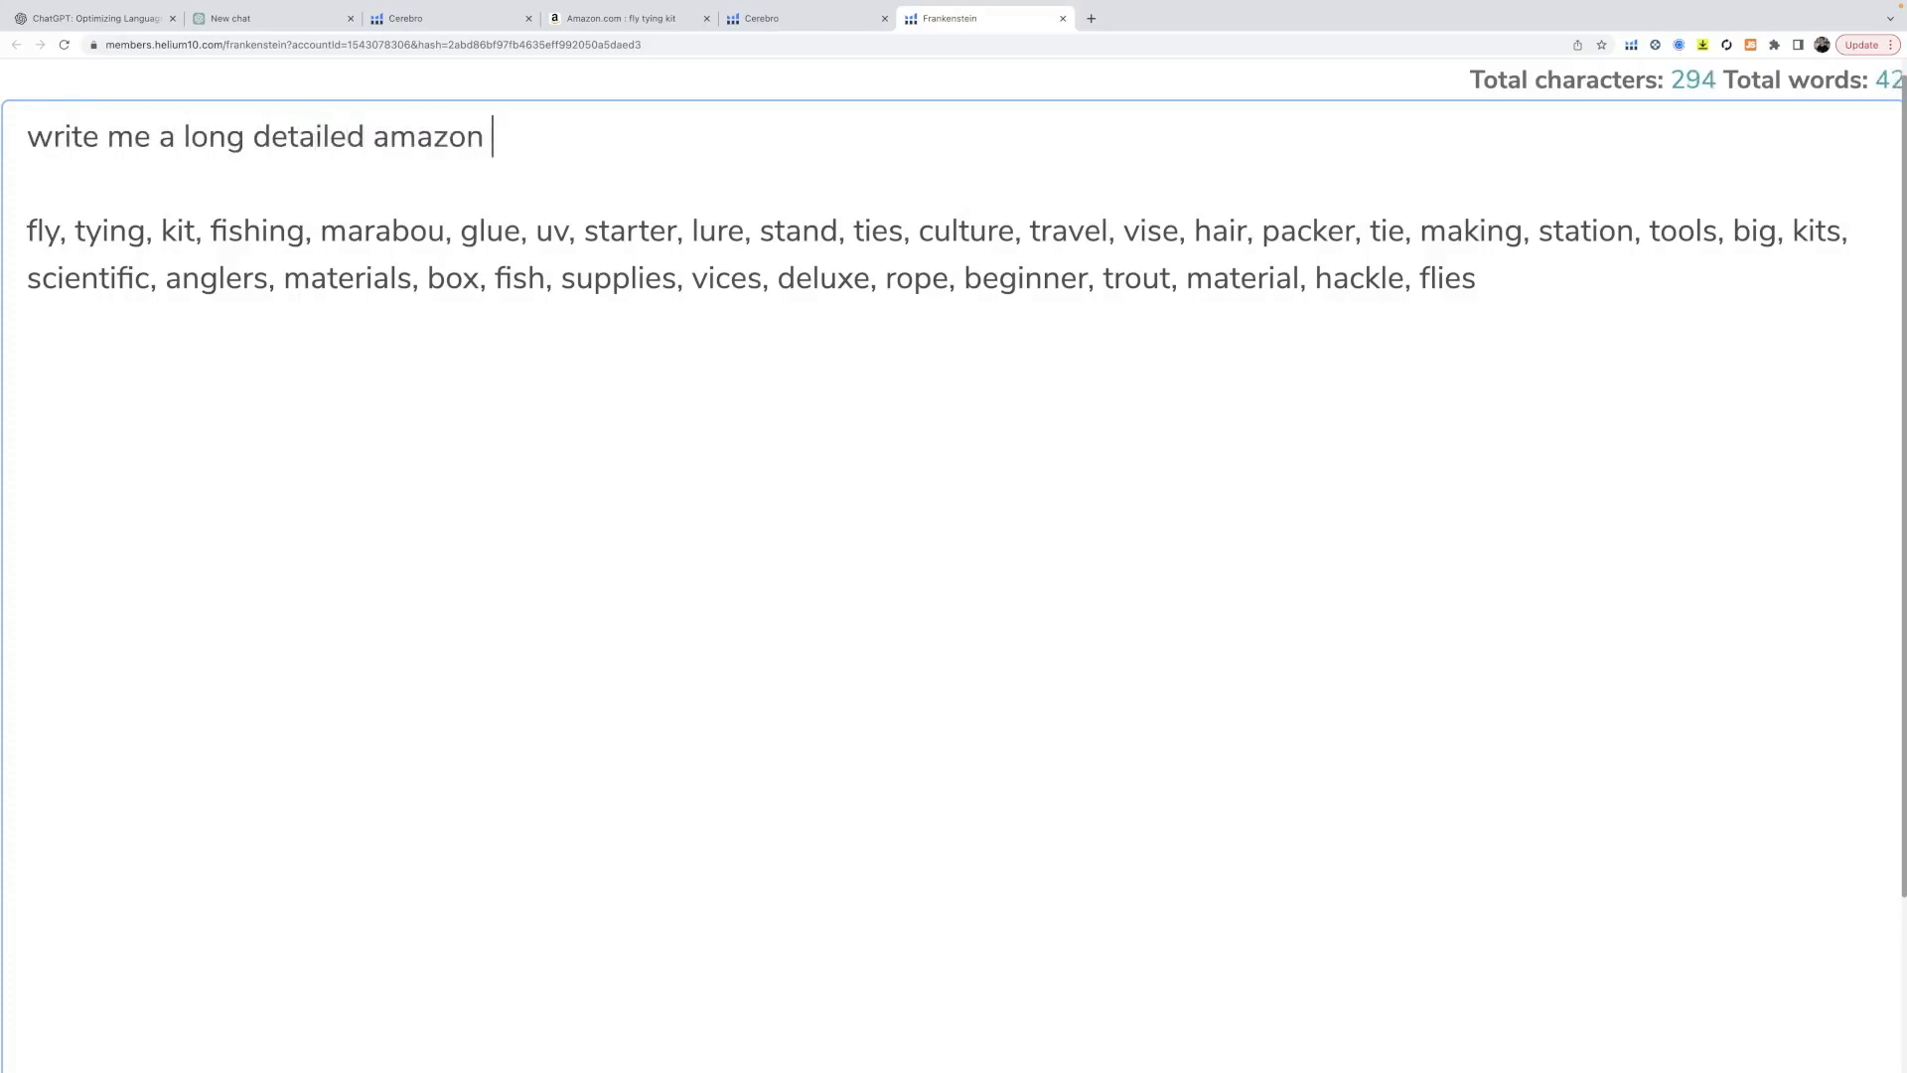
type("listing for a \"fly tying")
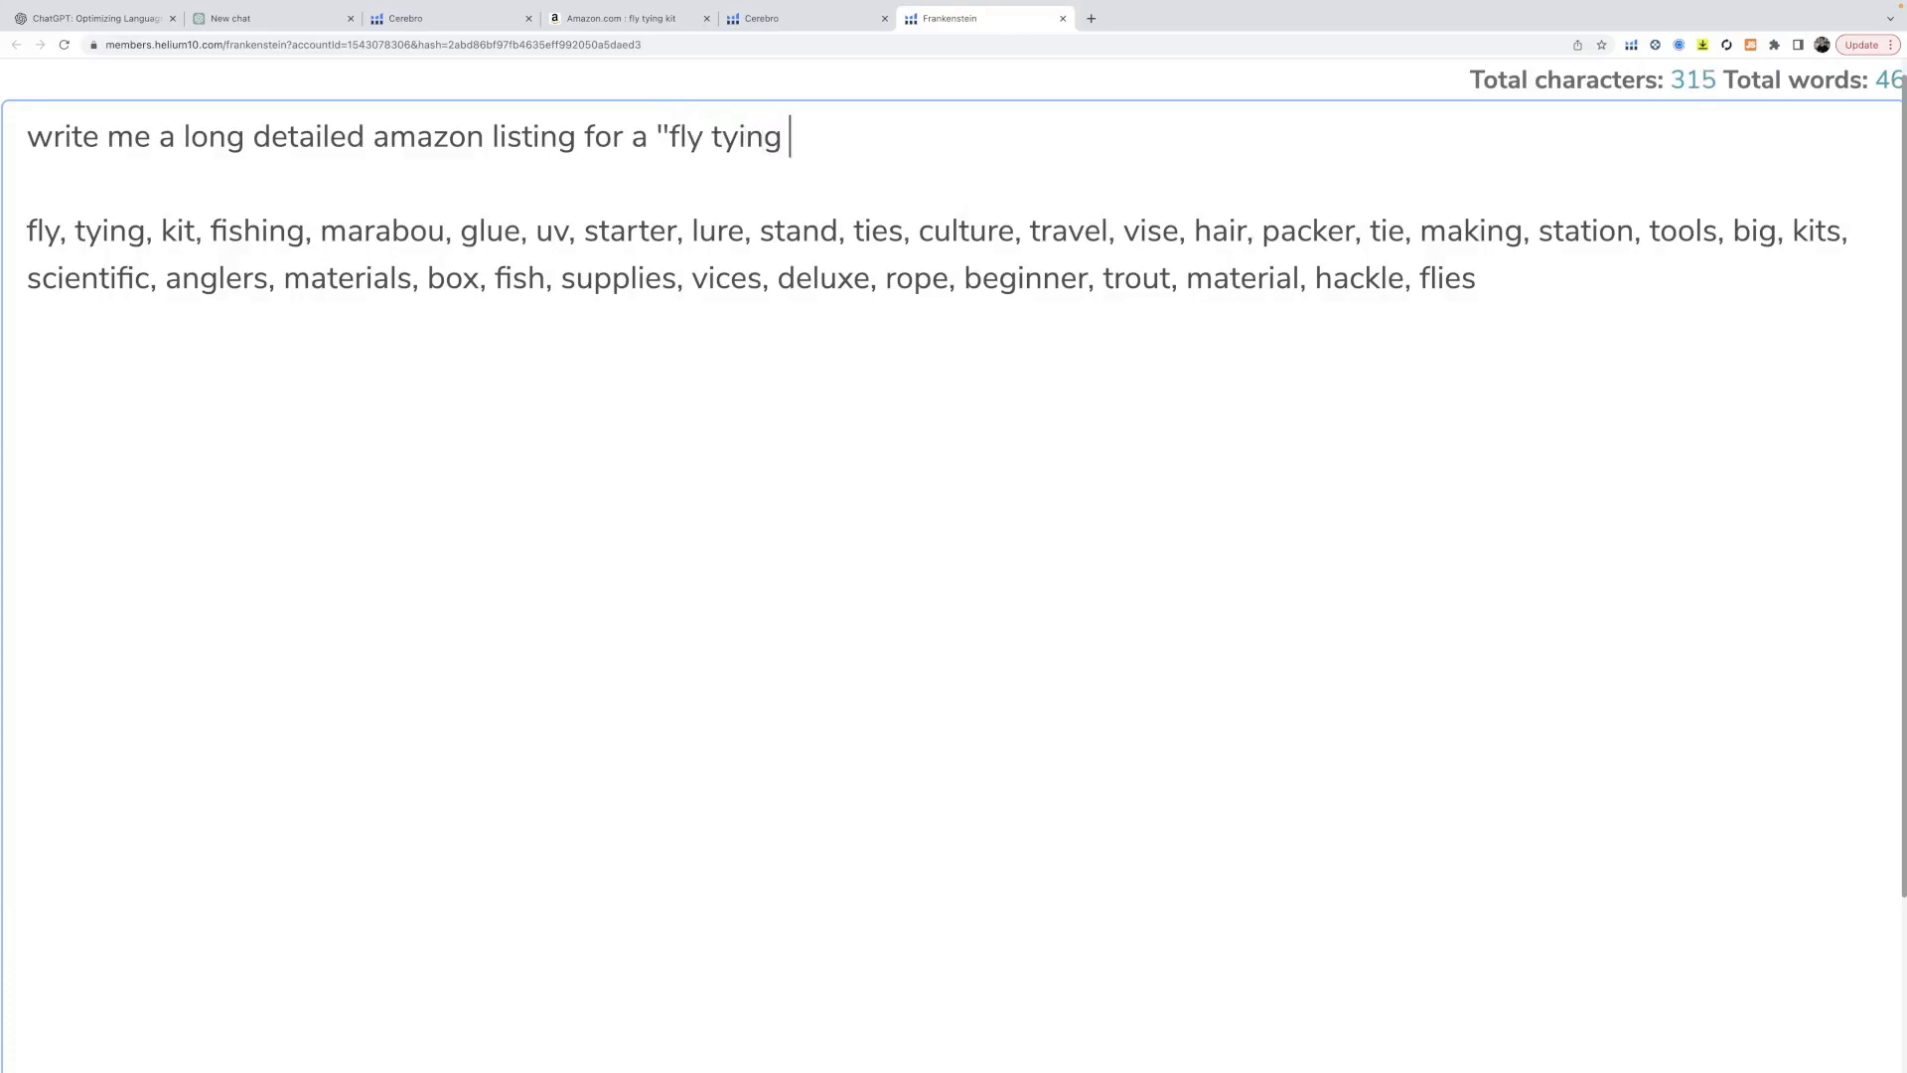
type("kit\" that")
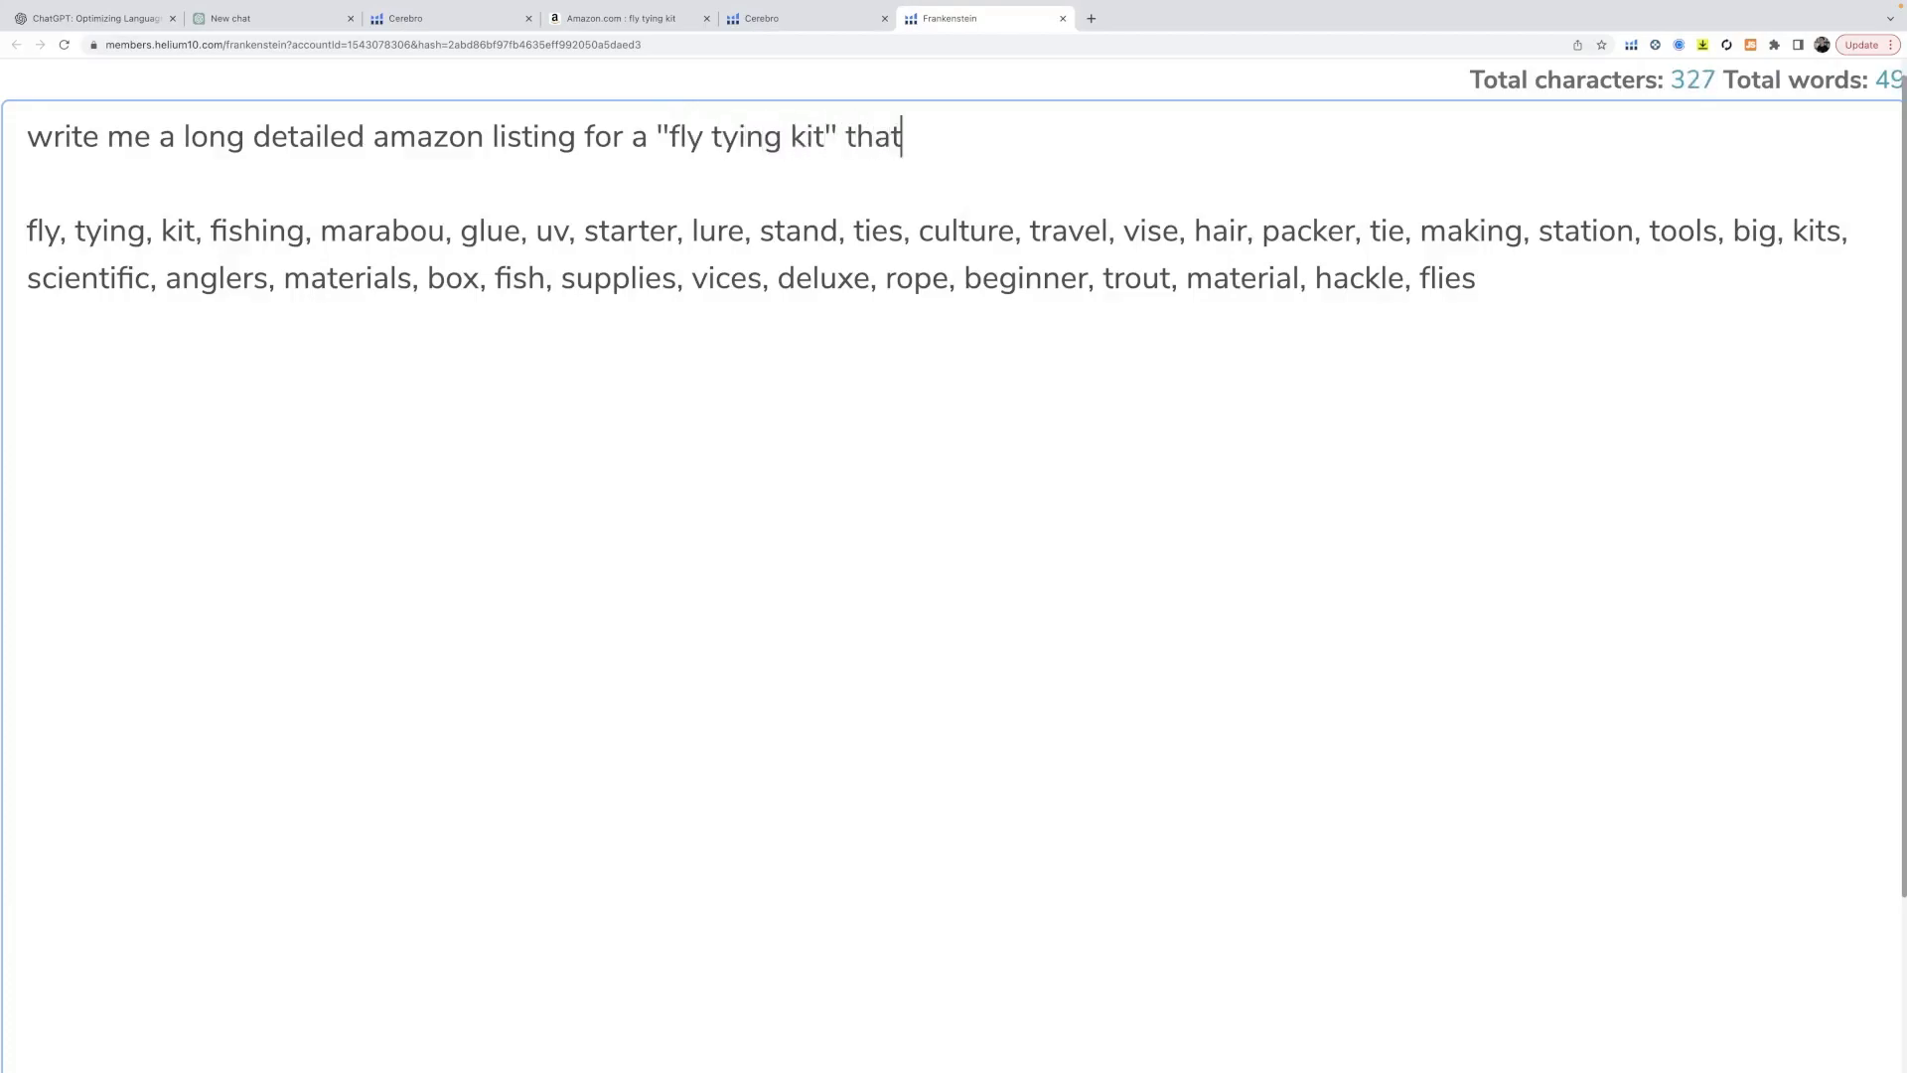
type("contains sci")
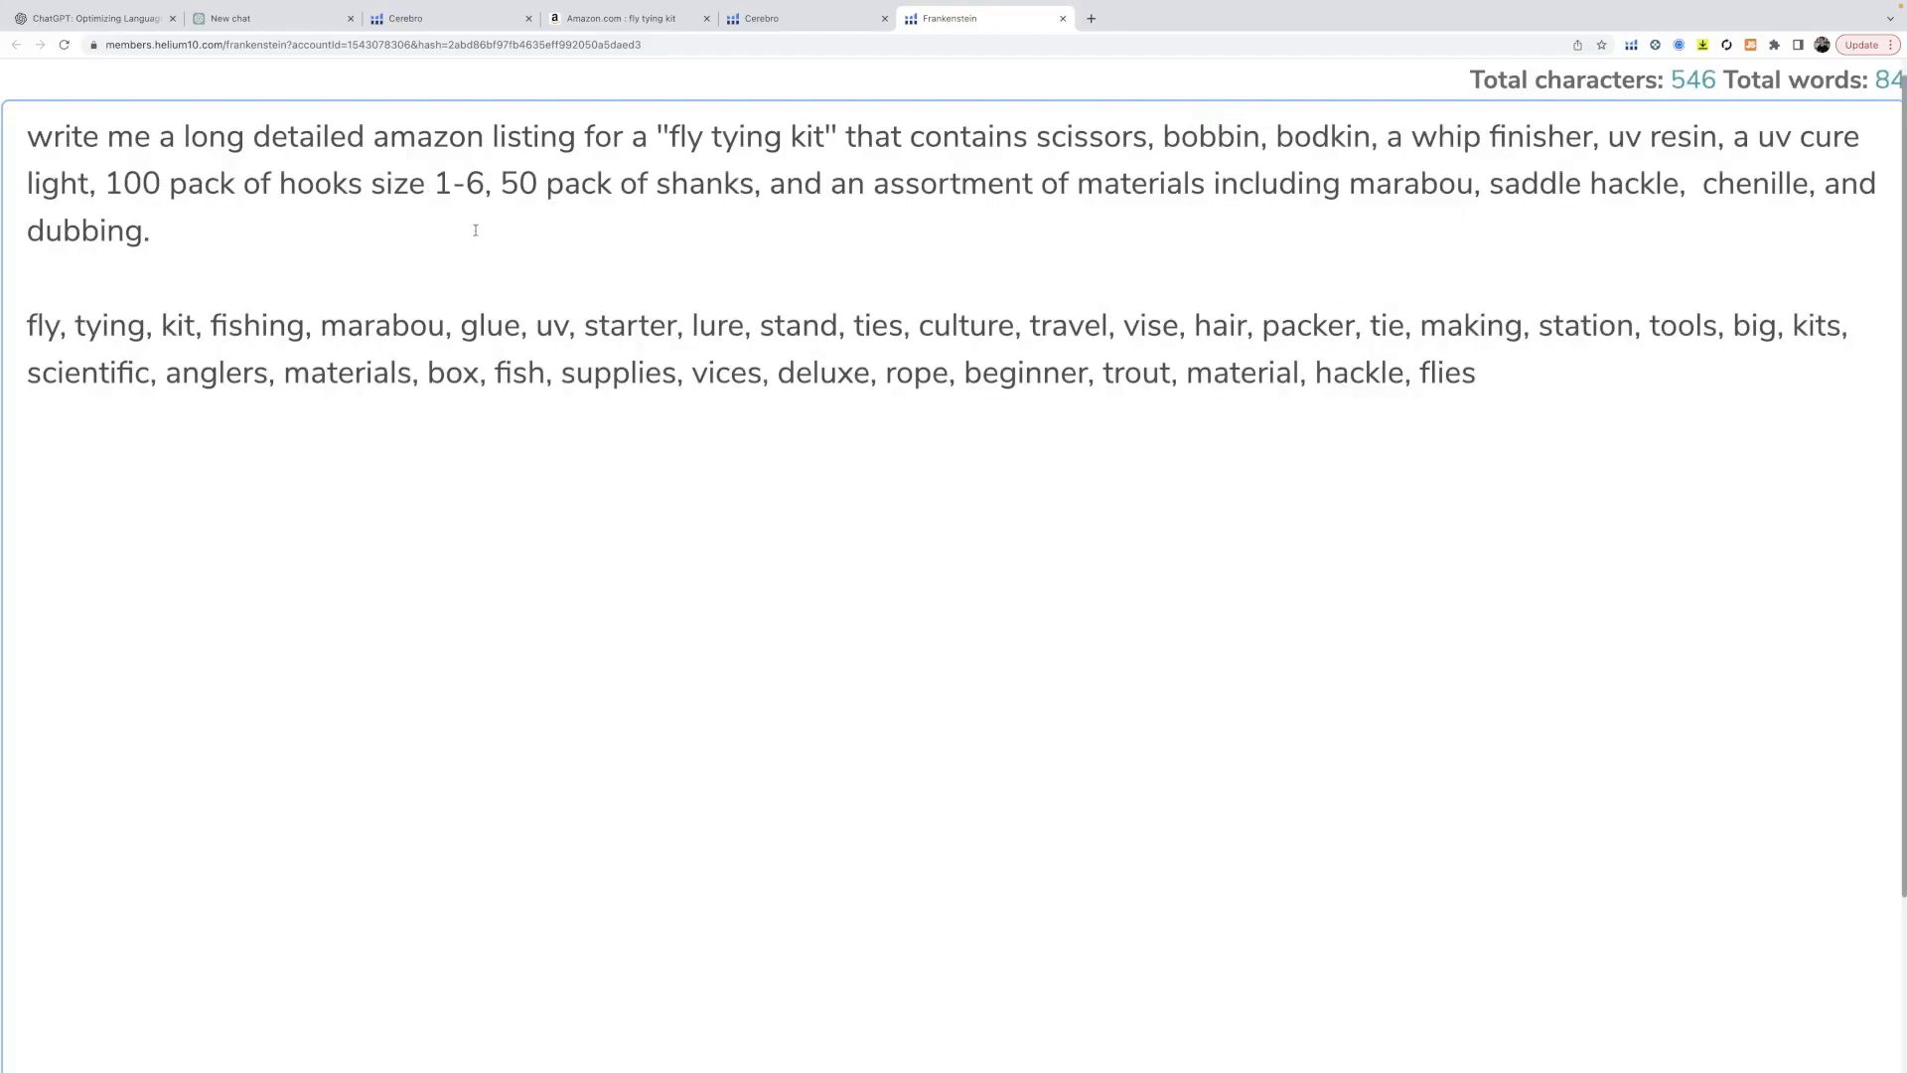
mouse_move(1139, 206)
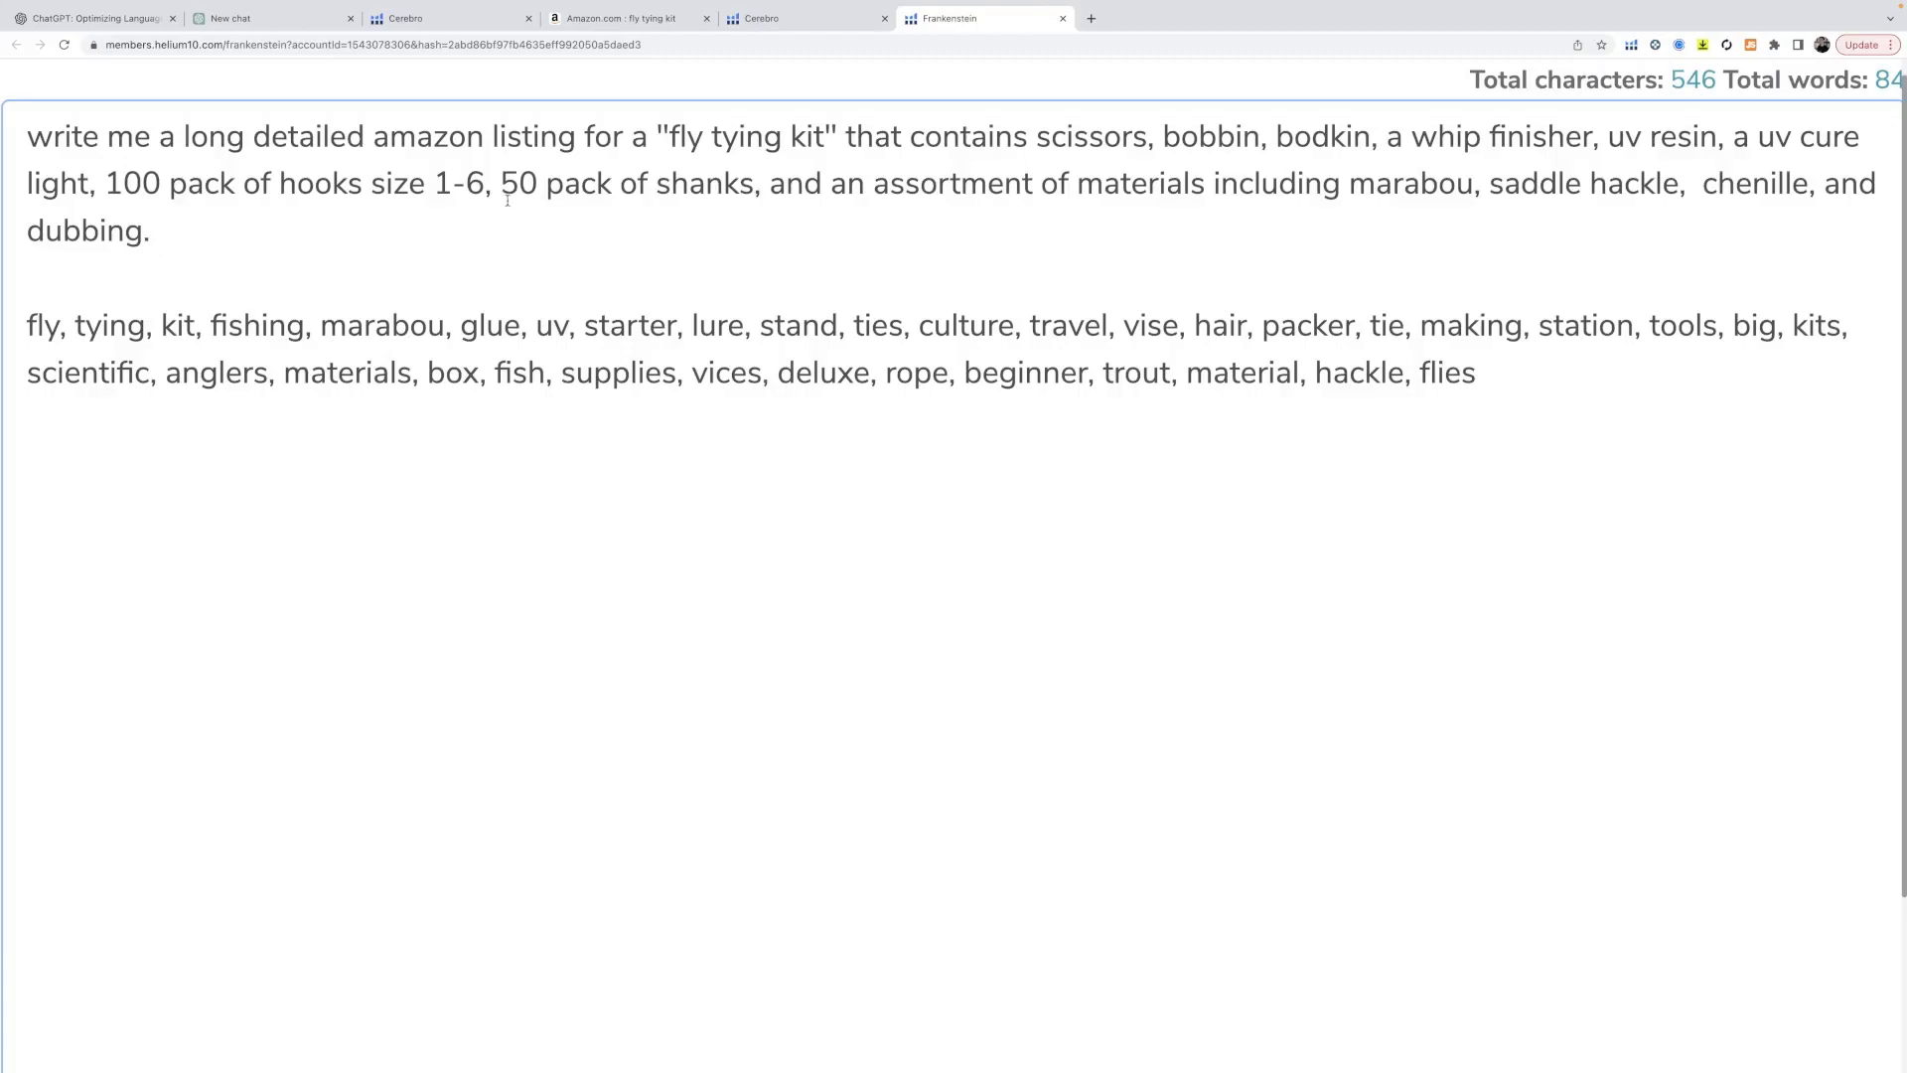
mouse_move(276, 239)
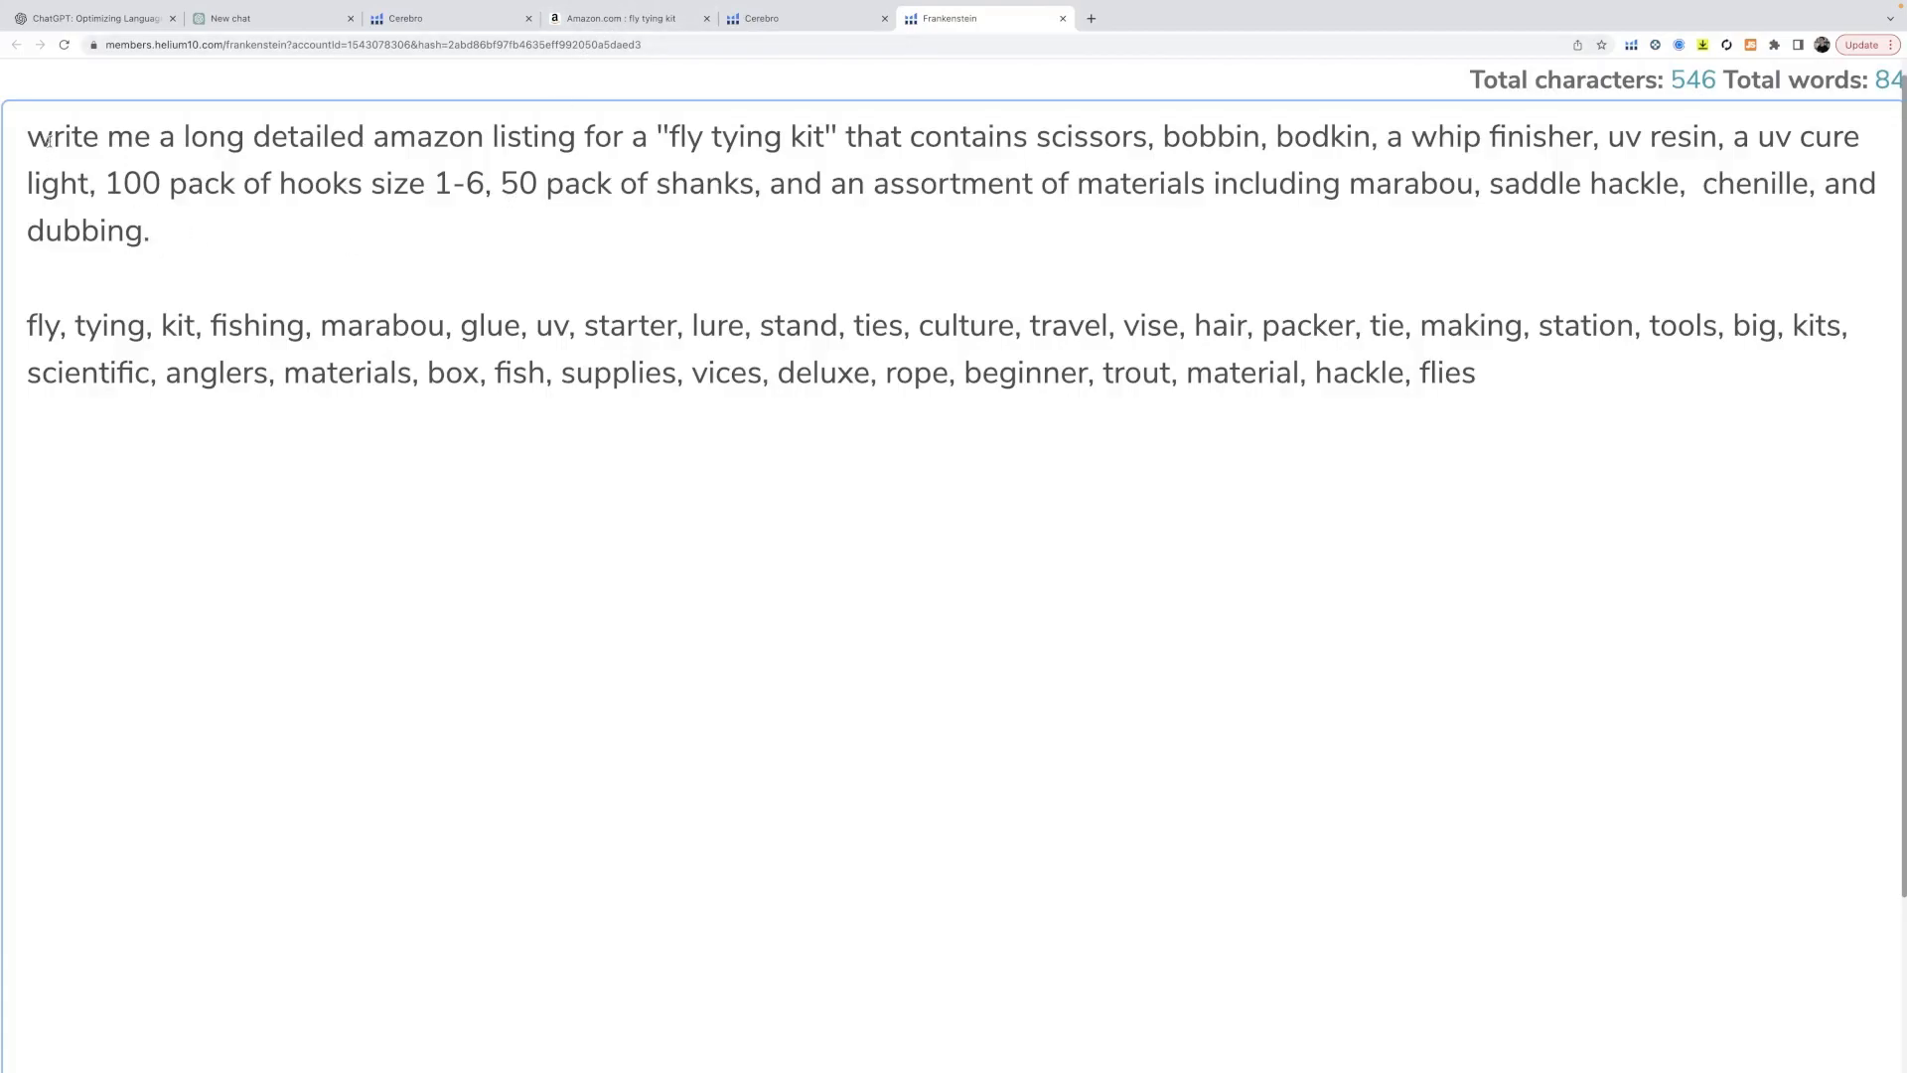
type("using the fo")
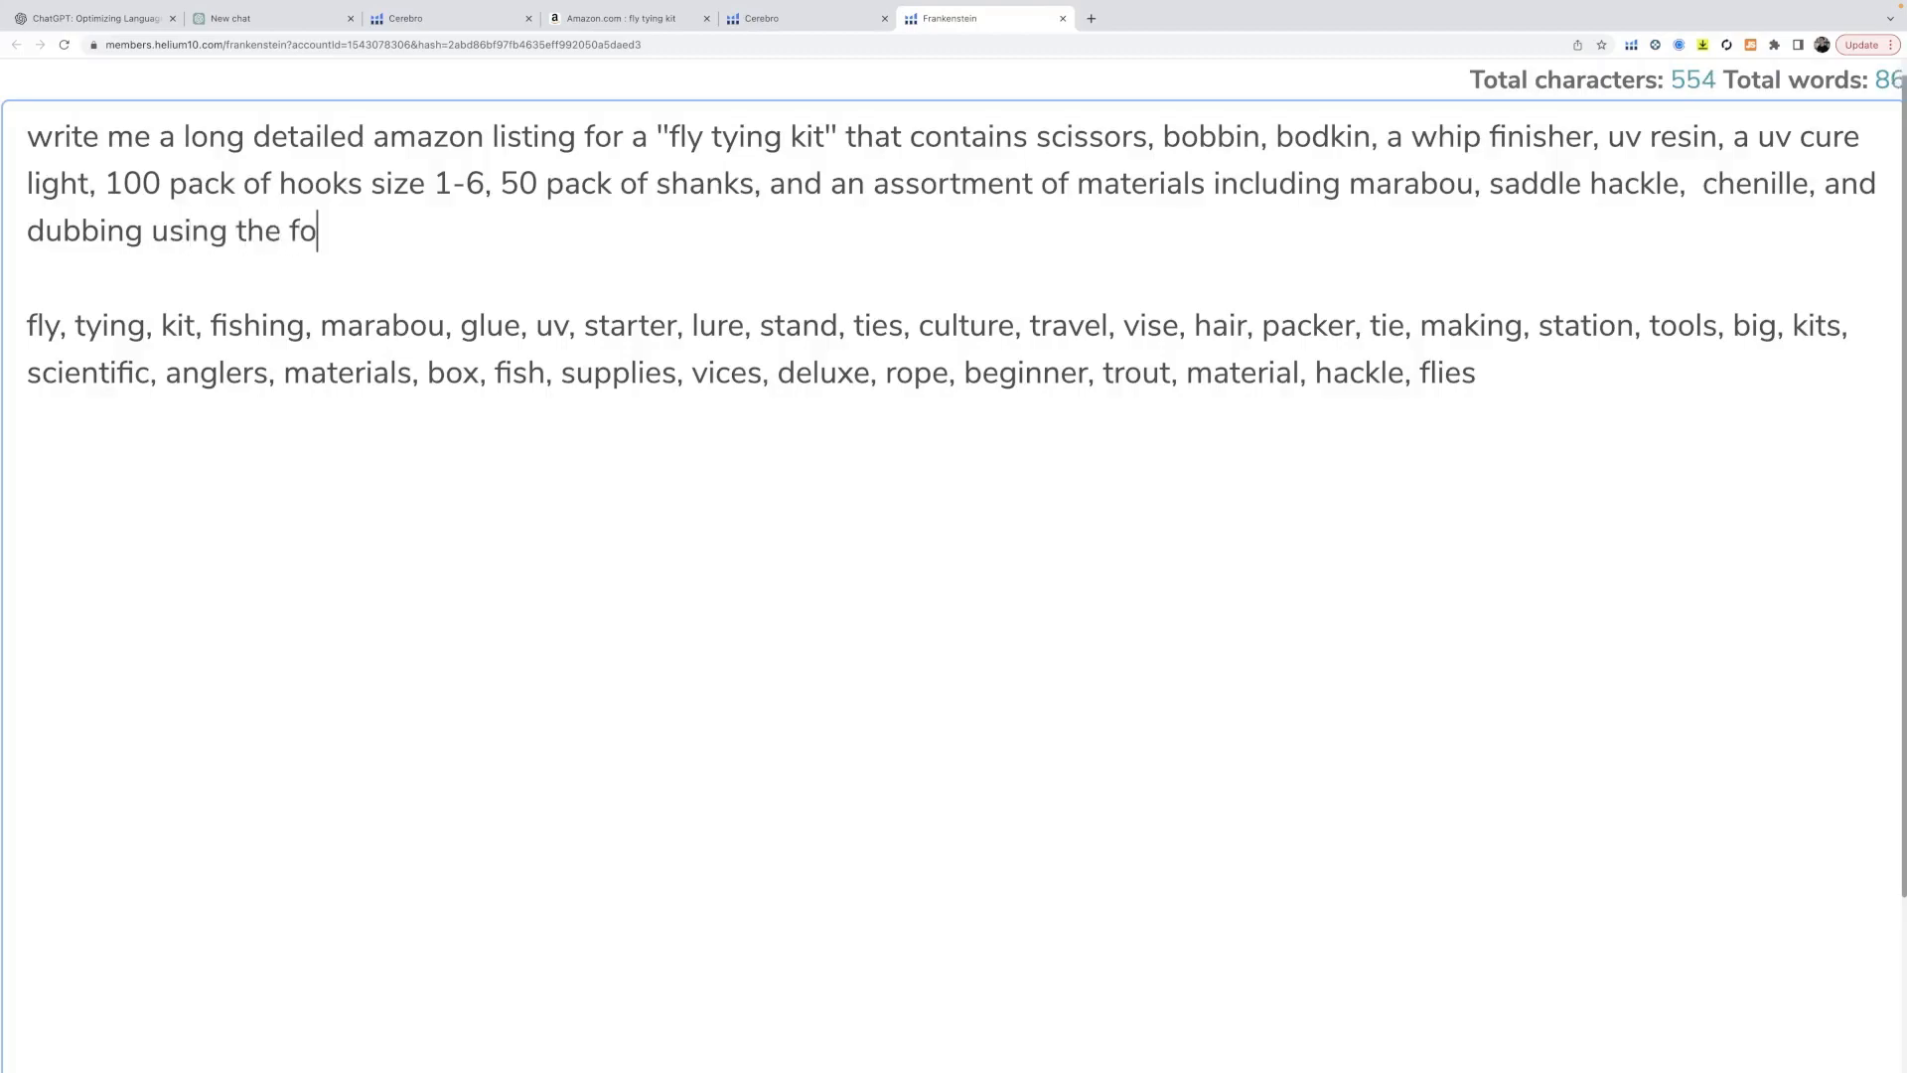
type("llowing")
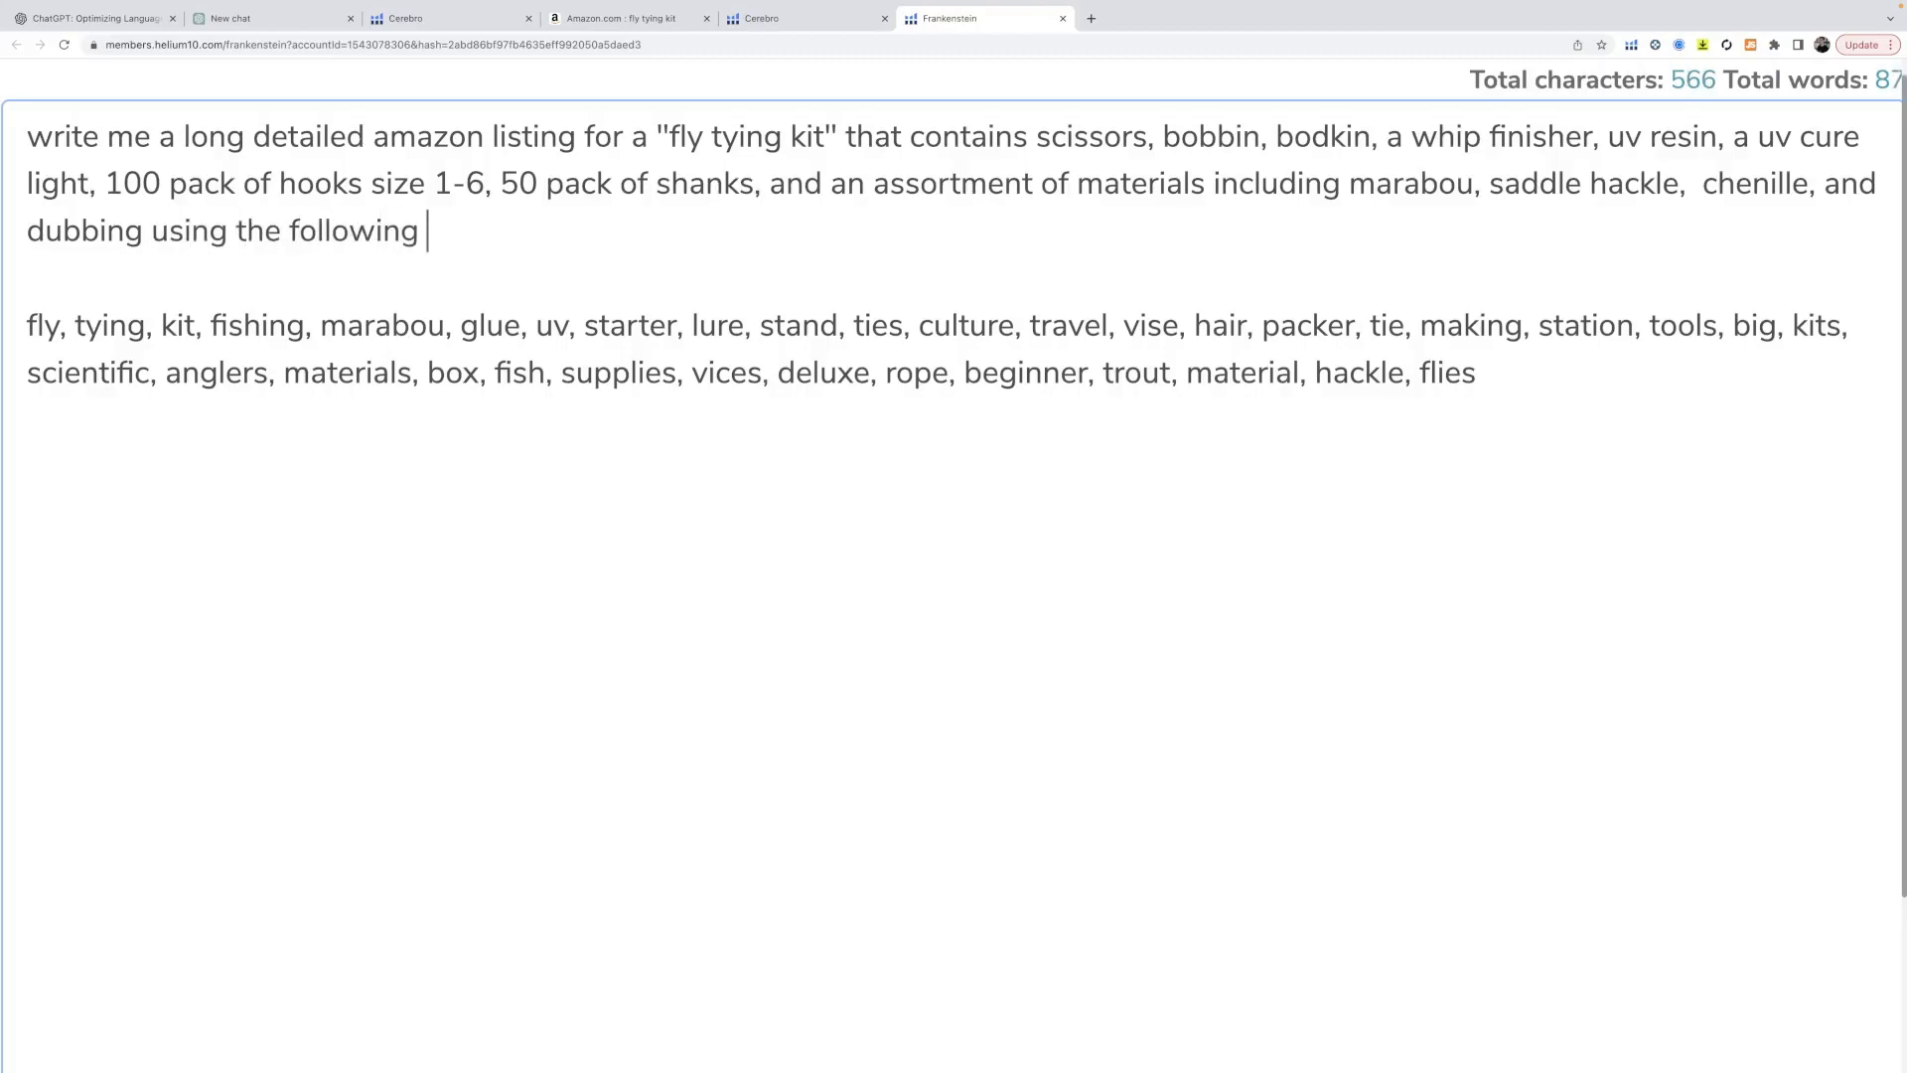
type("keyword bank")
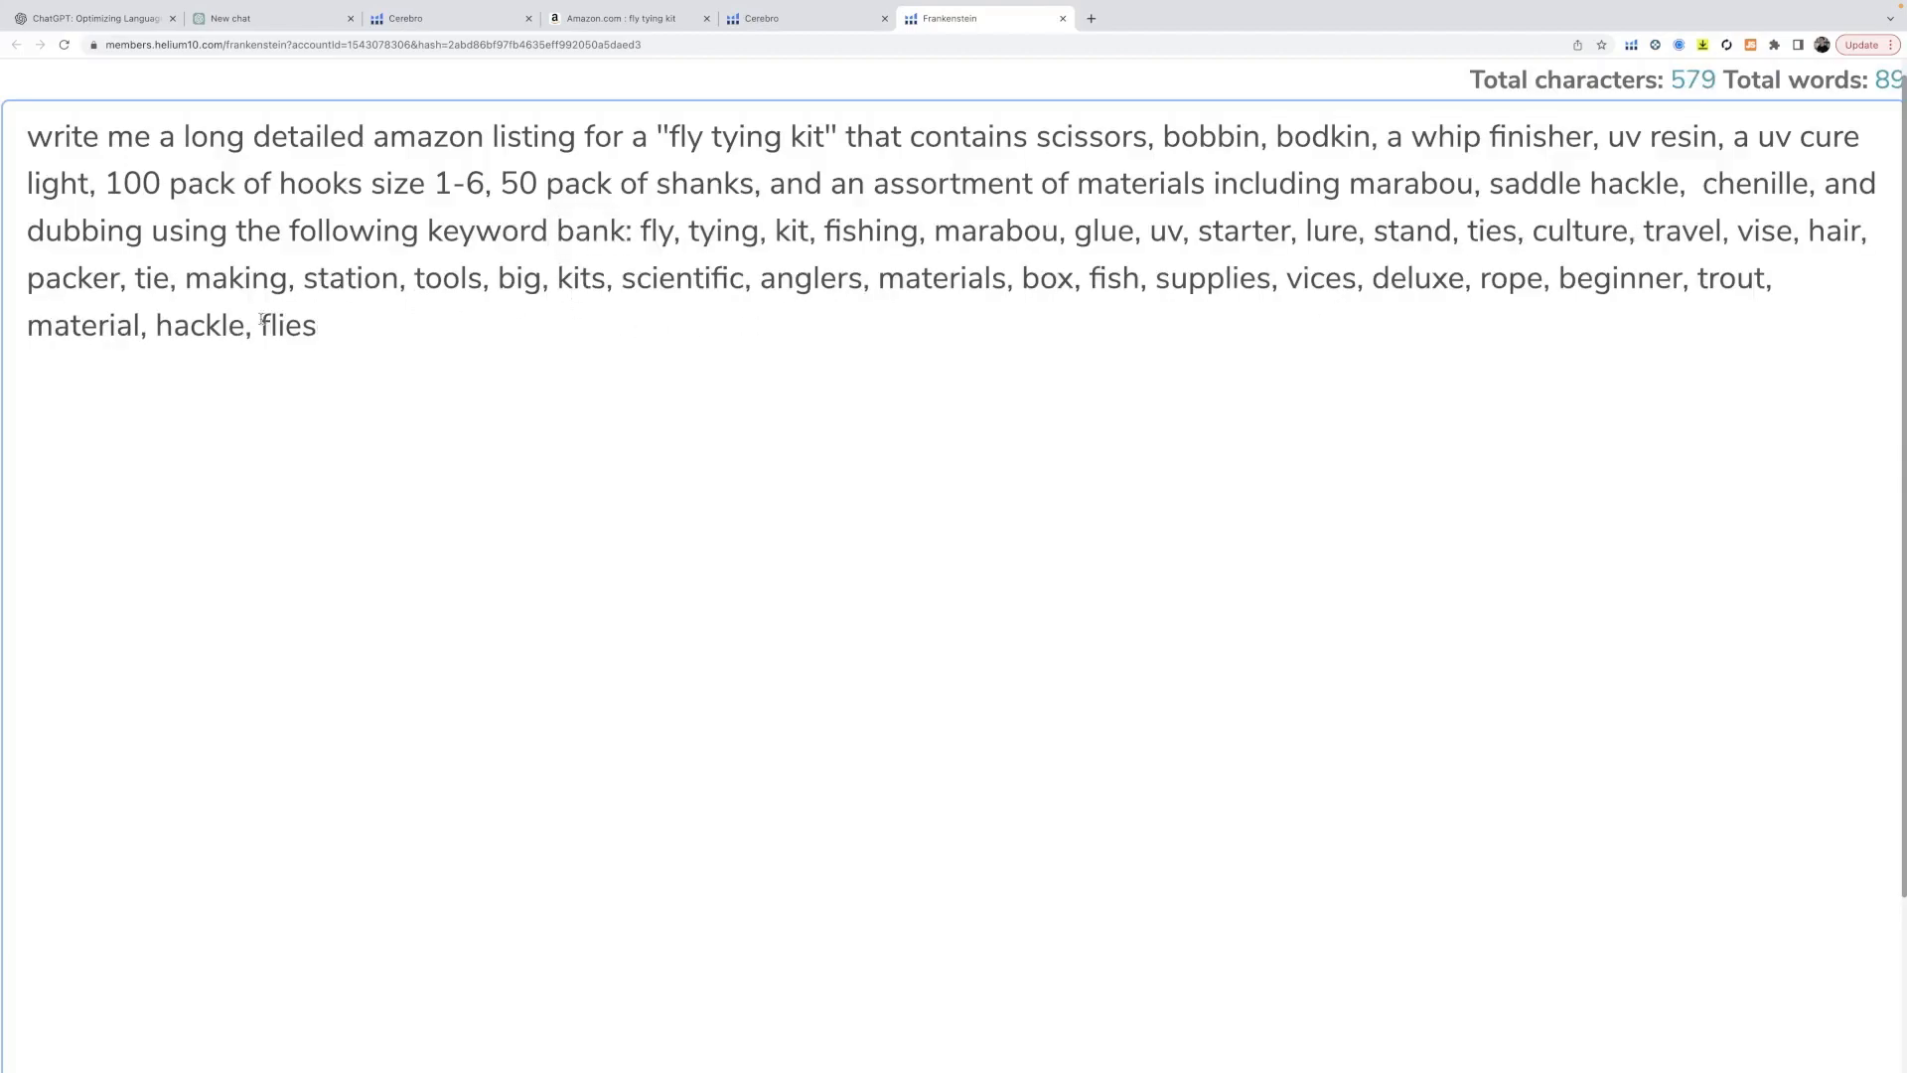
- Send the prompt in the new ChatGPT chat and review the Deluxe Fly Tying Kit listing
left_click(274, 18)
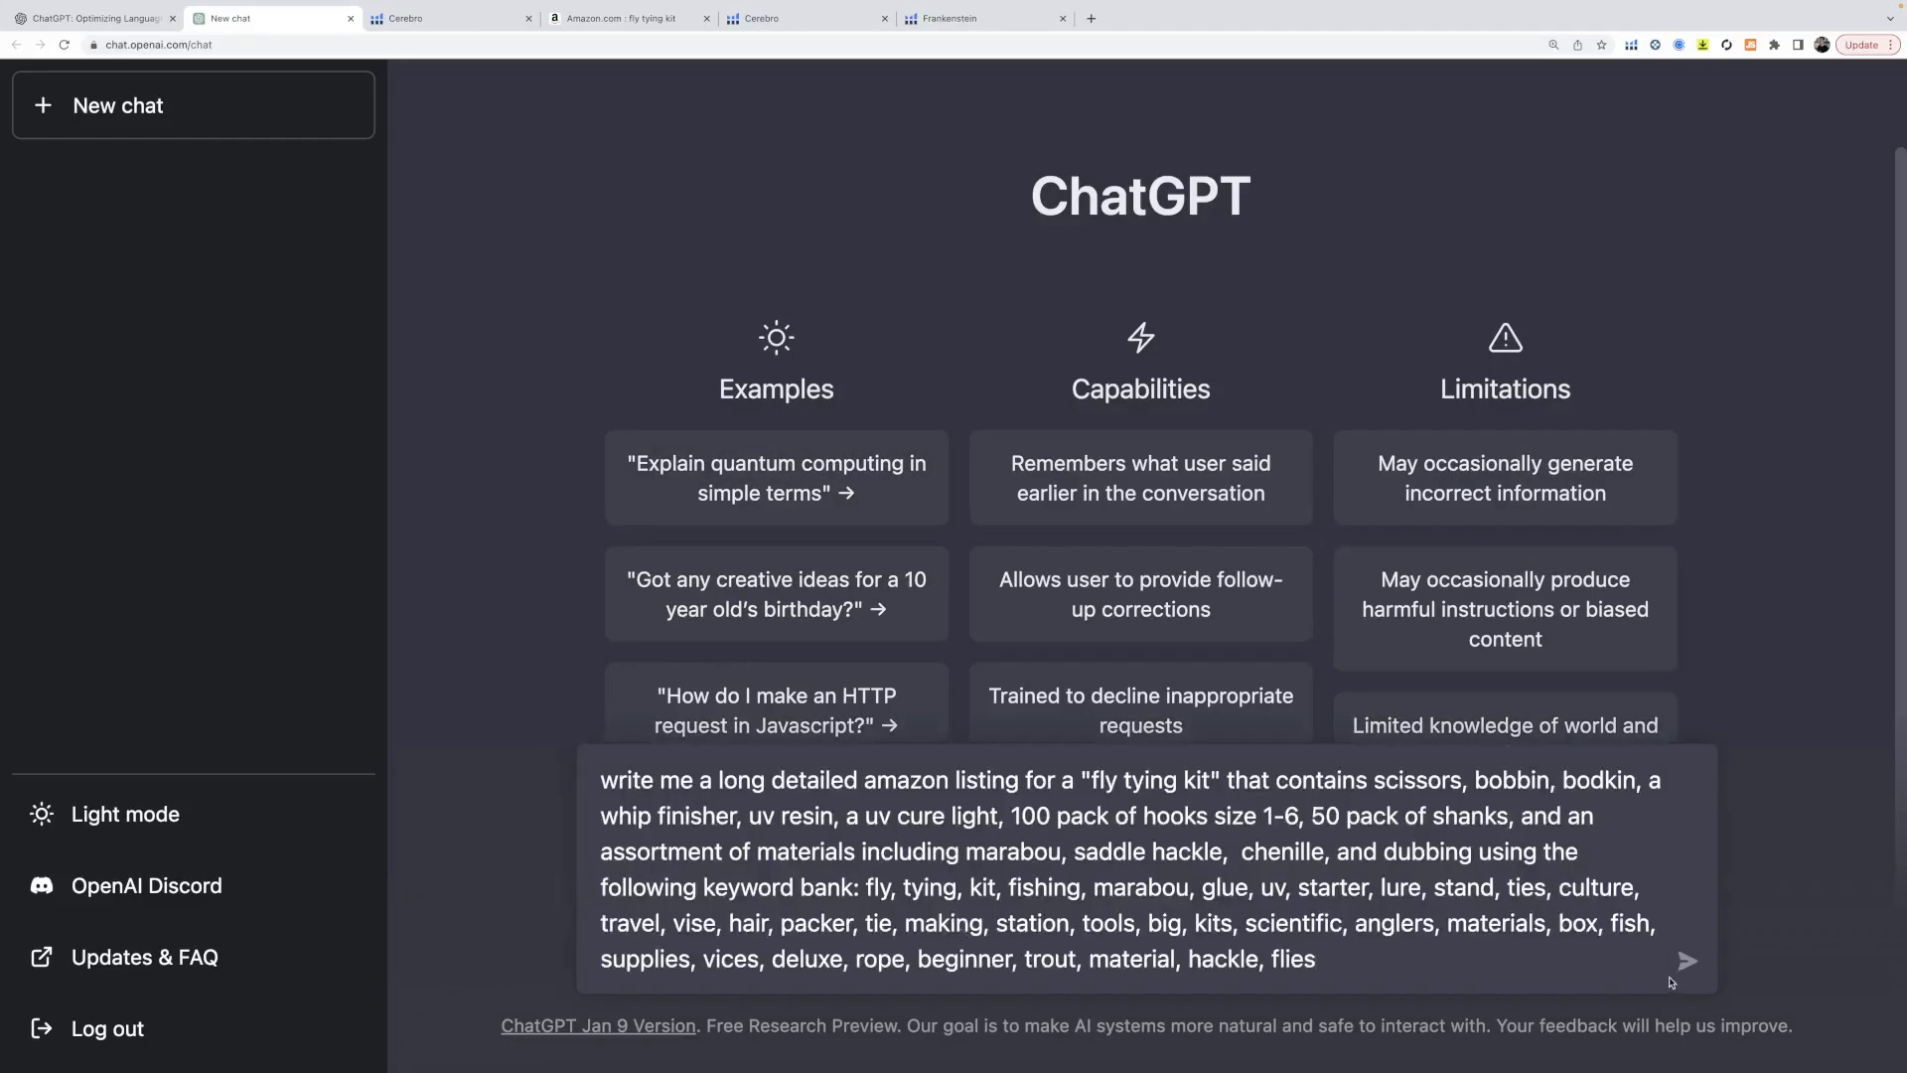
left_click(1686, 961)
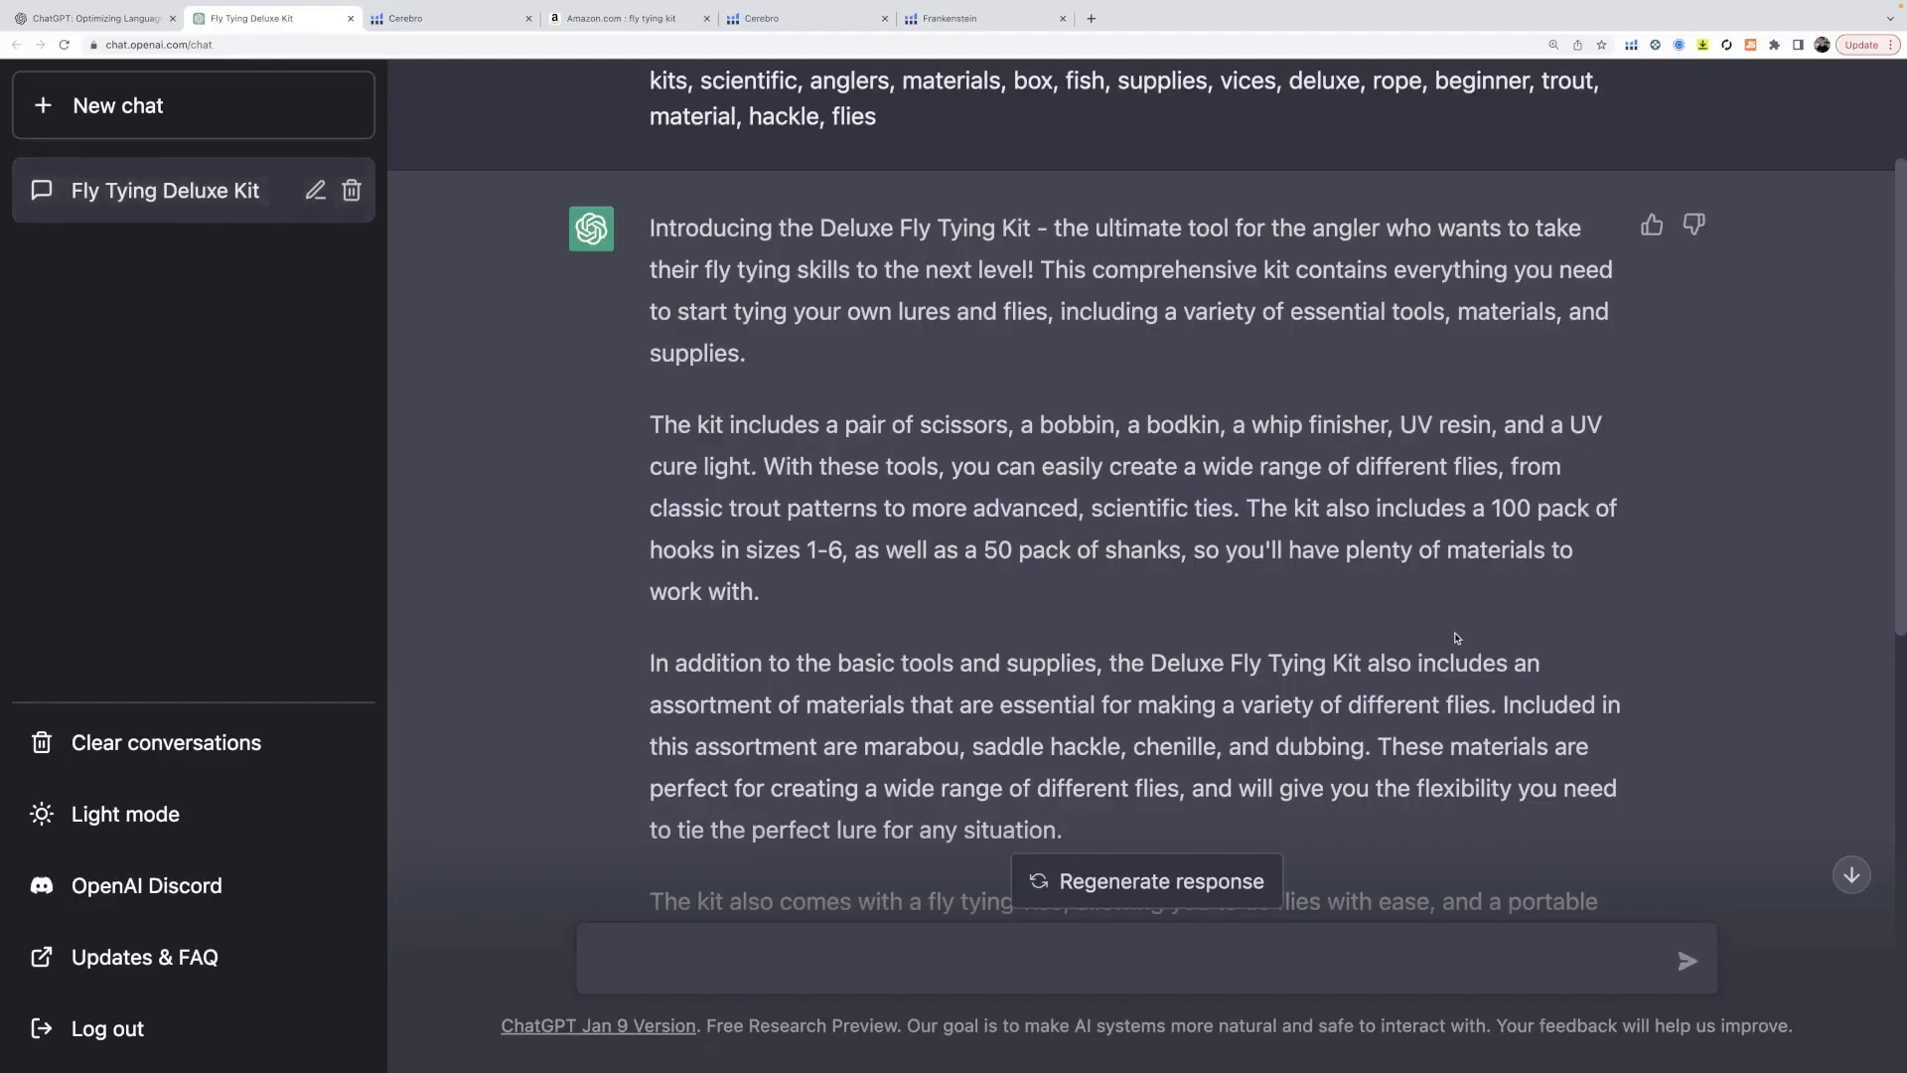
scroll("down", 3)
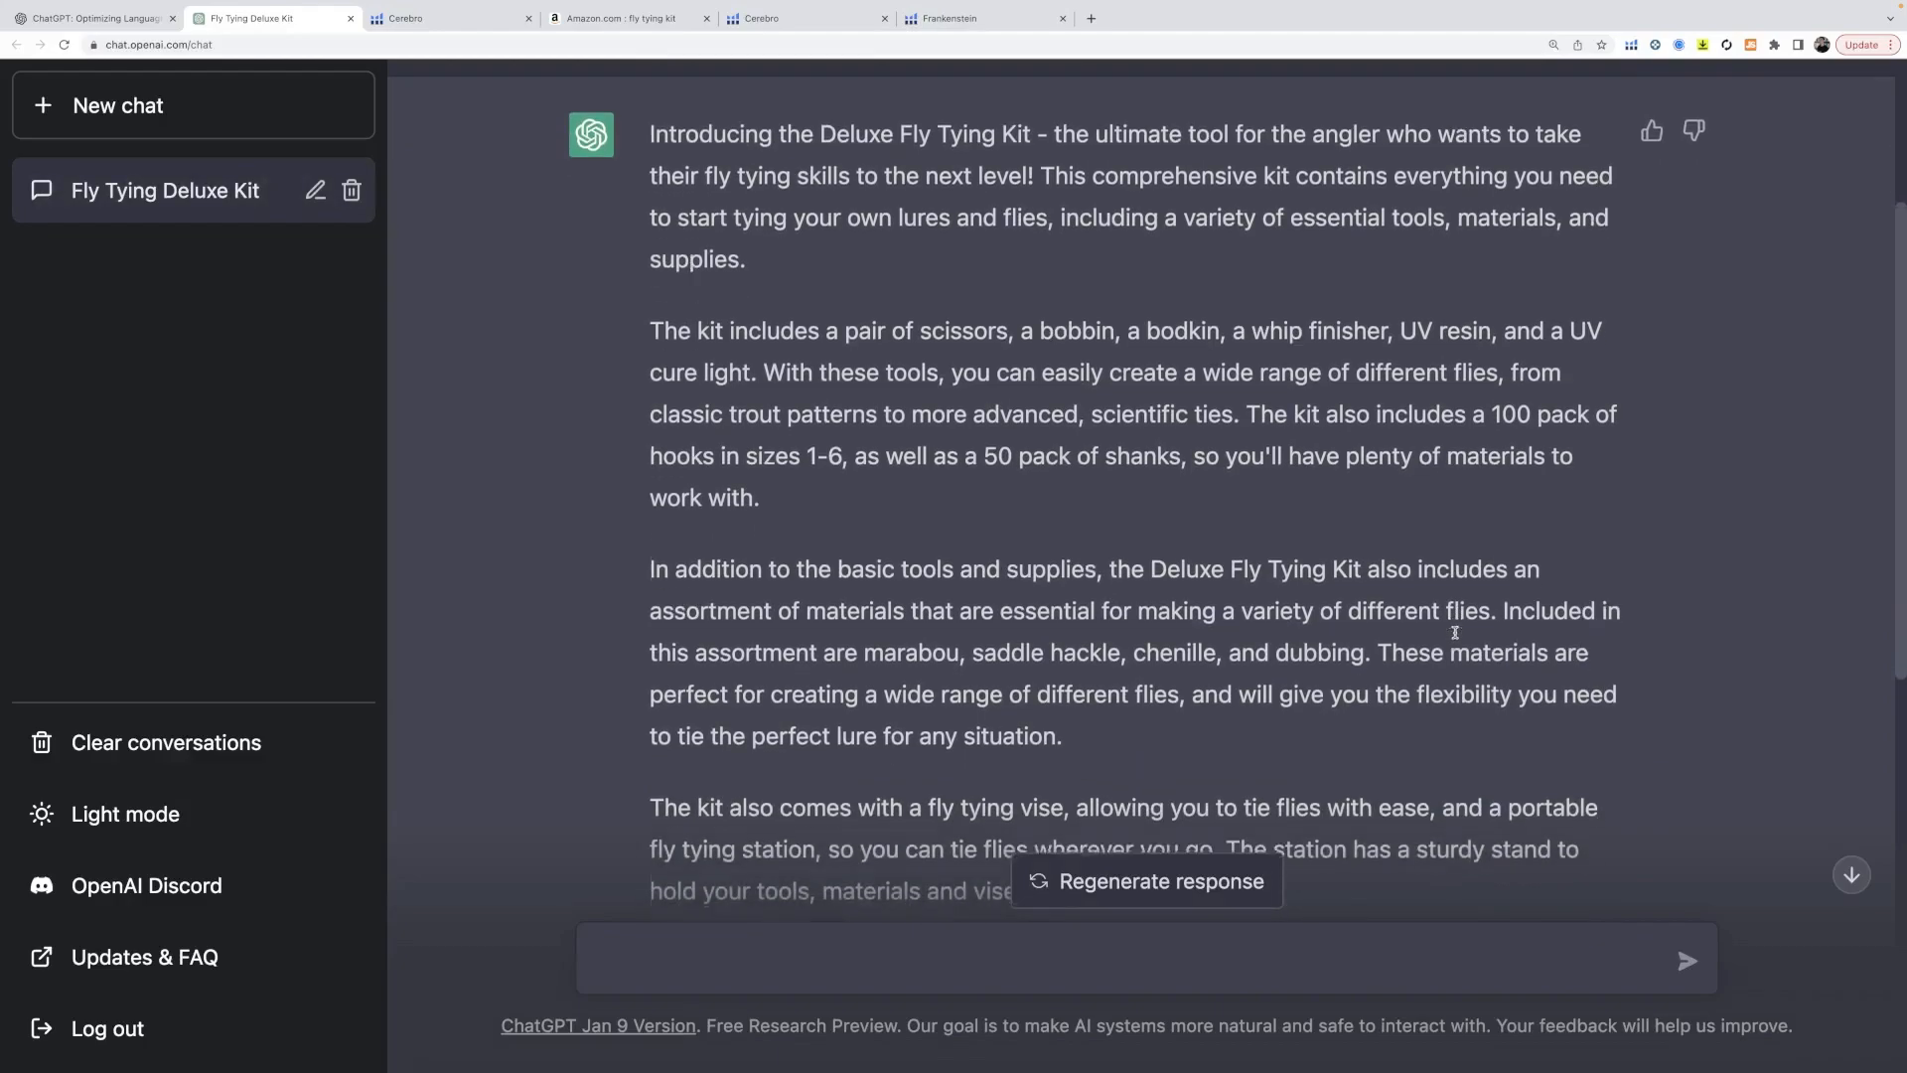
scroll("up", 3)
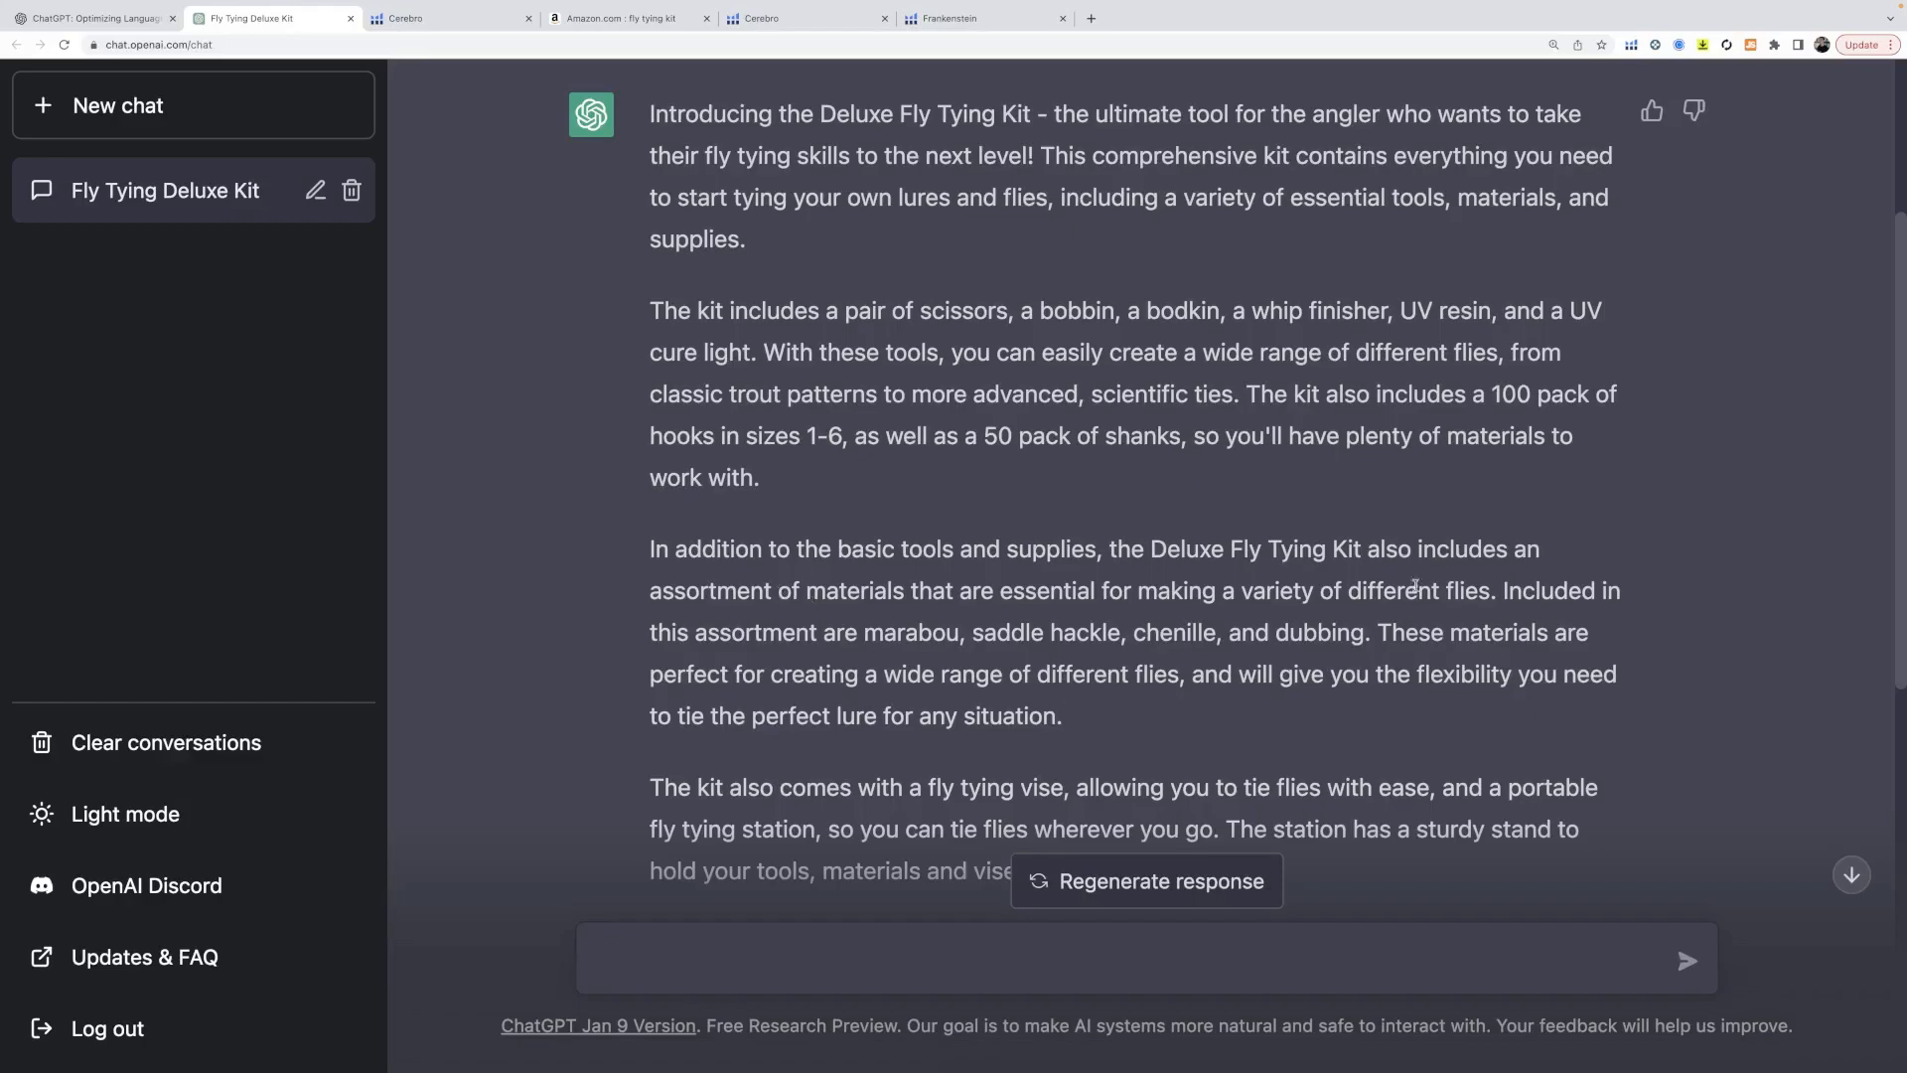
scroll("up", 3)
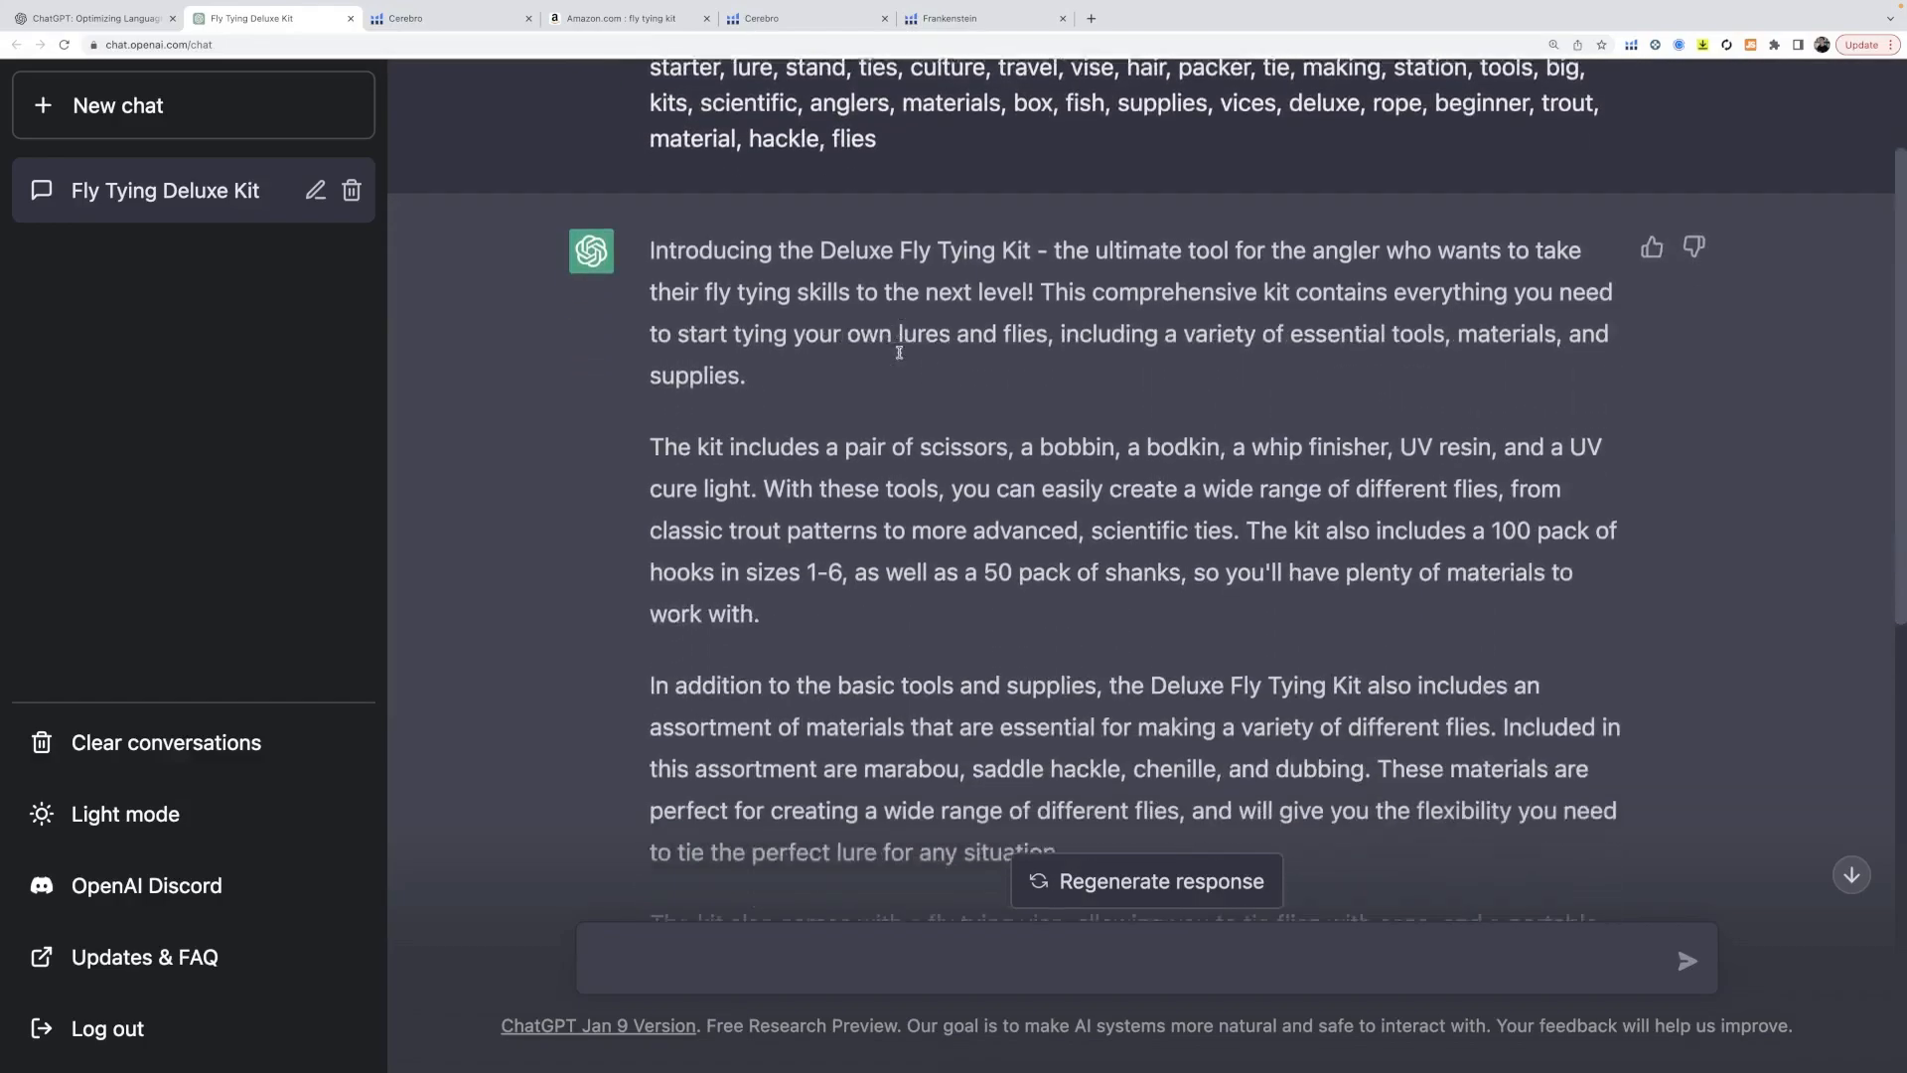
scroll("down", 3)
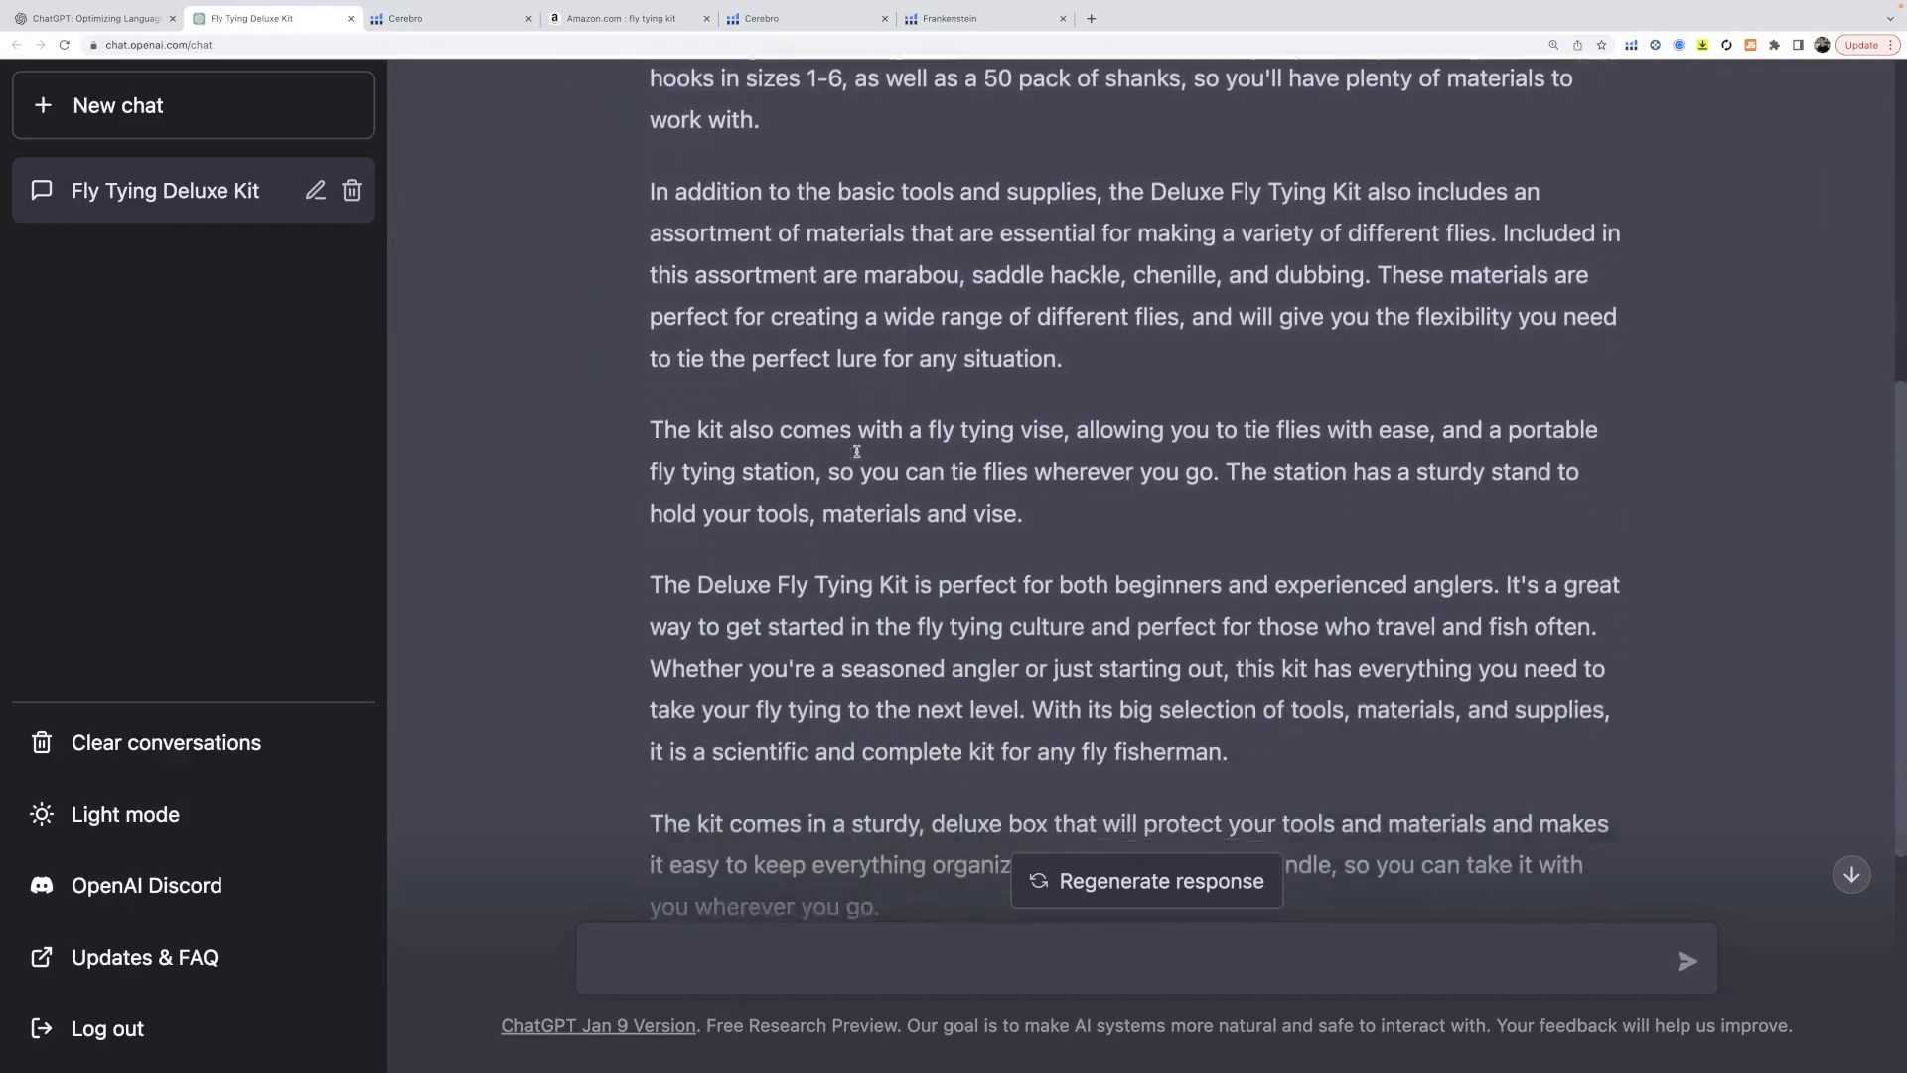
scroll("down", 3)
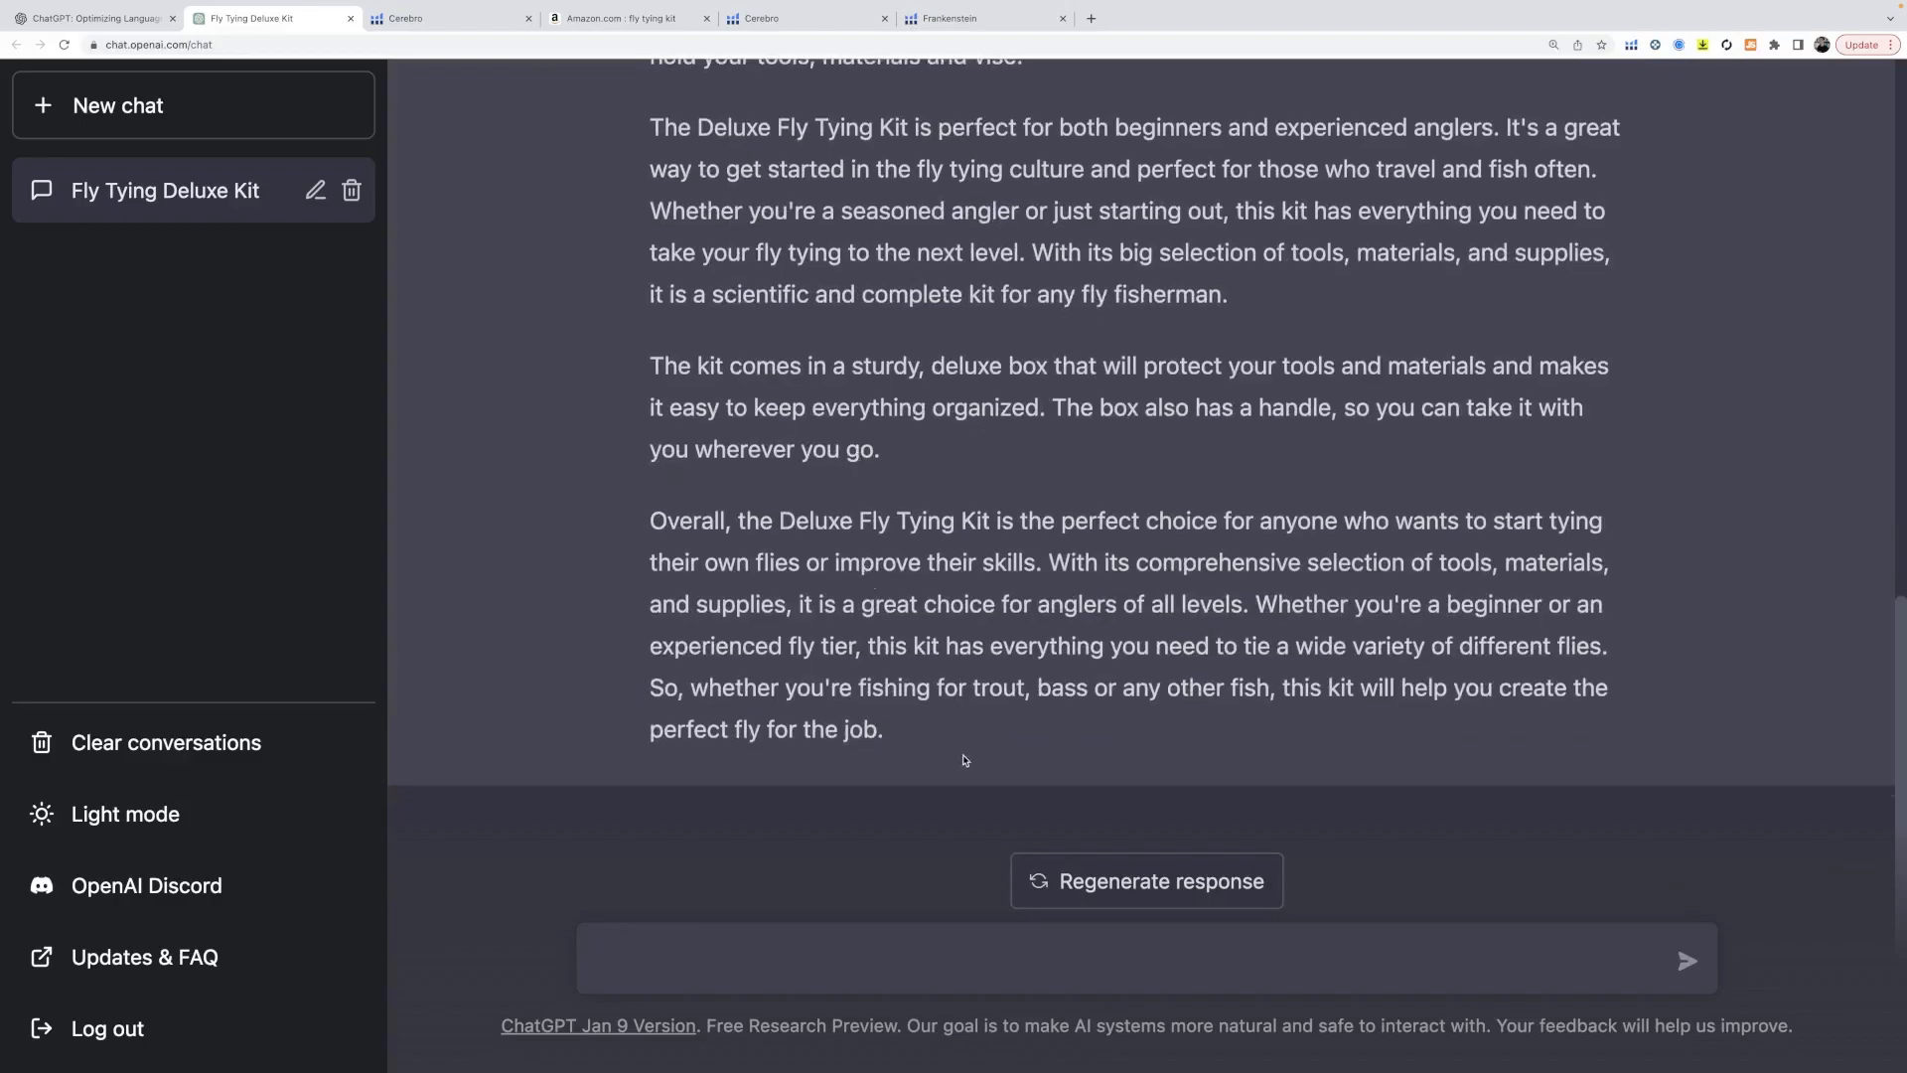
scroll("up", 3)
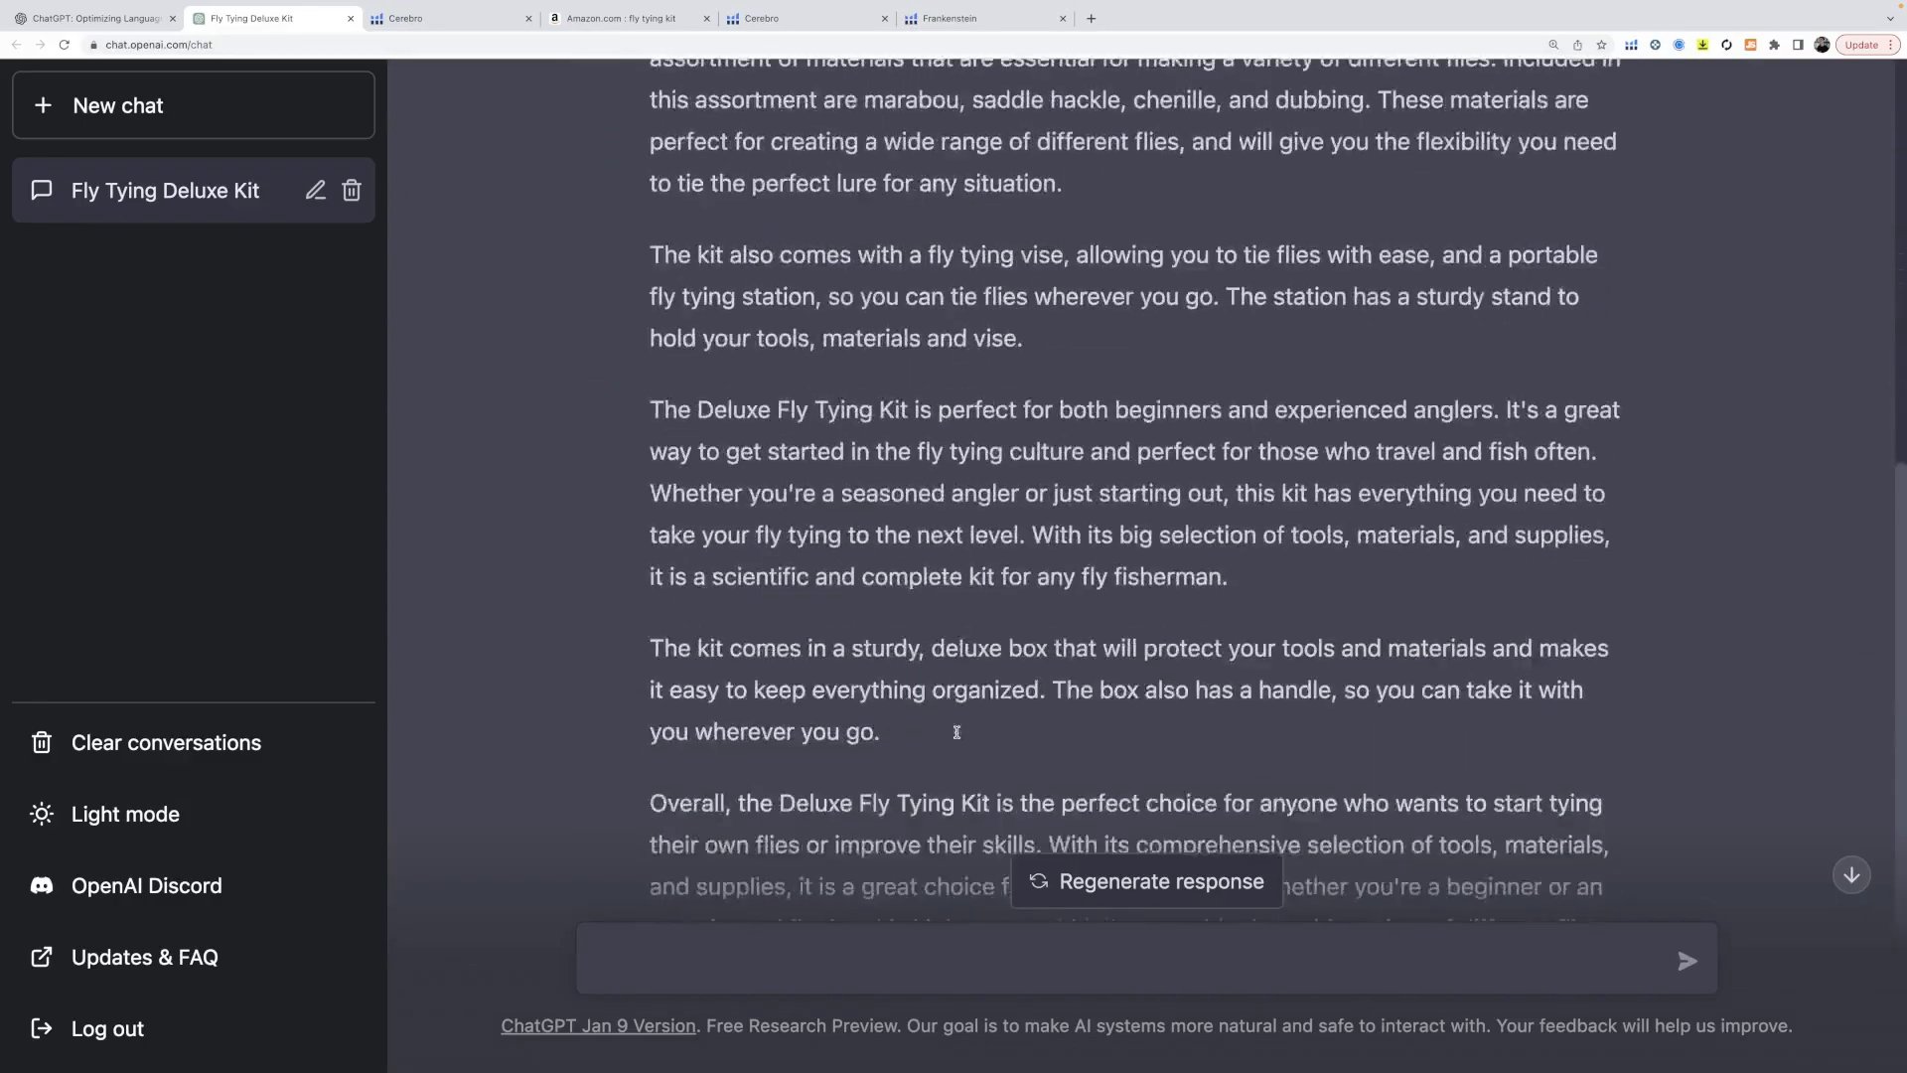
- Ask ChatGPT to write an Amazon product title for the listing
type("w")
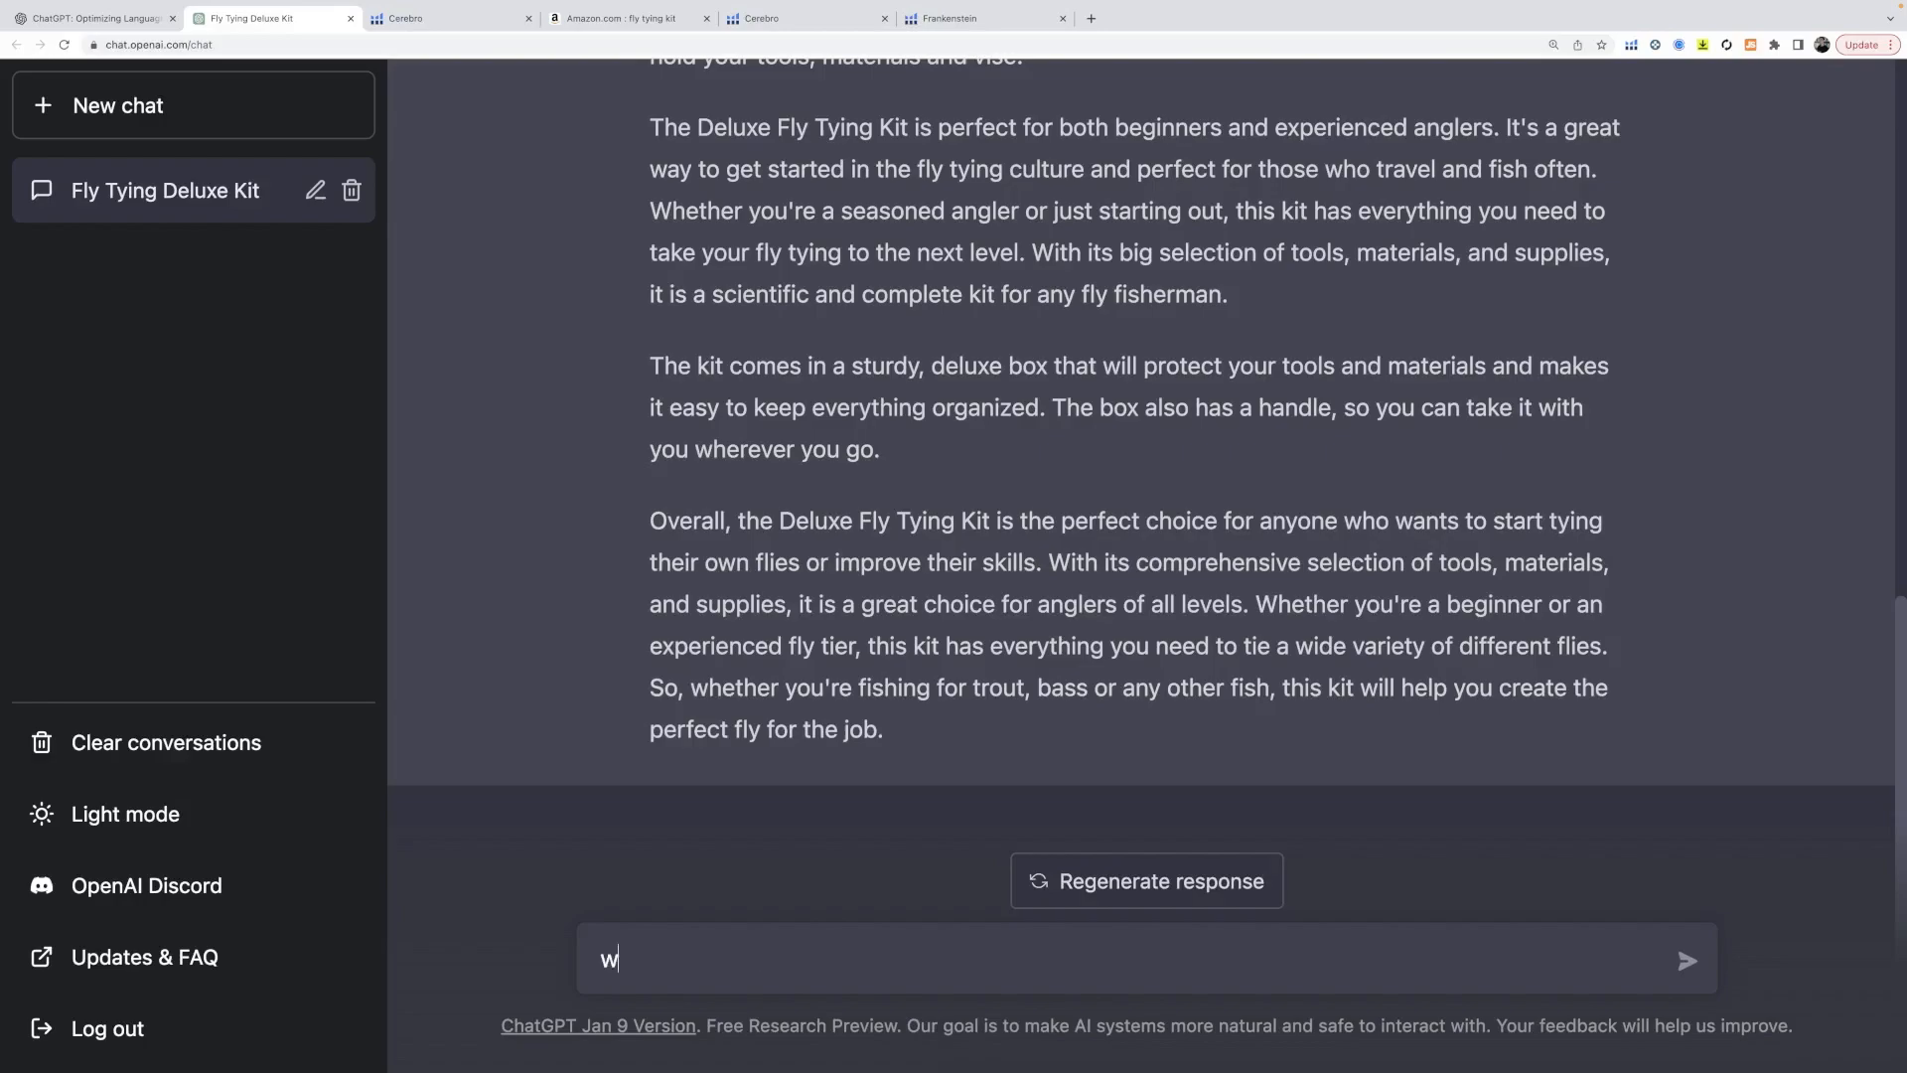
type("rite a amazon product")
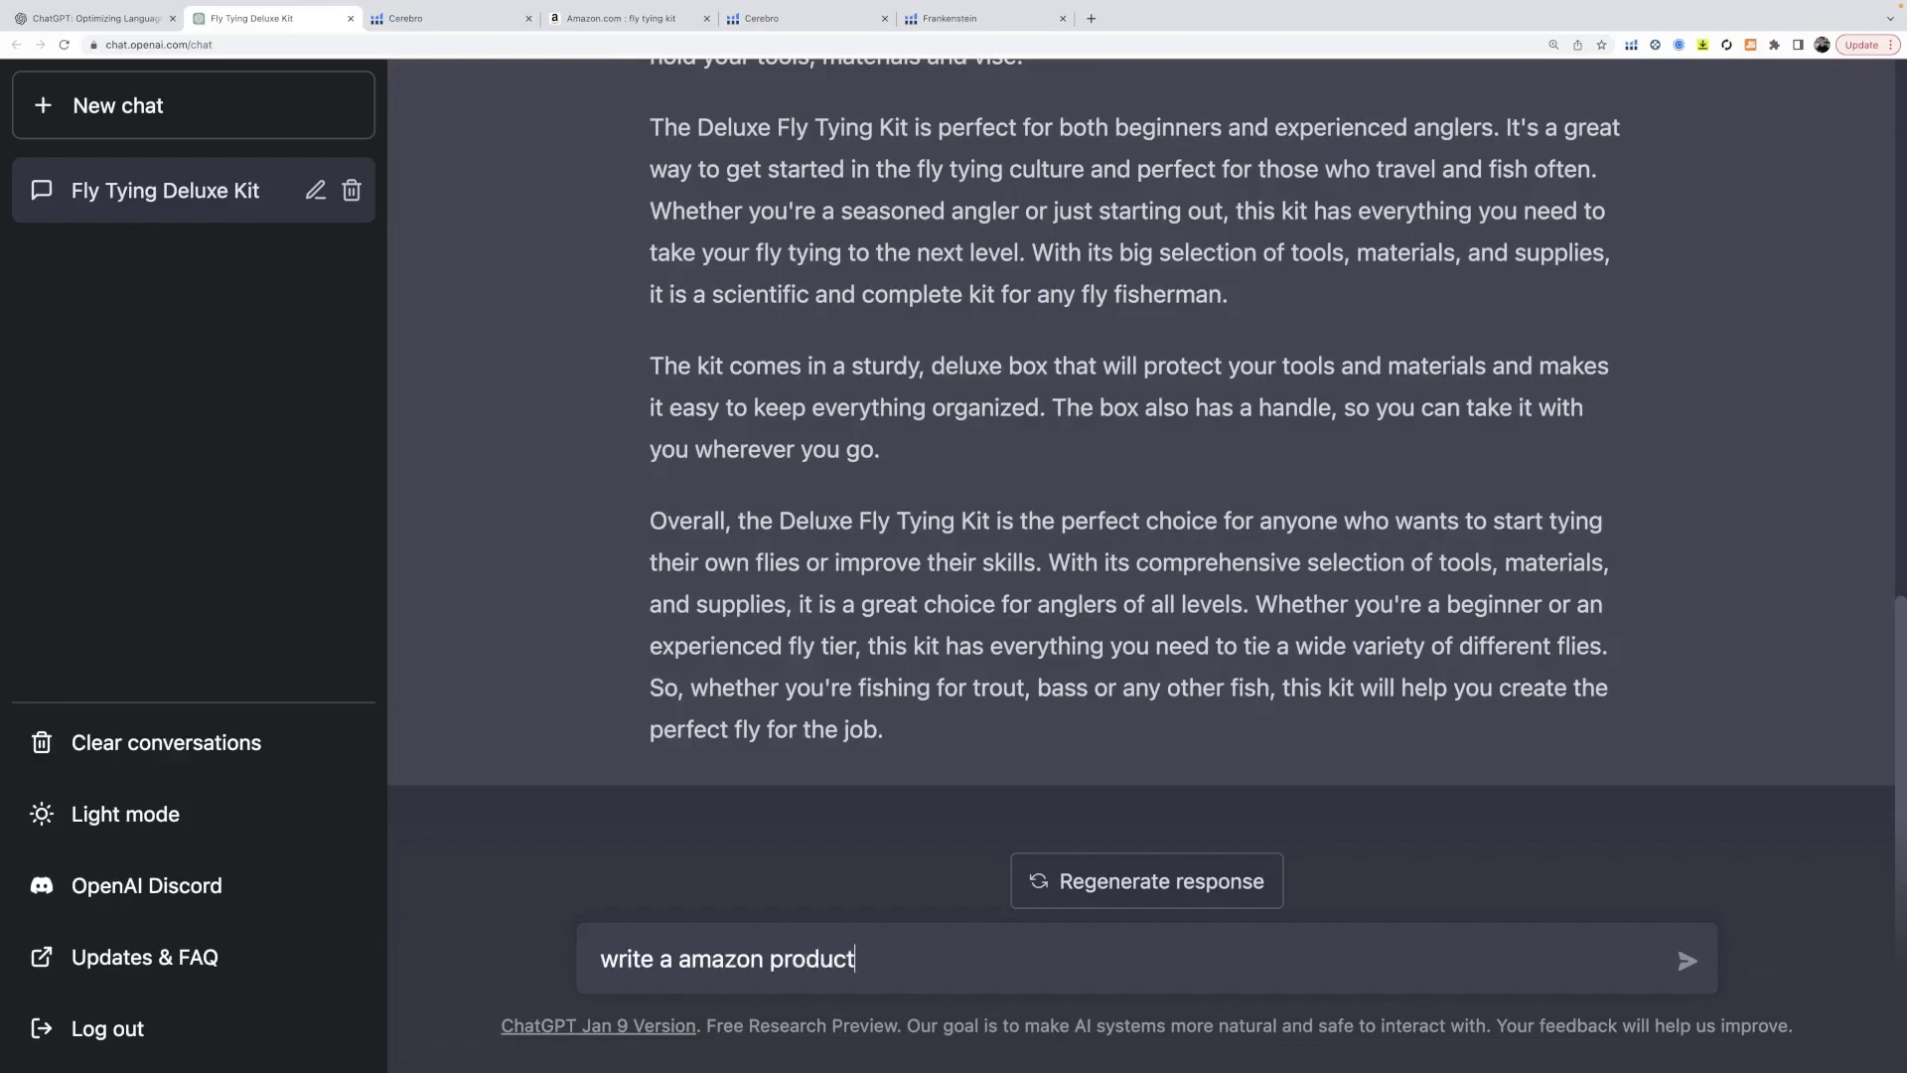
type("title for that p")
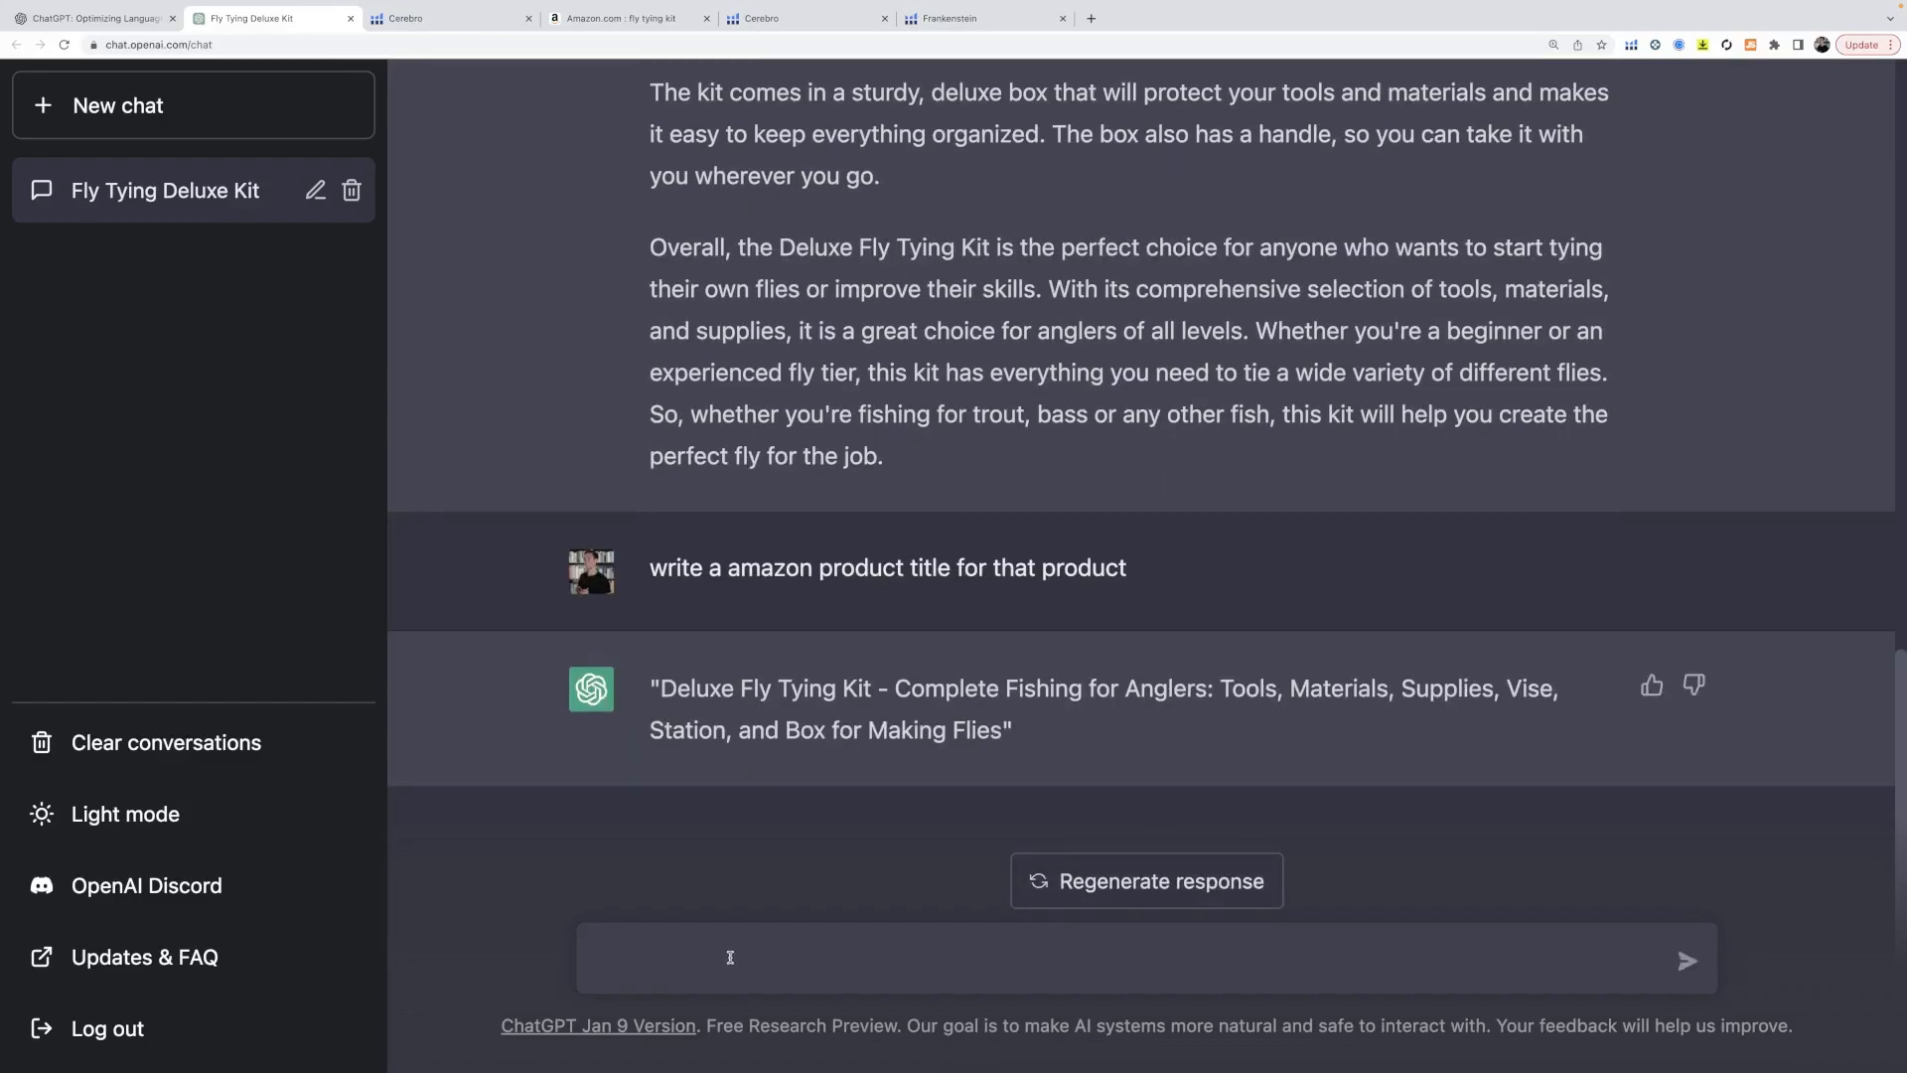
- Ask ChatGPT for five bullet points for the titled listing
type("wrtie 5")
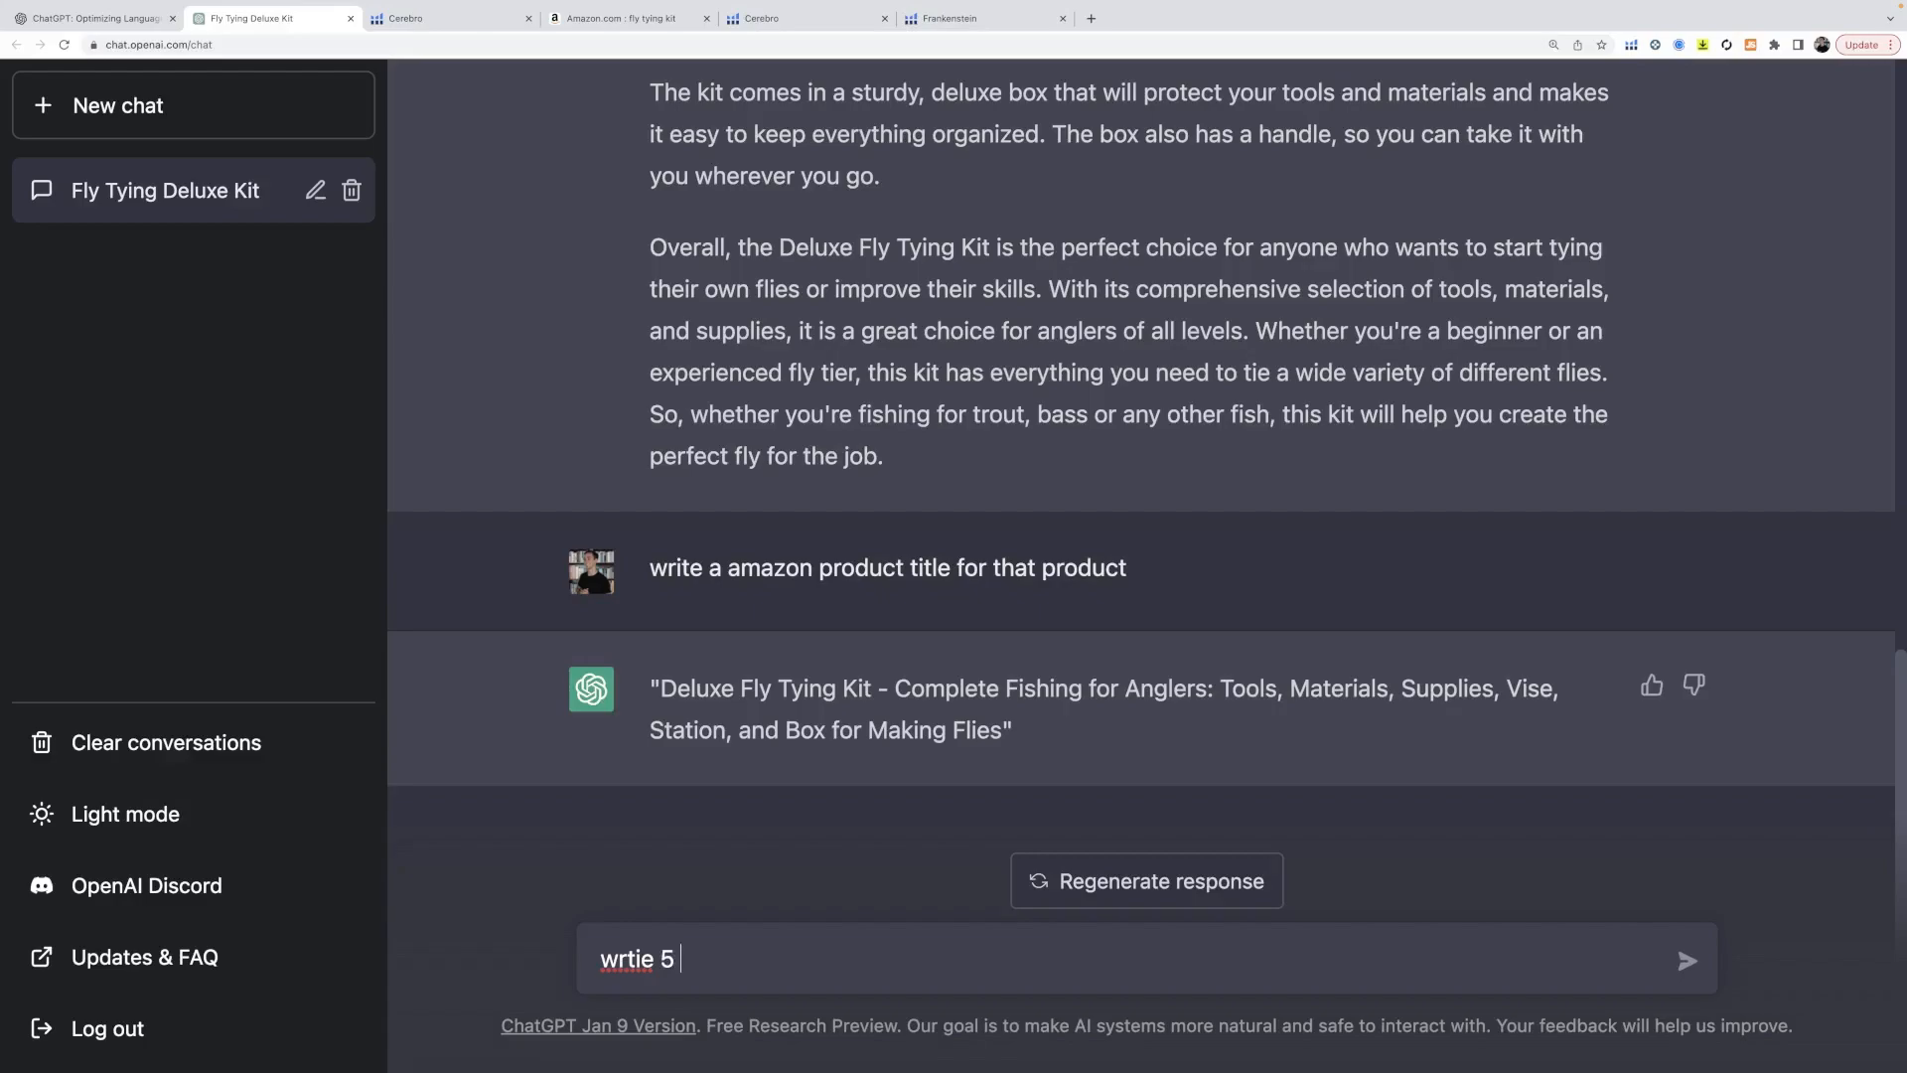
type("bullet points")
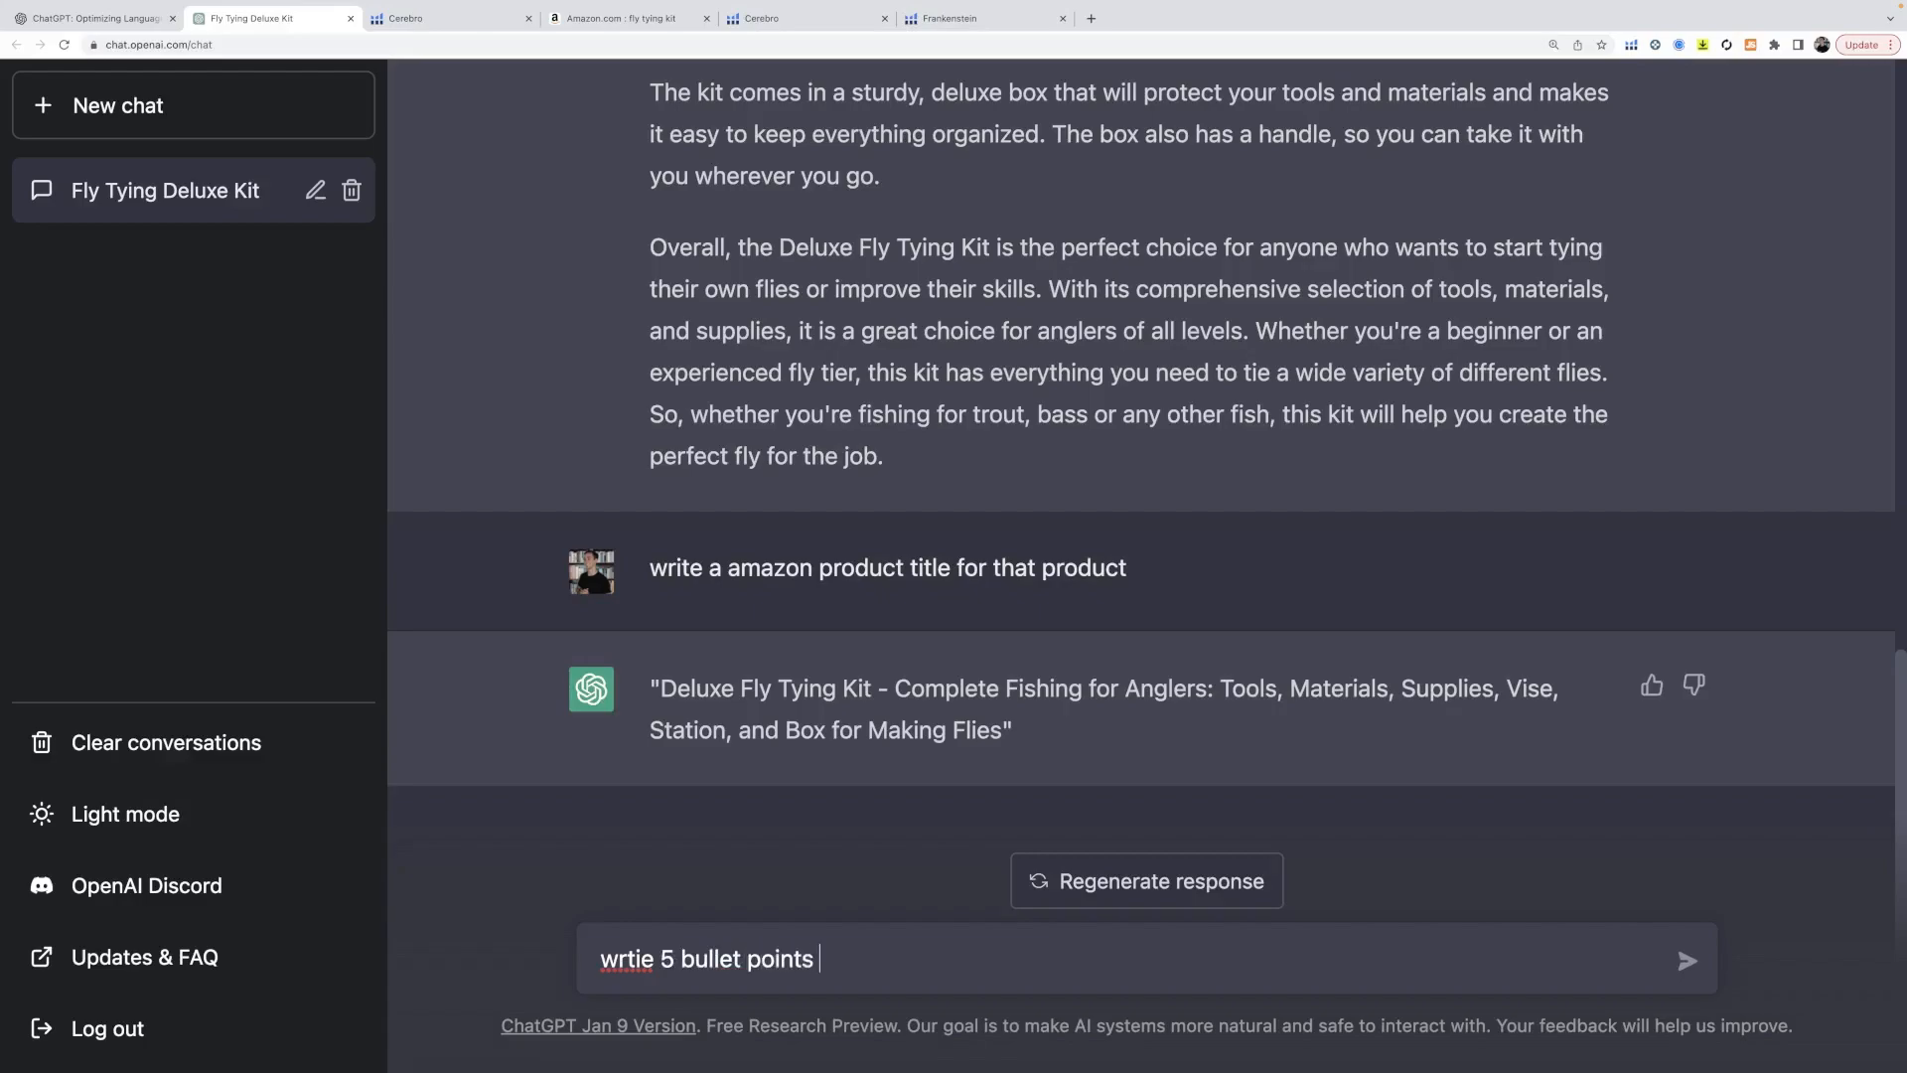
type("for that listing title")
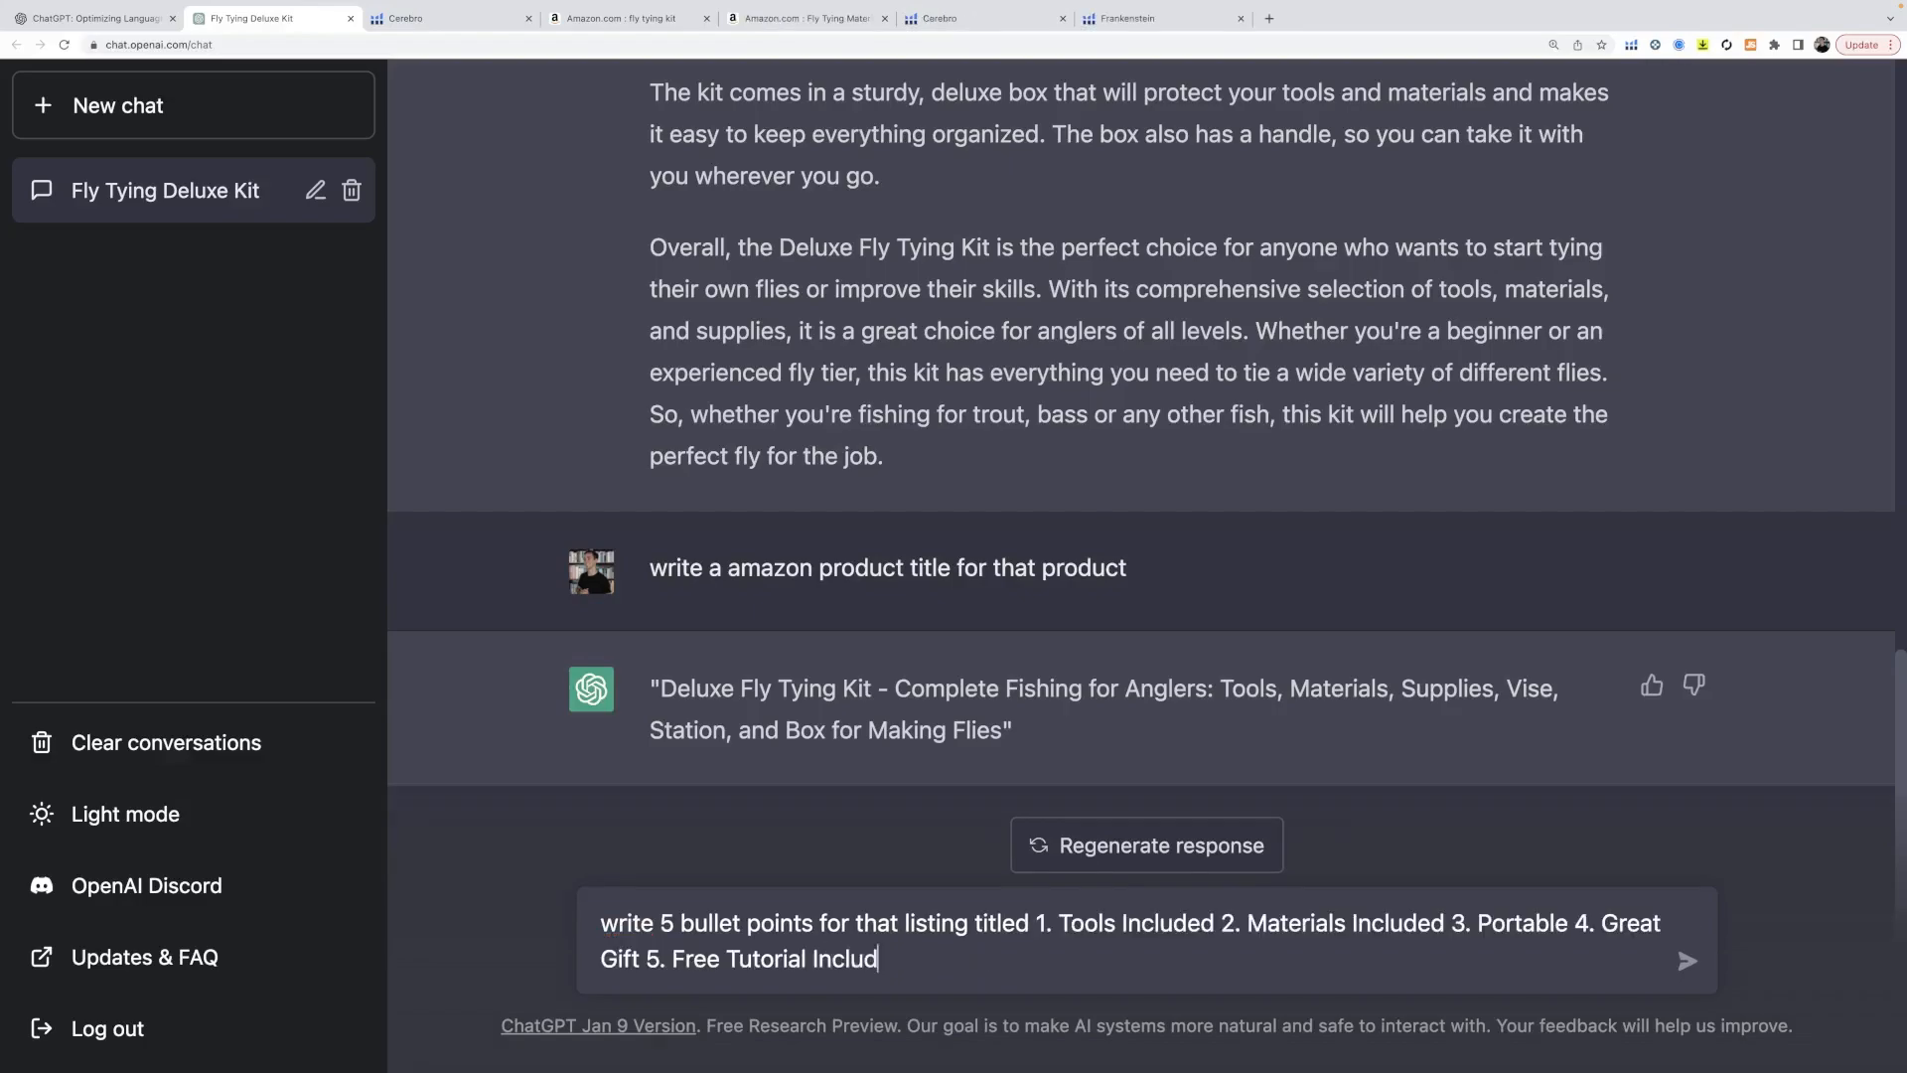
type("ed")
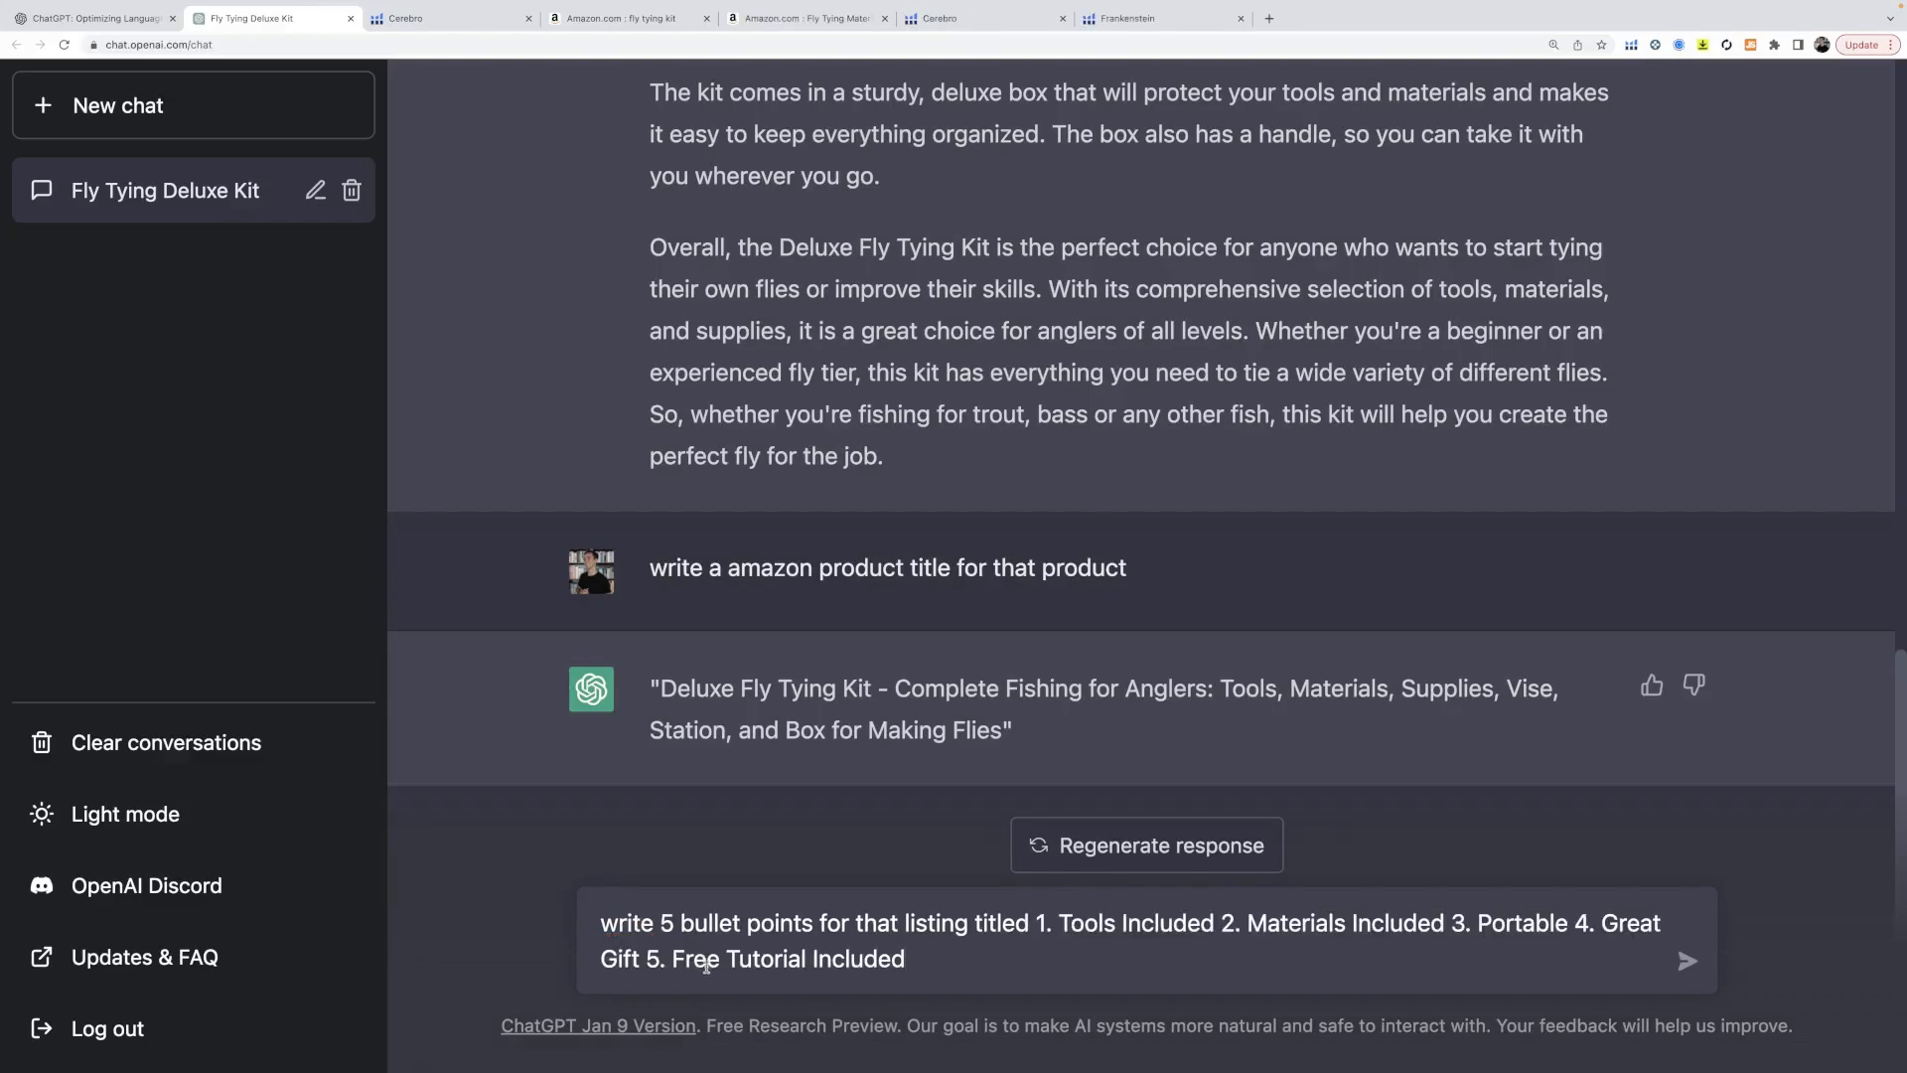
type("Fly")
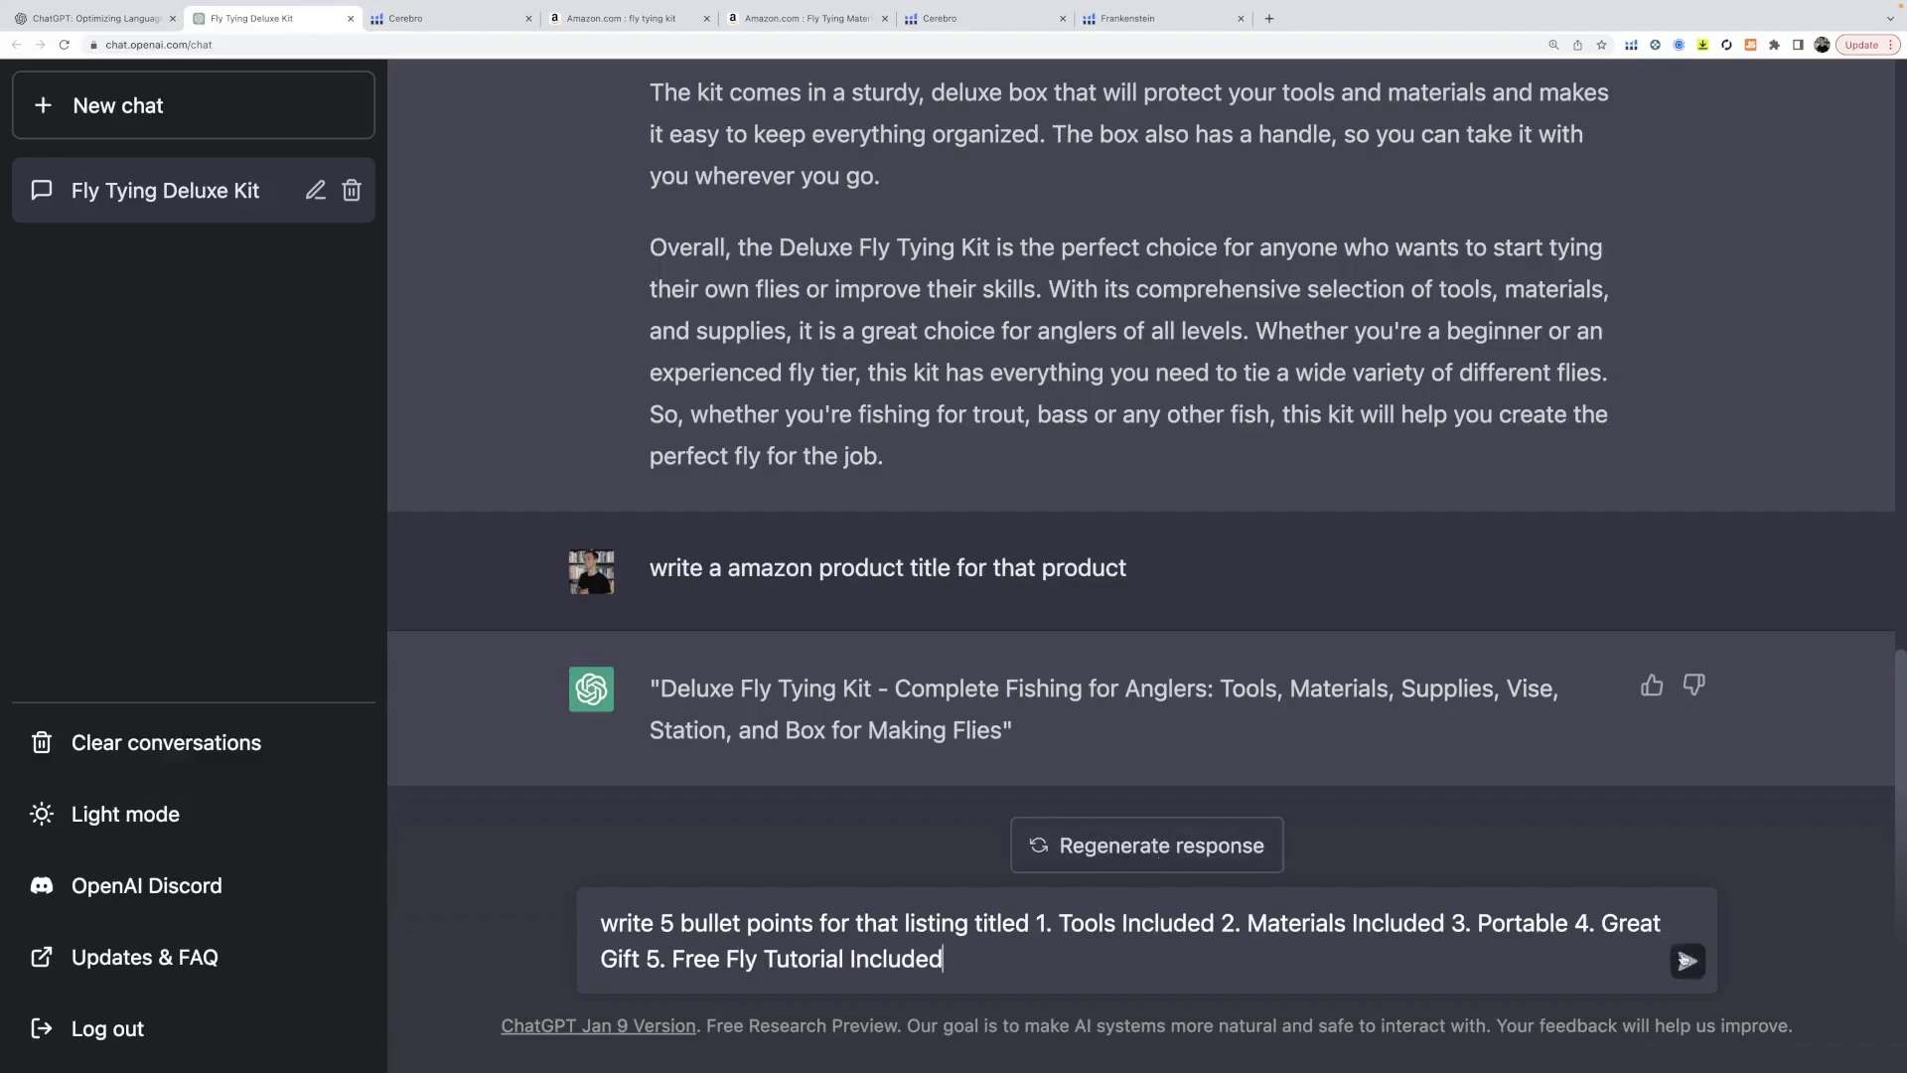
left_click(1687, 960)
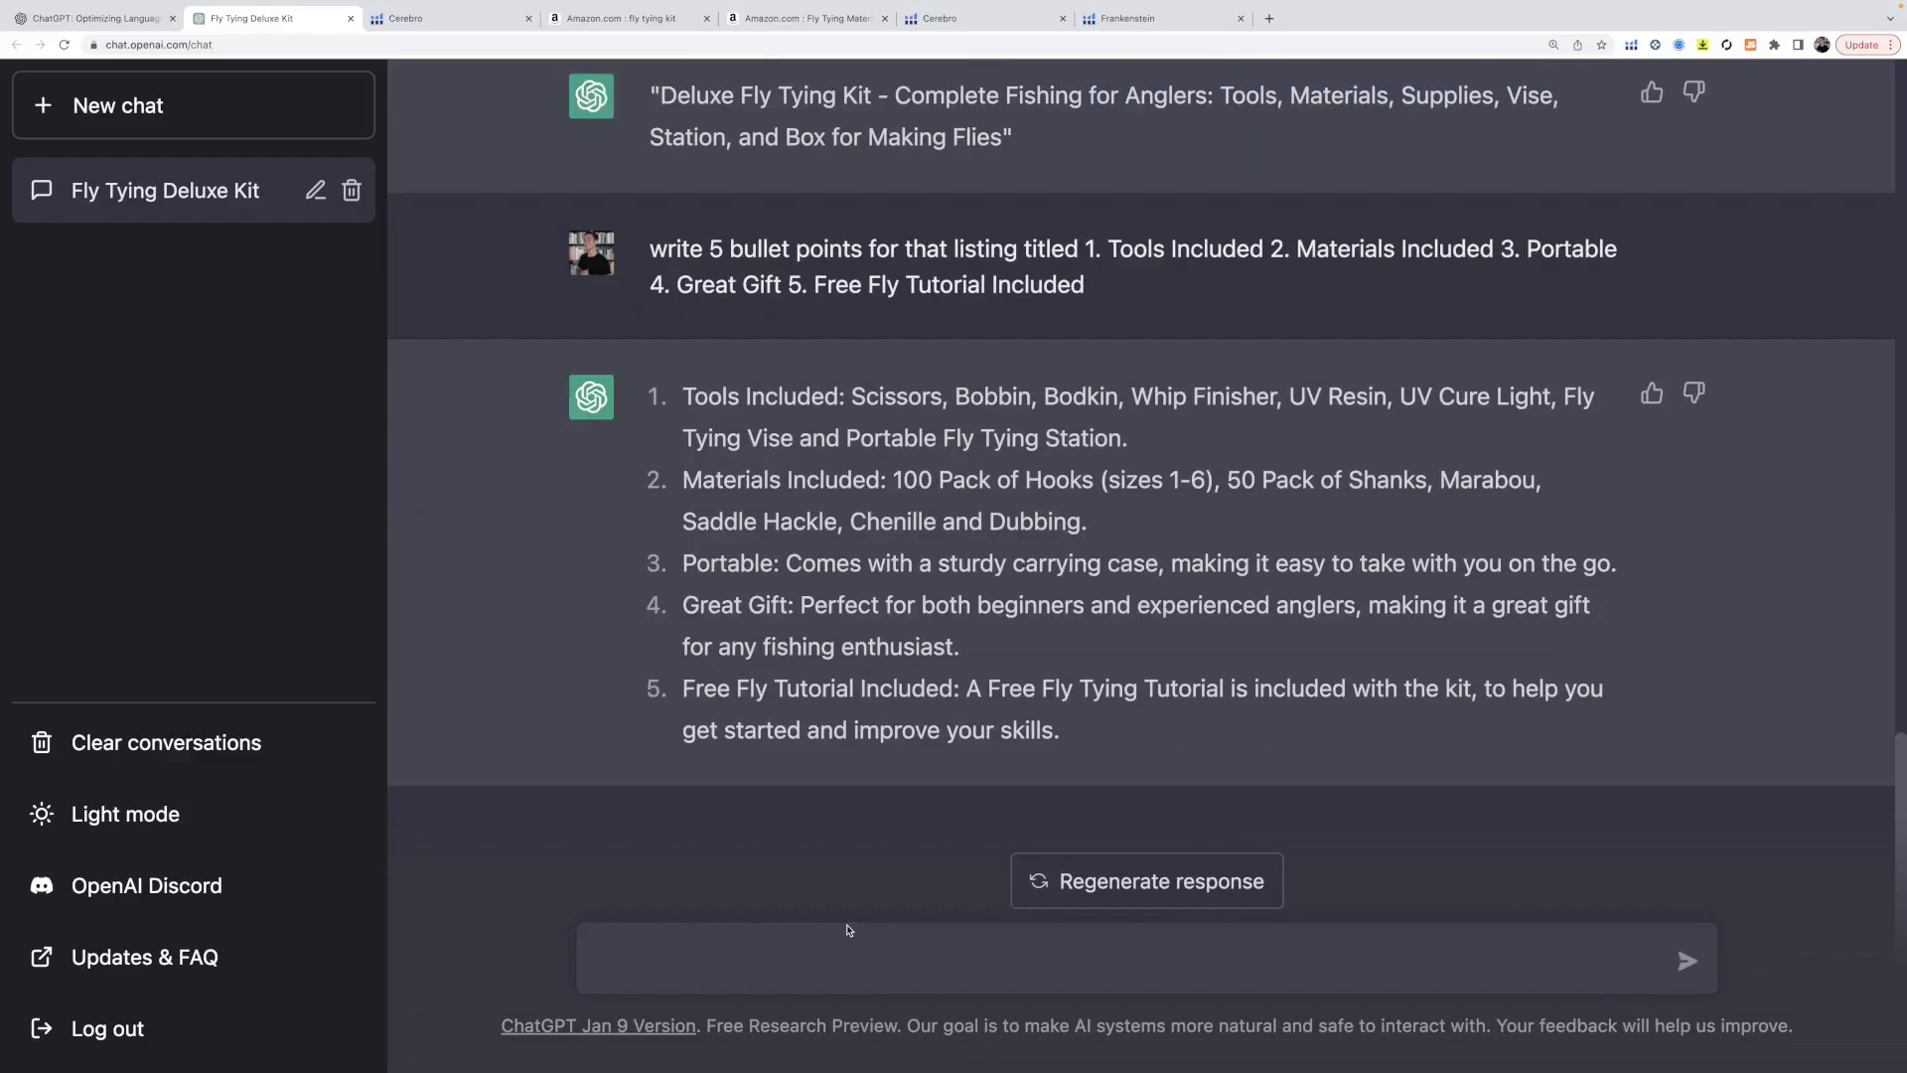
- Ask ChatGPT to make the bullet points funnier and longer, then read the rewrite
type("make if")
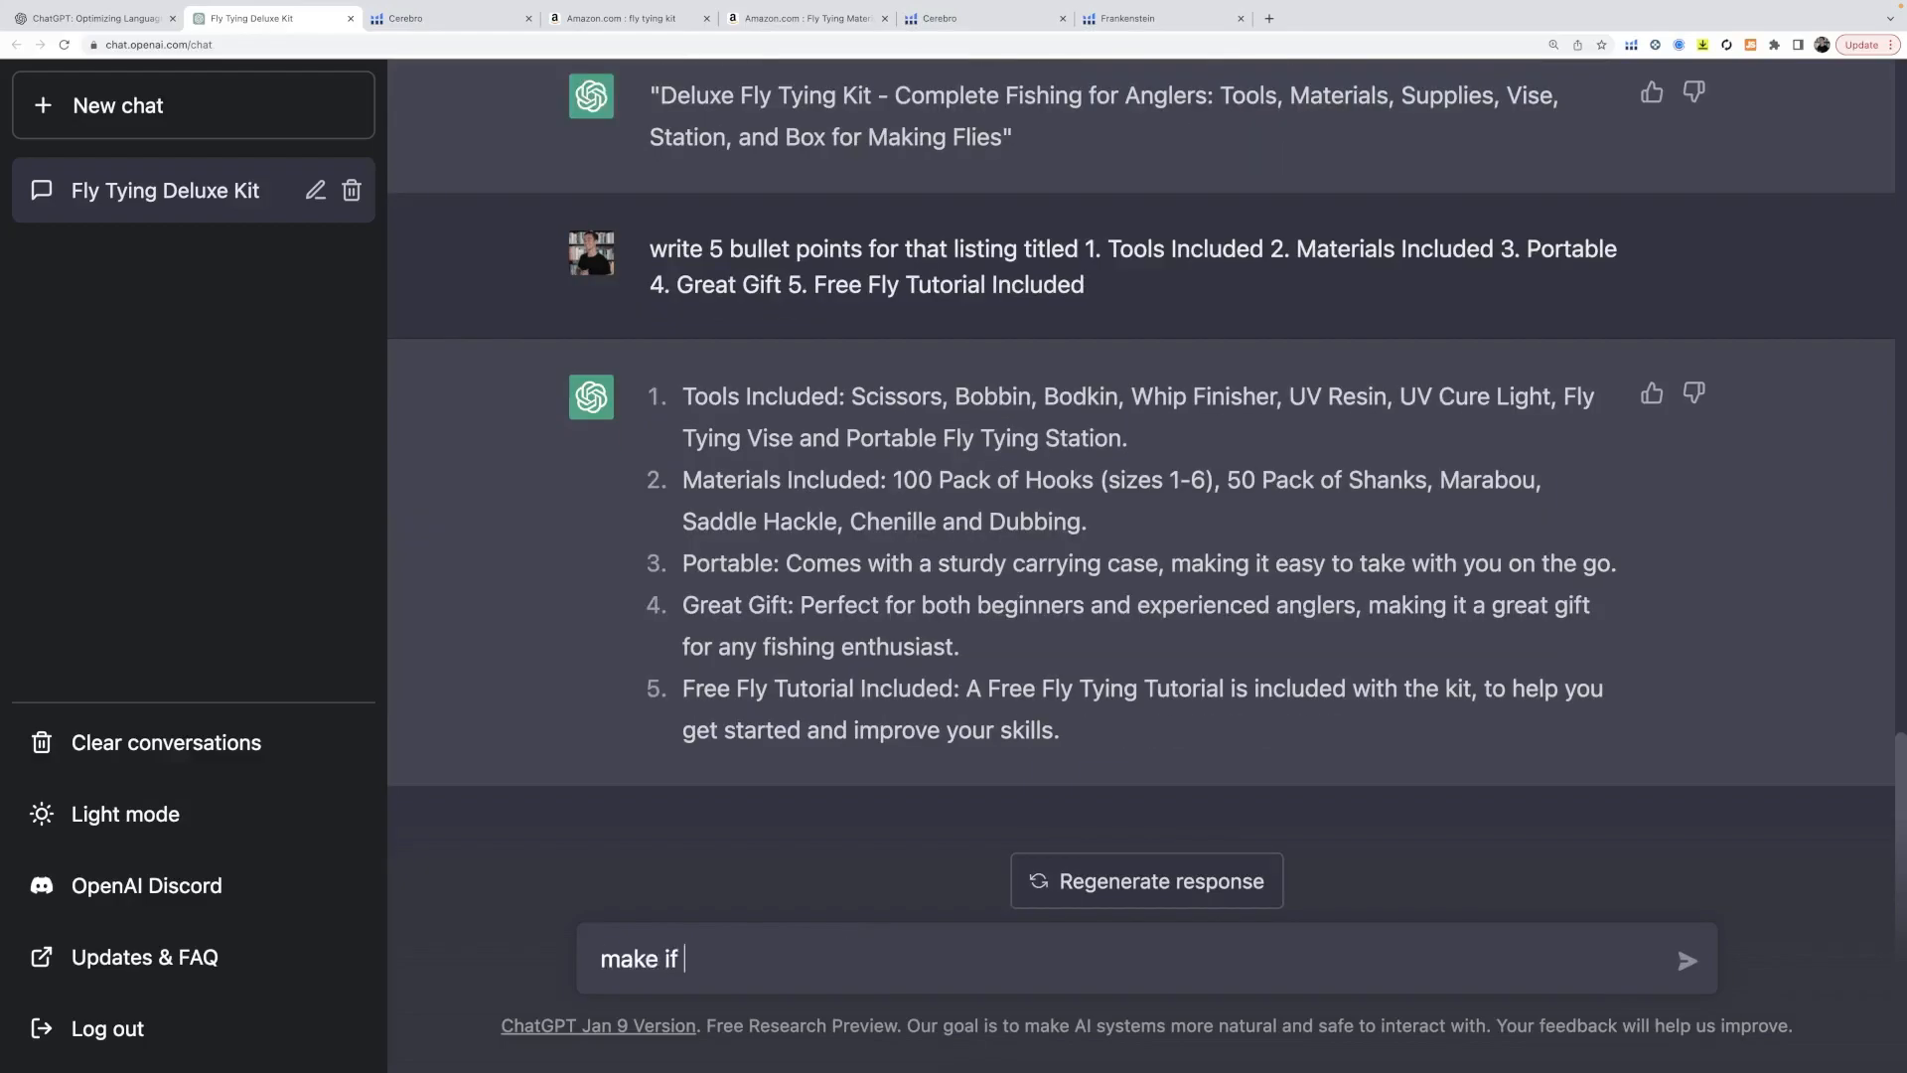
type("funnii")
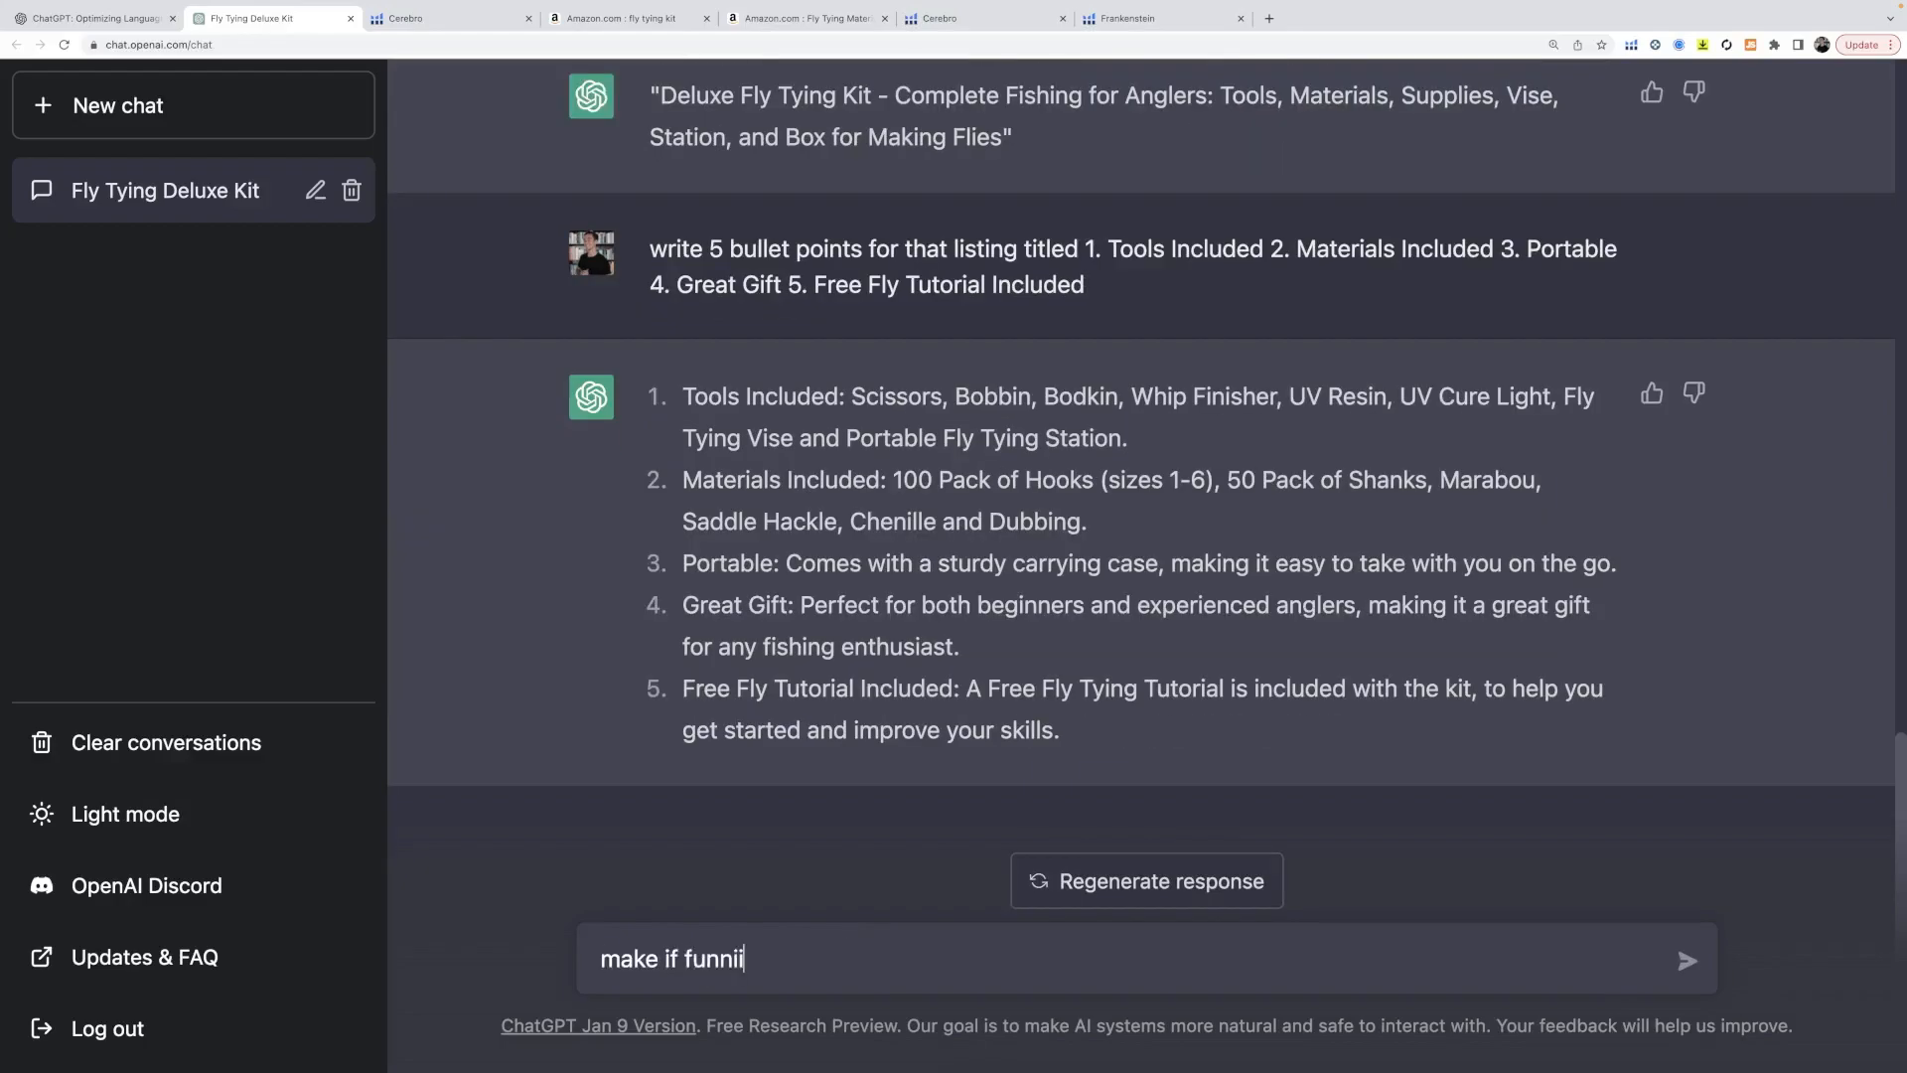
type("er amd")
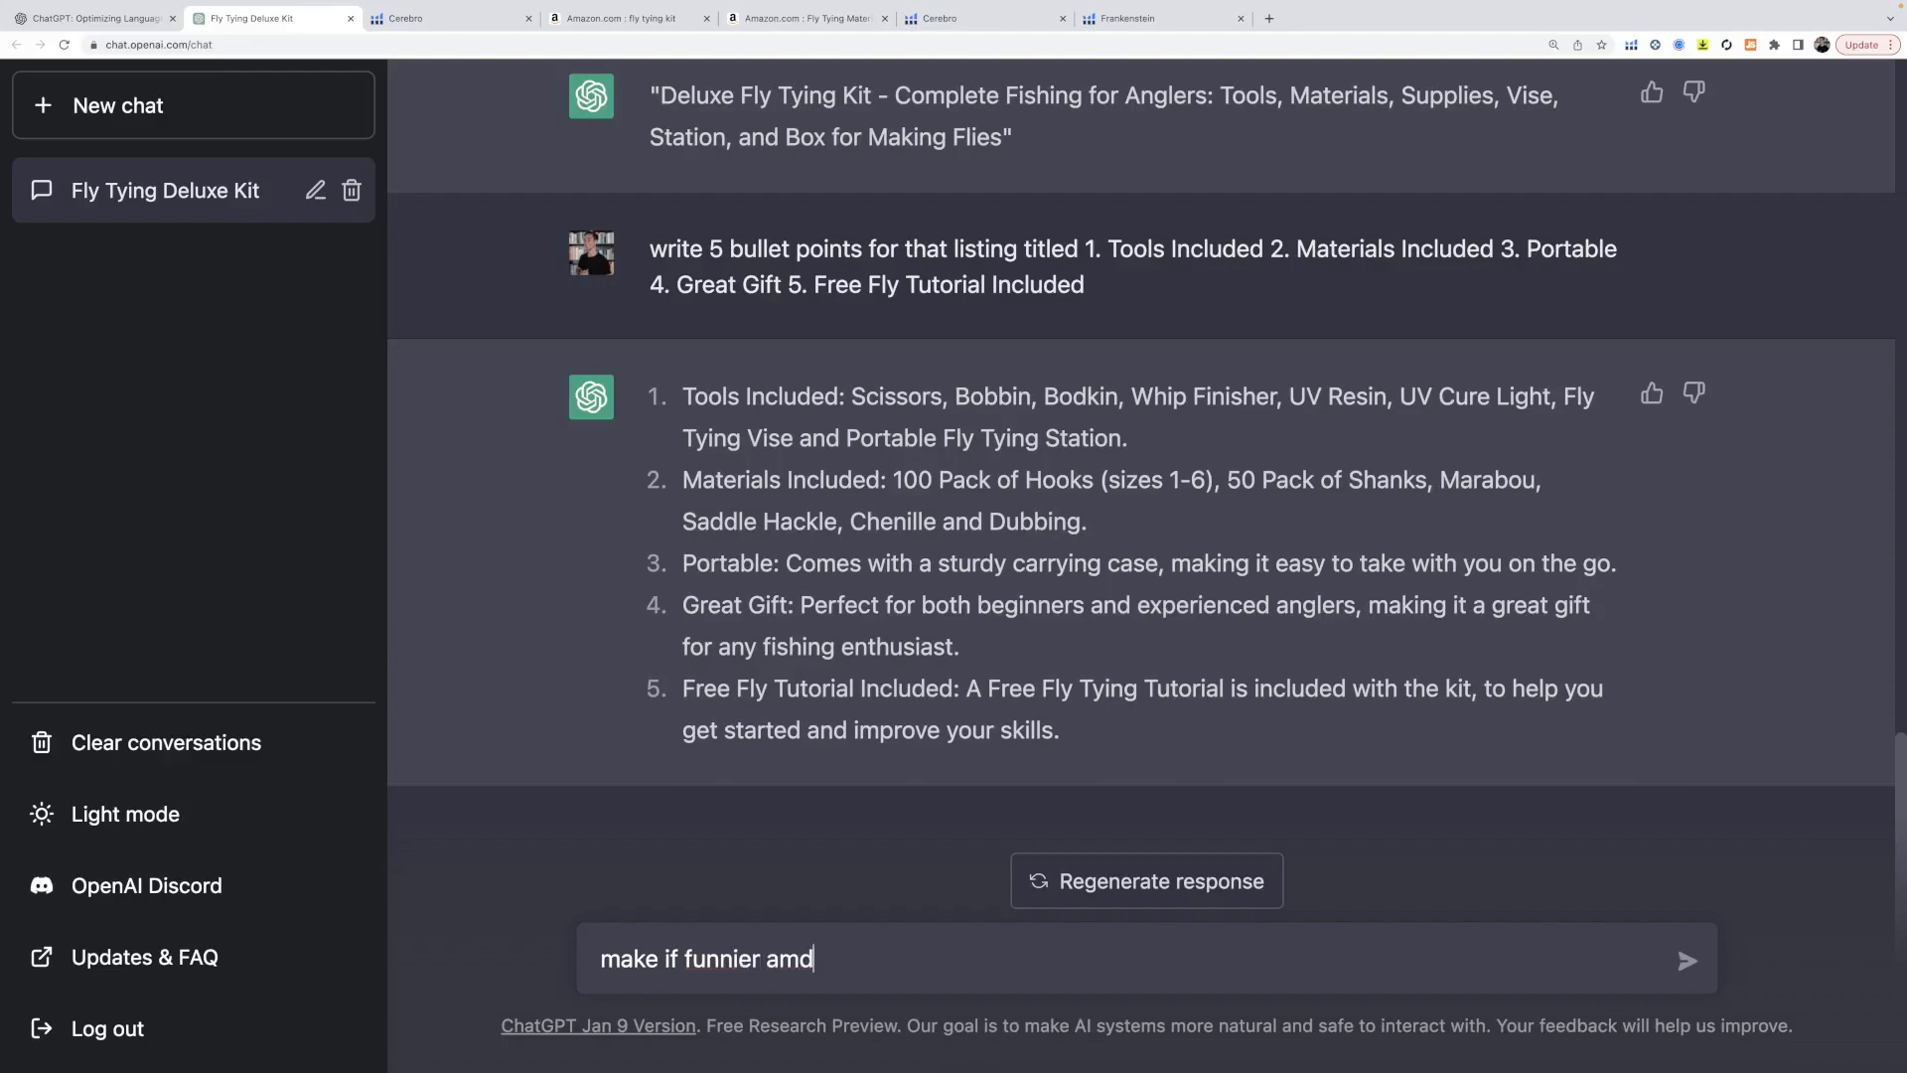
key("Return")
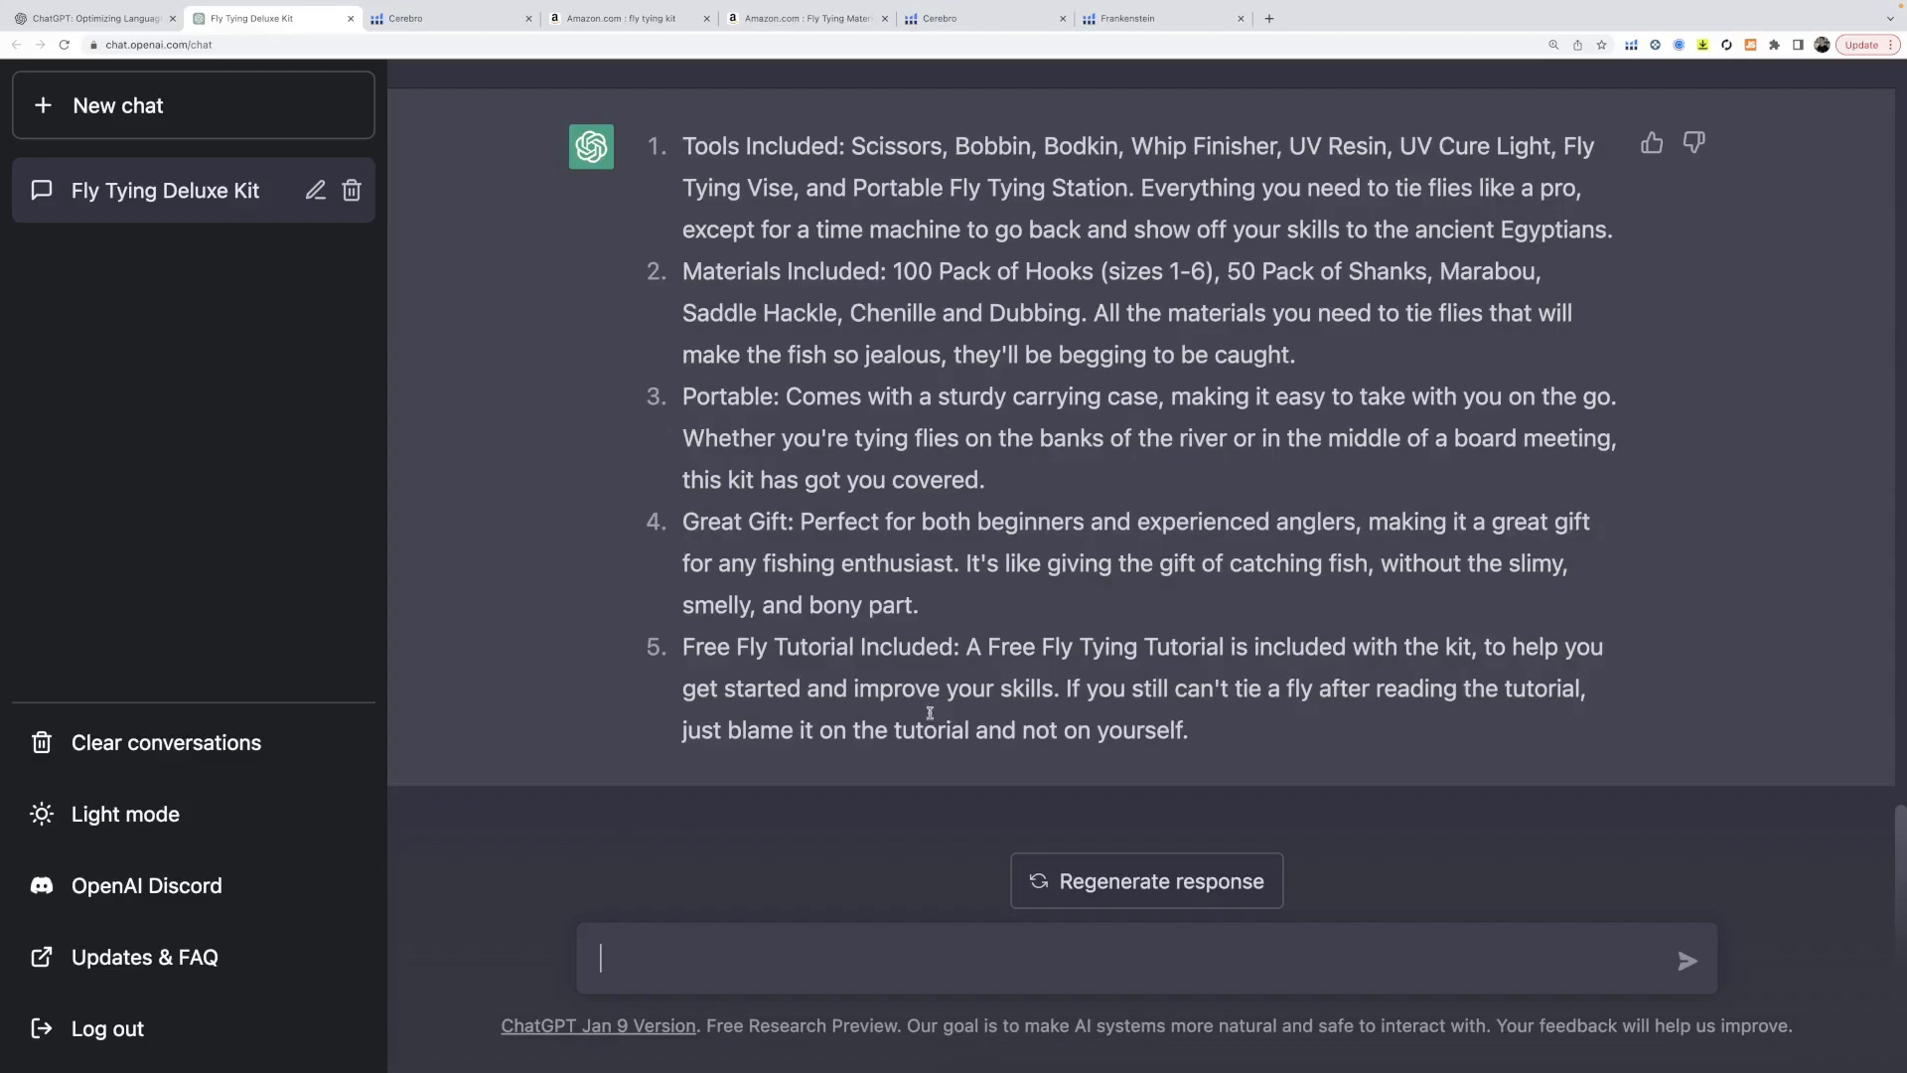
scroll("up", 3)
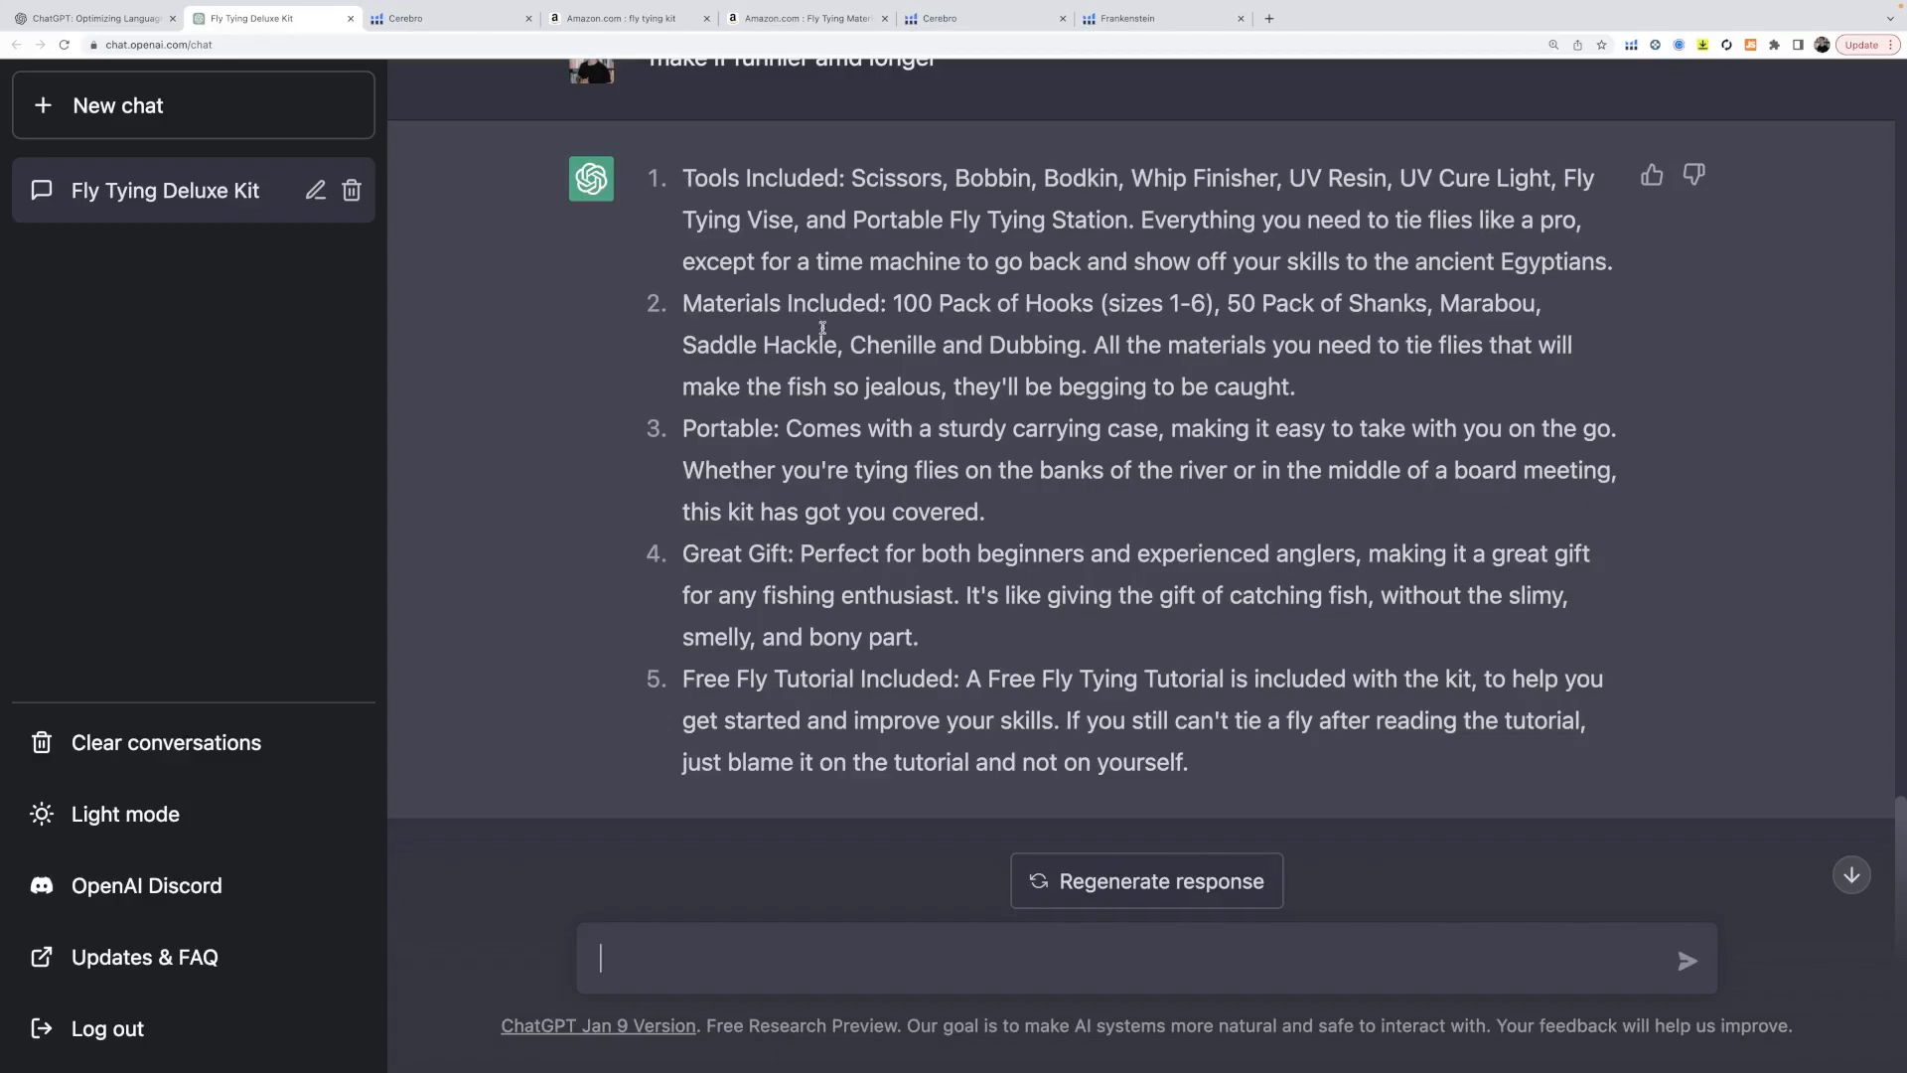
scroll("down", 3)
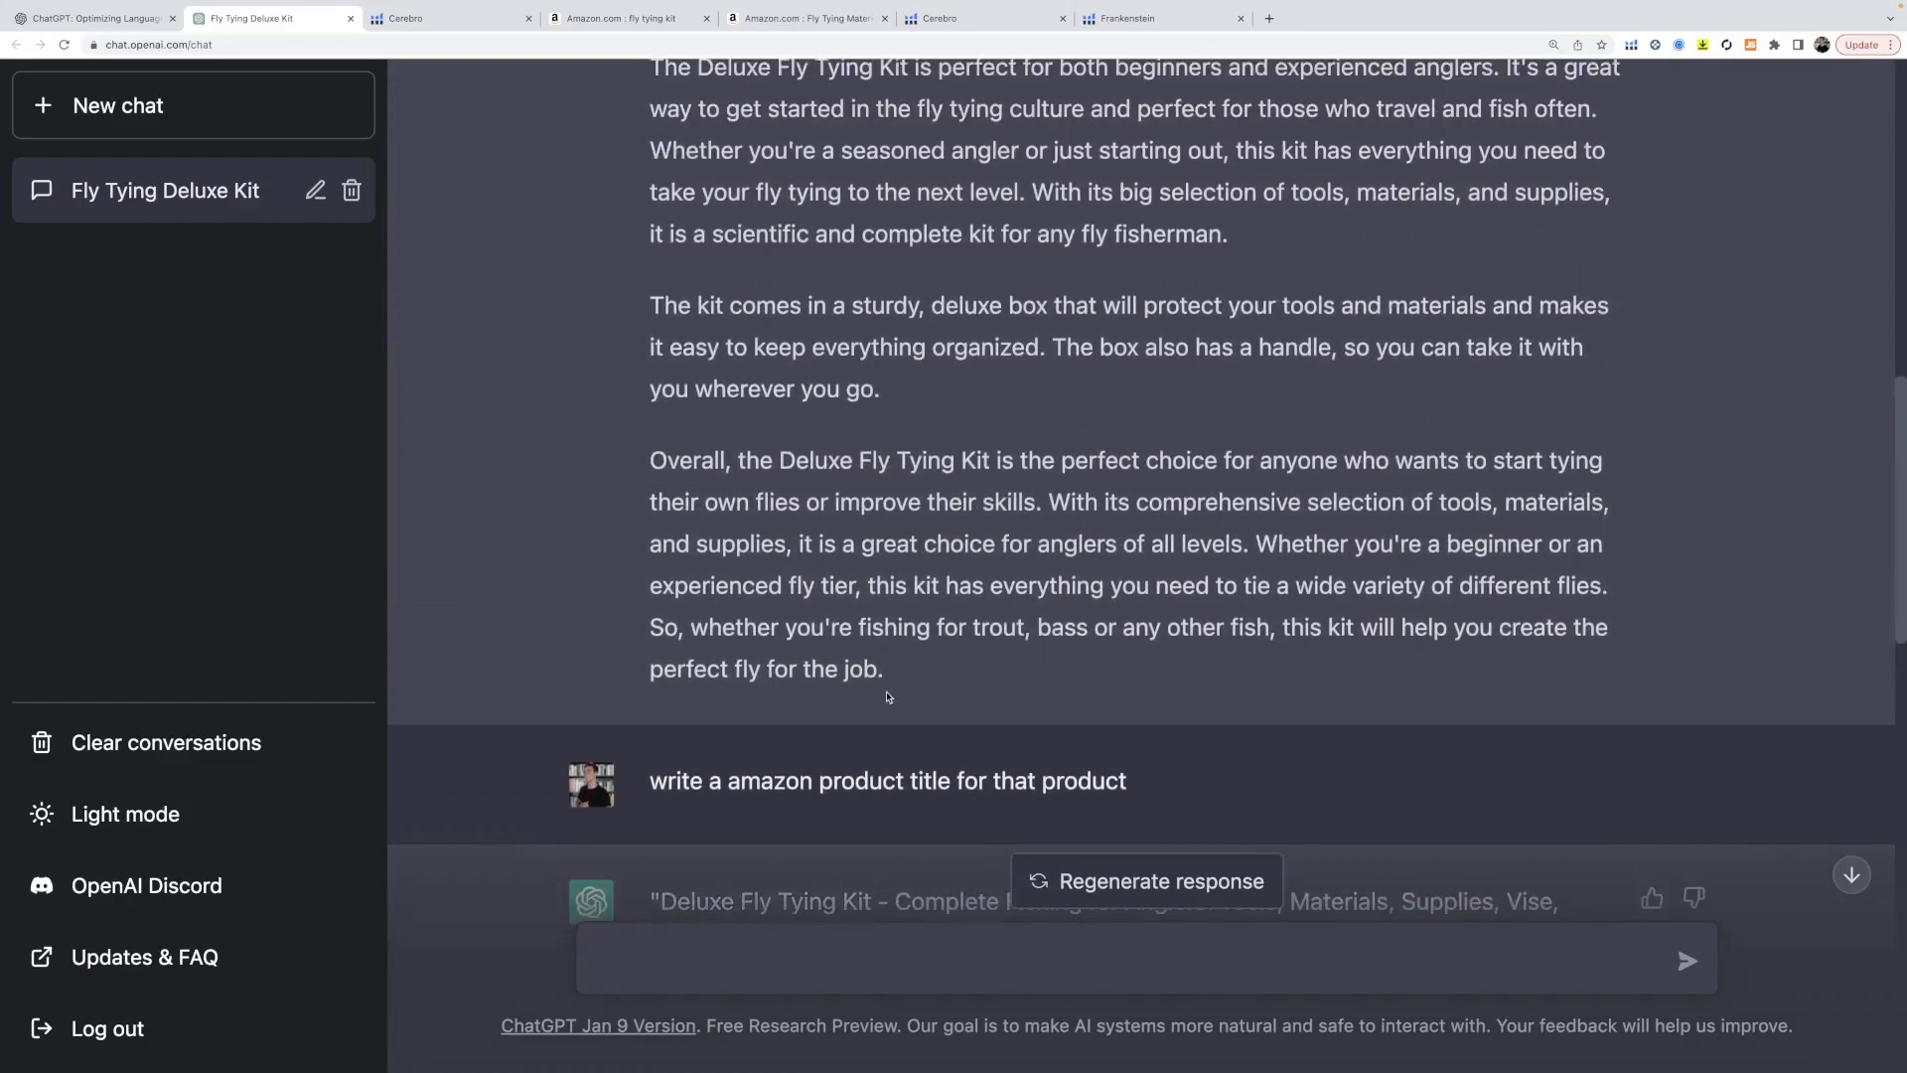